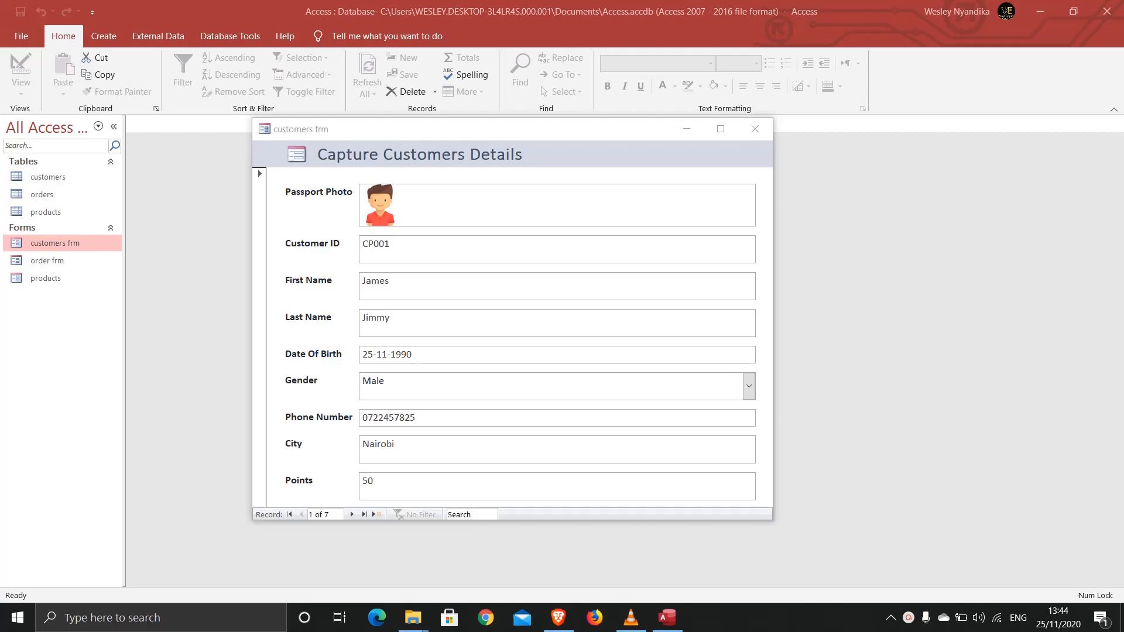
pyautogui.moveTo(129, 171)
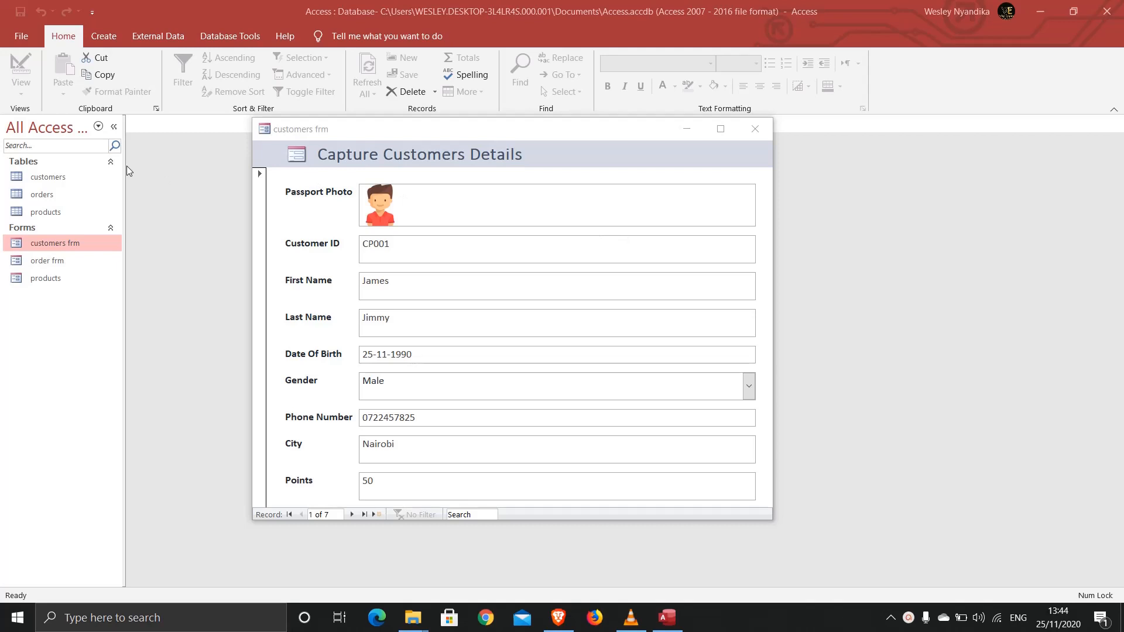
pyautogui.moveTo(84, 218)
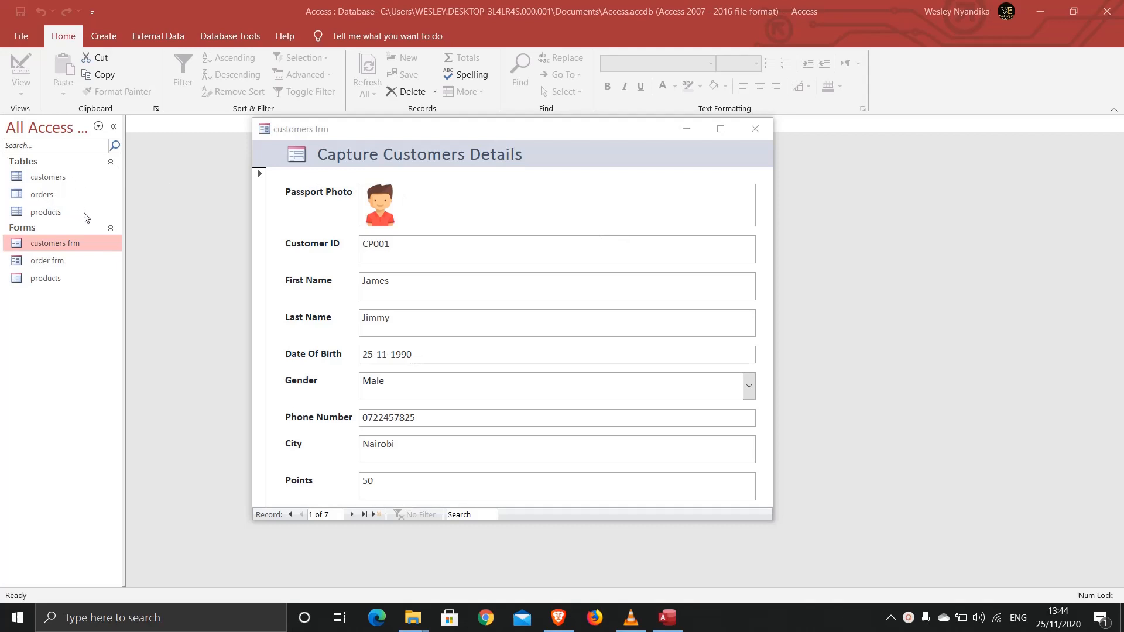
pyautogui.moveTo(63, 279)
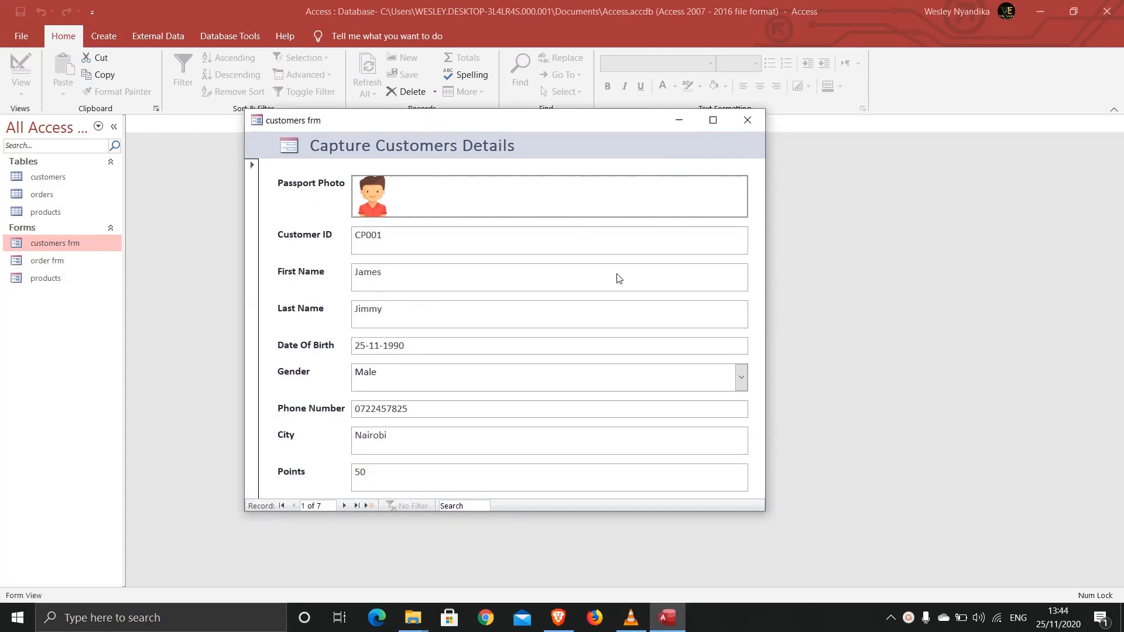
pyautogui.moveTo(747, 127)
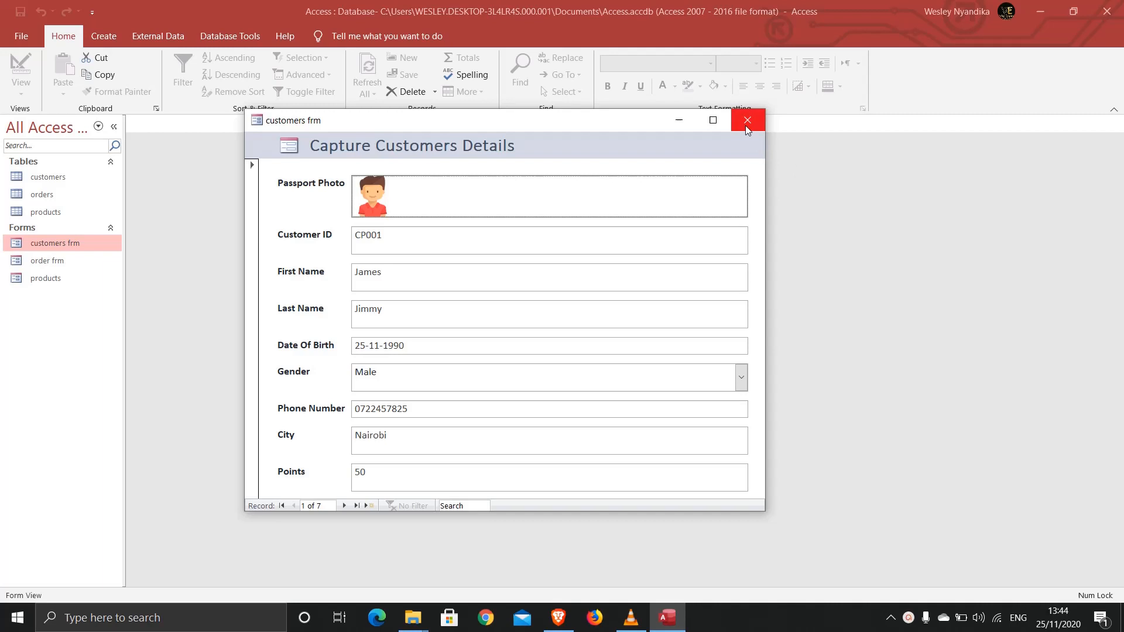
pyautogui.moveTo(747, 124)
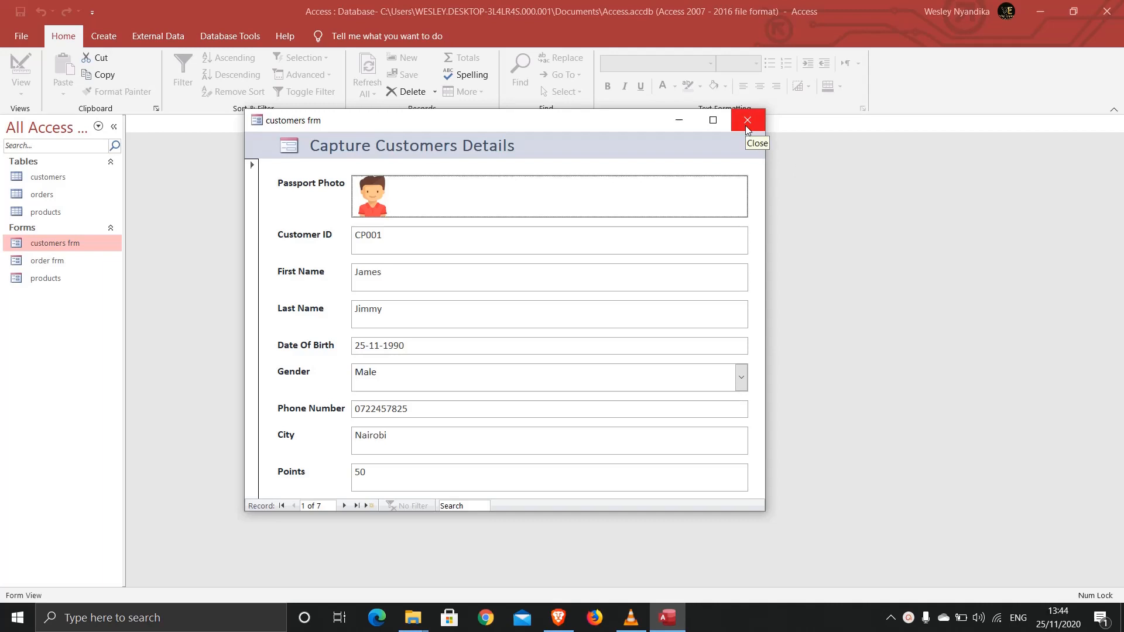
pyautogui.moveTo(780, 149)
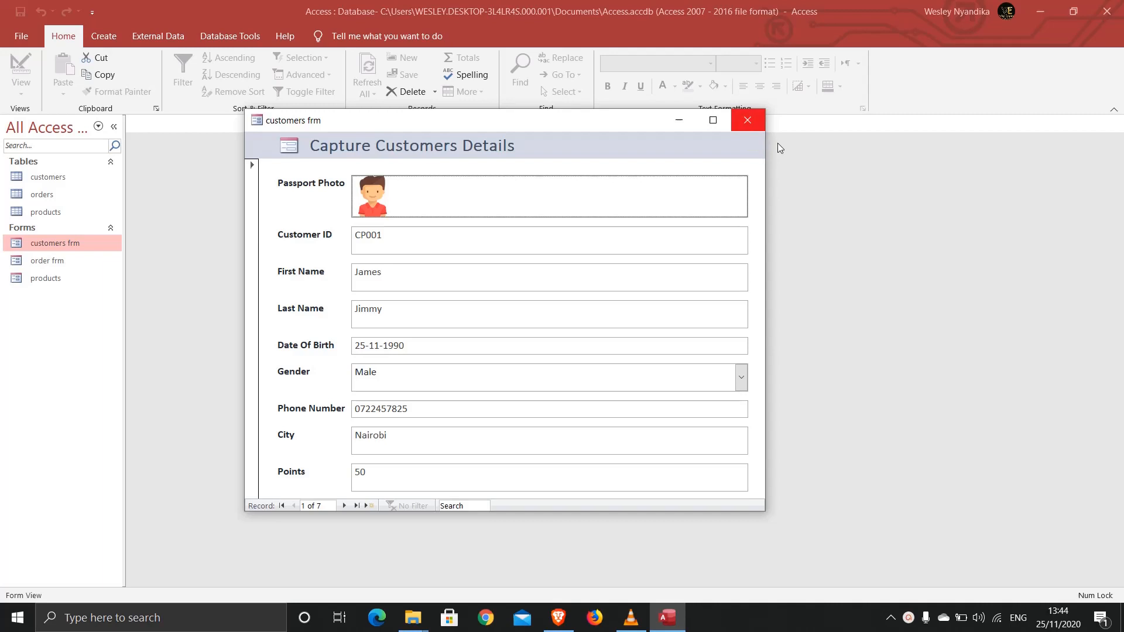
pyautogui.moveTo(755, 127)
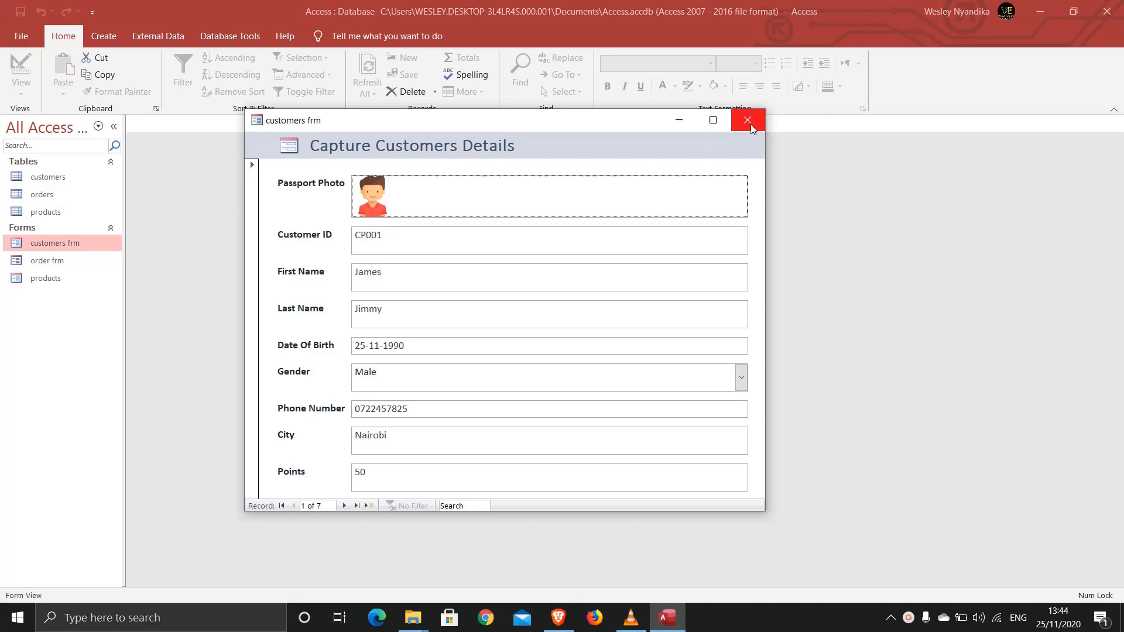
# - Close the customers form, review the orders table, then close the open tables
pyautogui.click(747, 120)
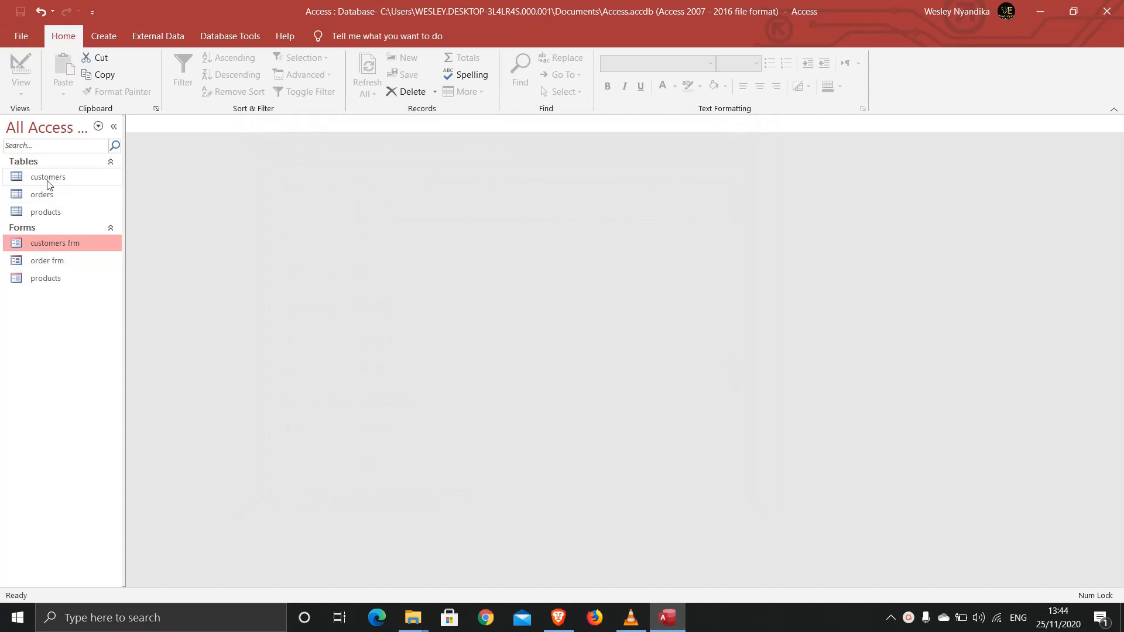
pyautogui.moveTo(49, 207)
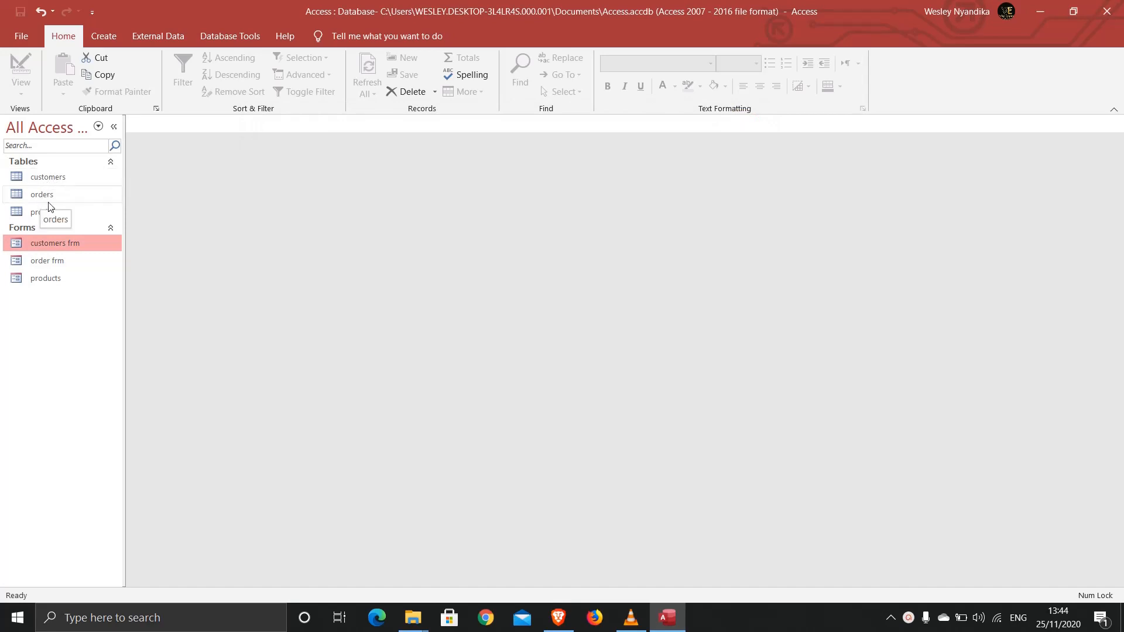
pyautogui.doubleClick(41, 212)
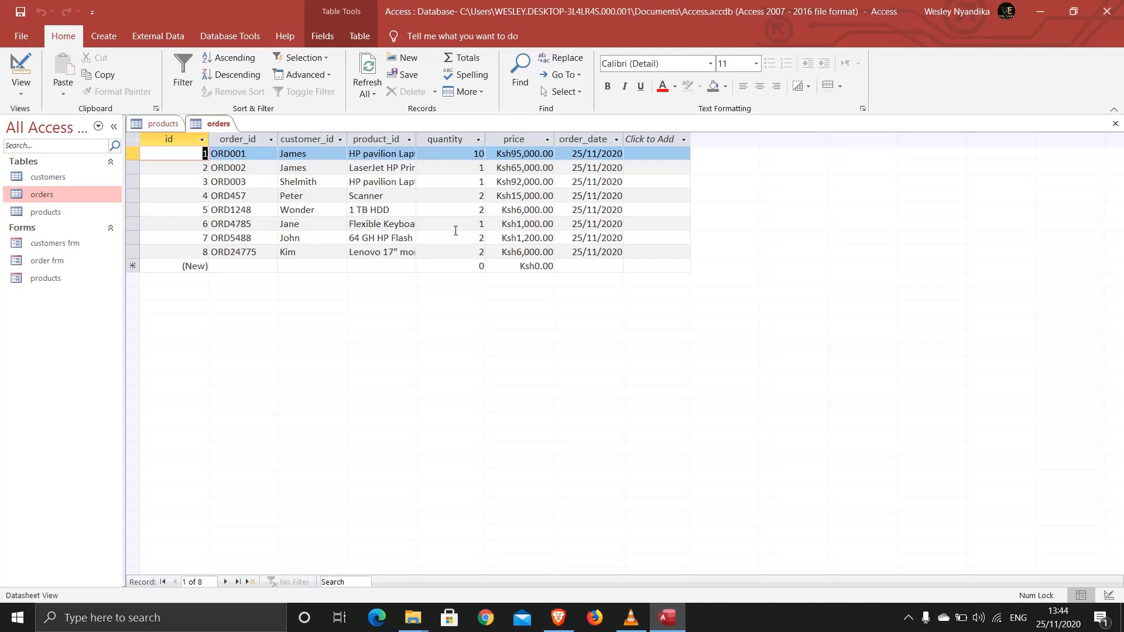
pyautogui.moveTo(443, 157)
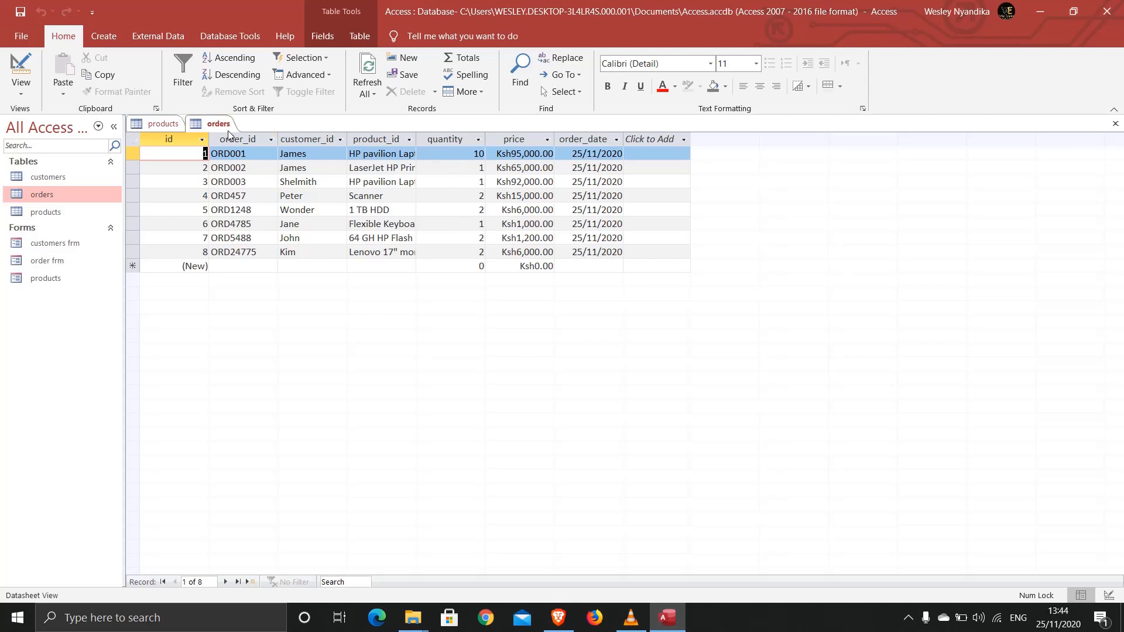
pyautogui.rightClick(217, 124)
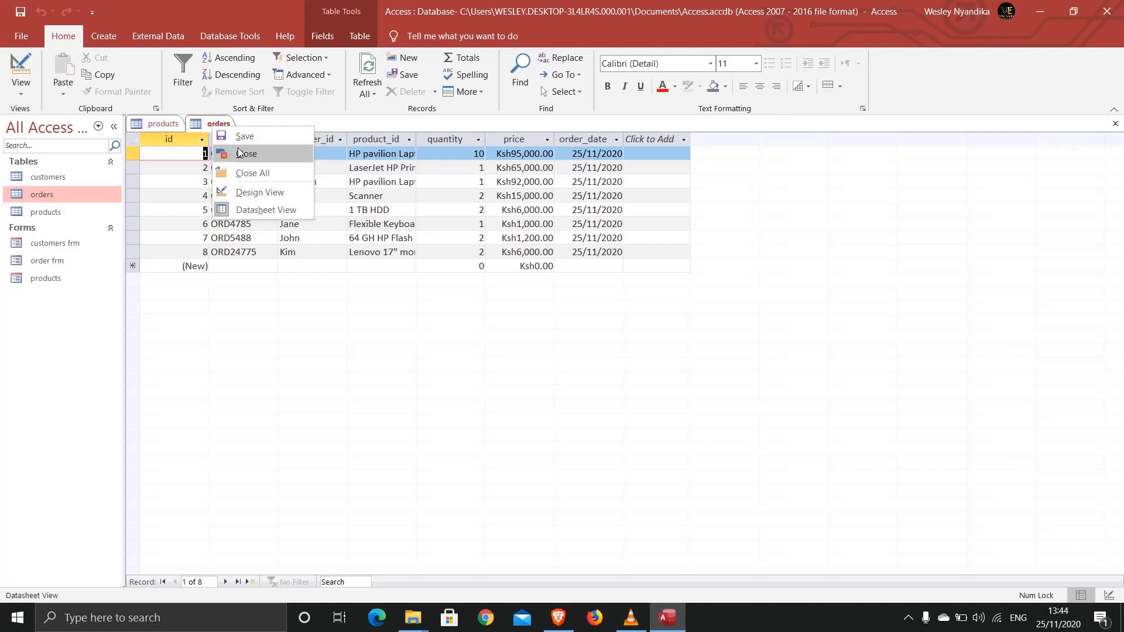
pyautogui.moveTo(242, 157)
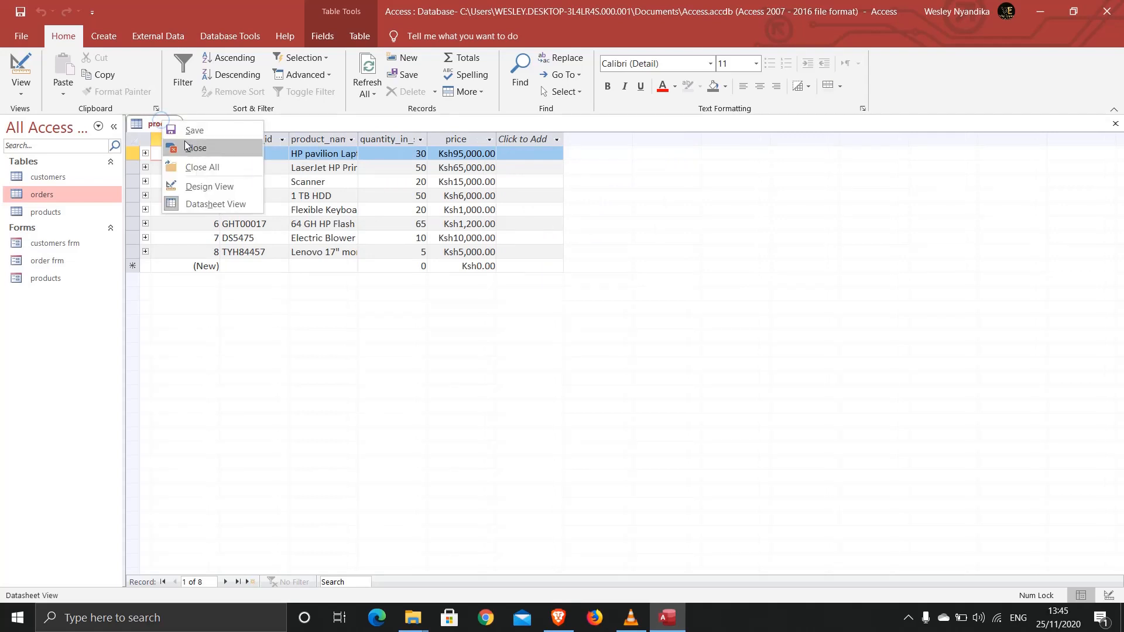
pyautogui.click(197, 147)
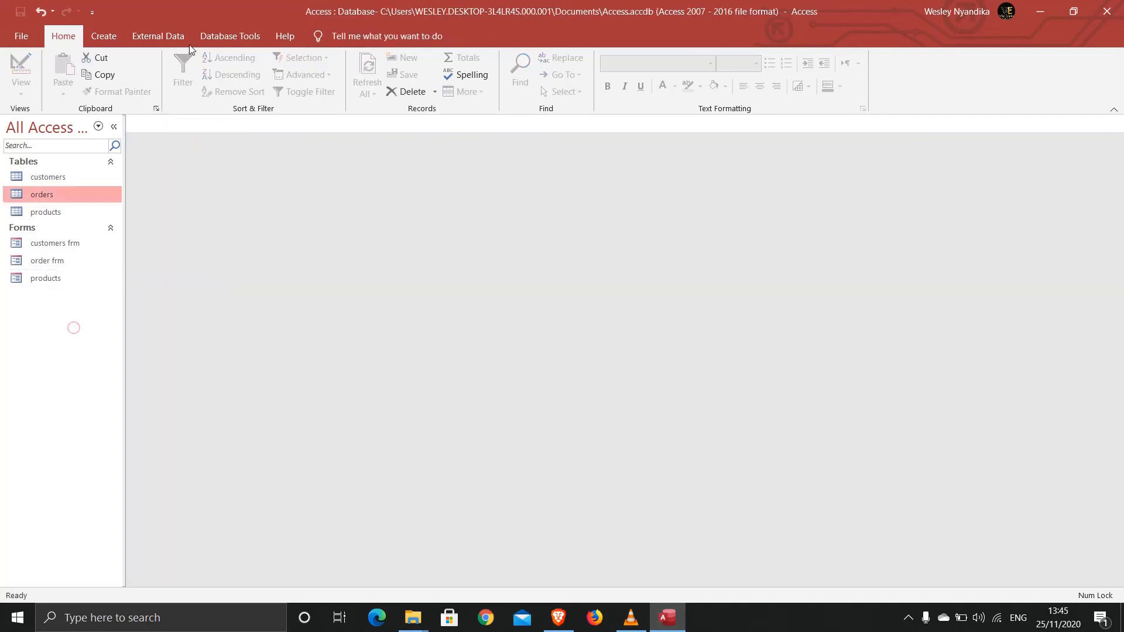
# - Switch to the Create commands for new tables, queries, forms and reports
pyautogui.click(103, 35)
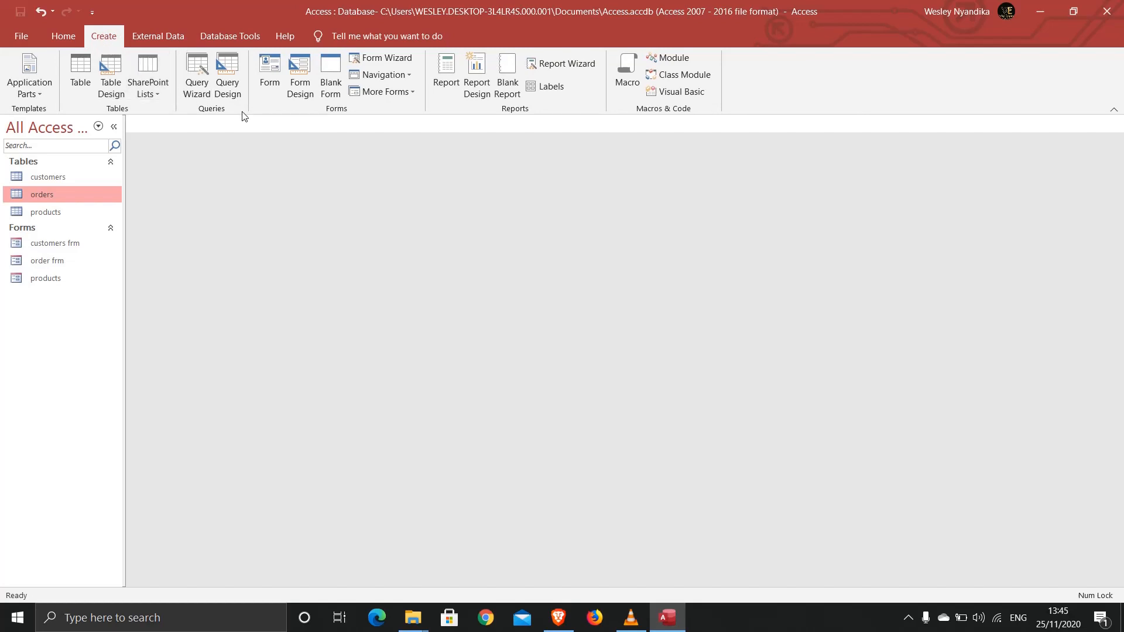
pyautogui.moveTo(229, 91)
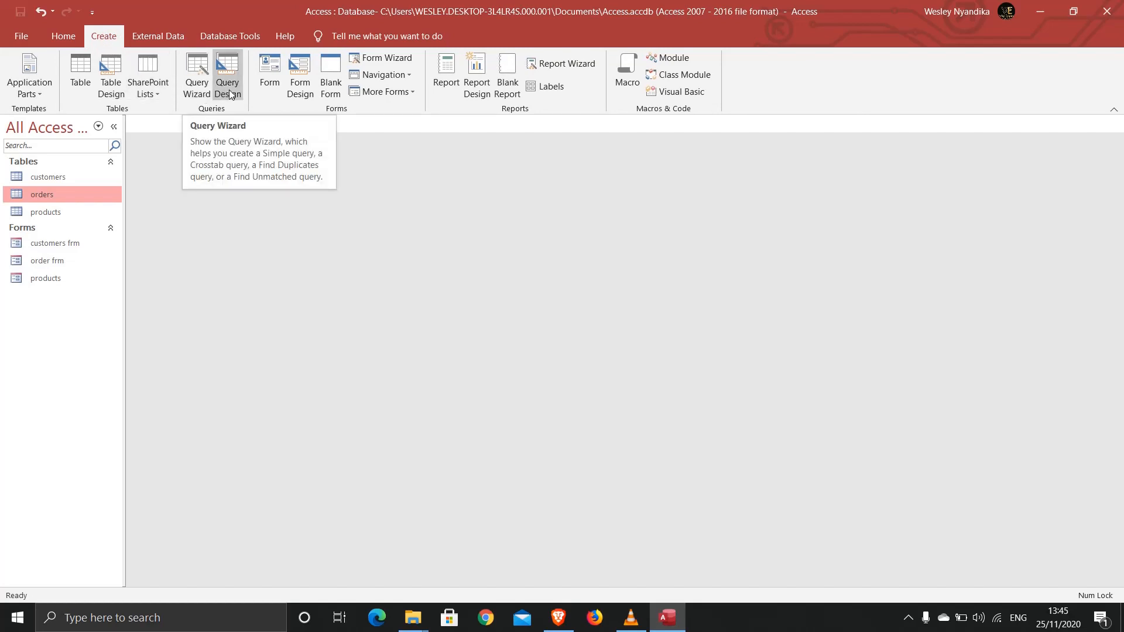
pyautogui.moveTo(260, 160)
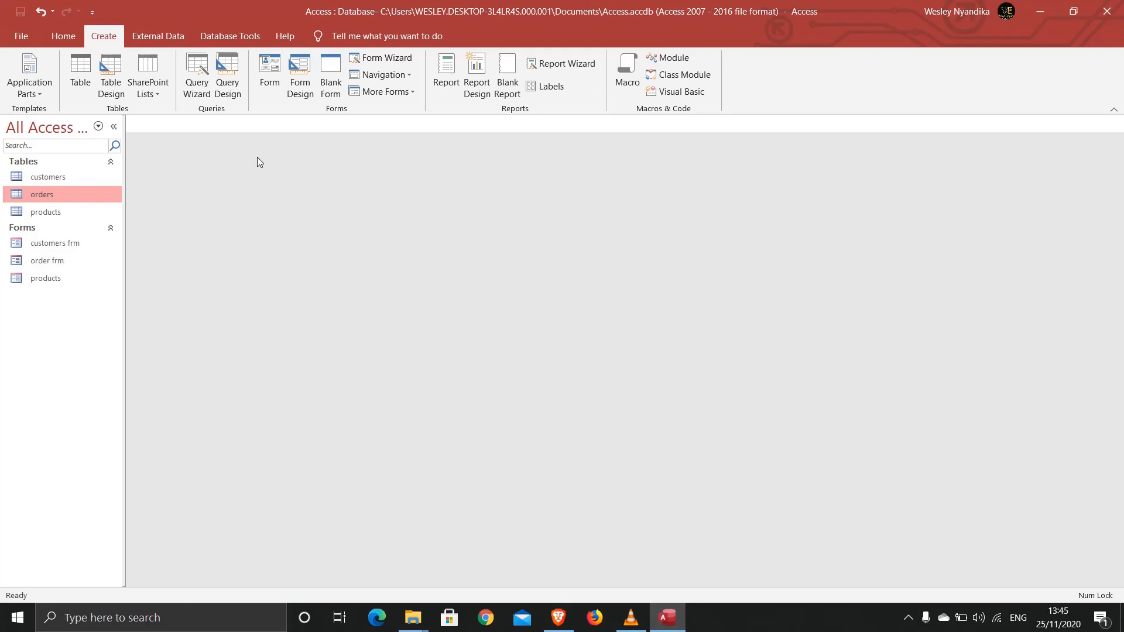
pyautogui.moveTo(207, 120)
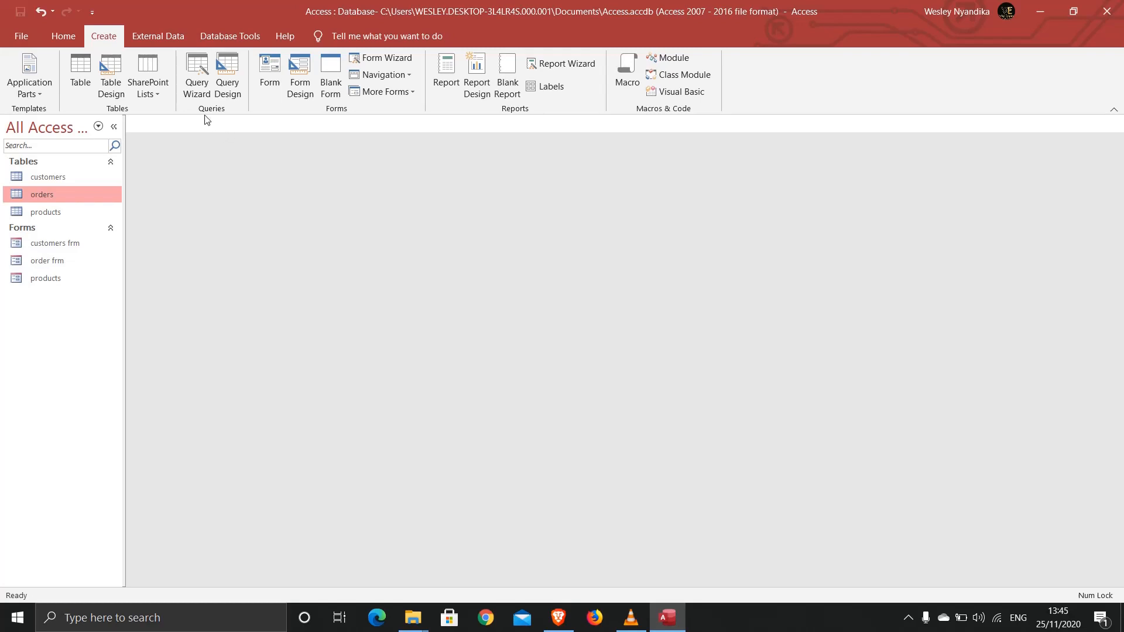
pyautogui.moveTo(228, 76)
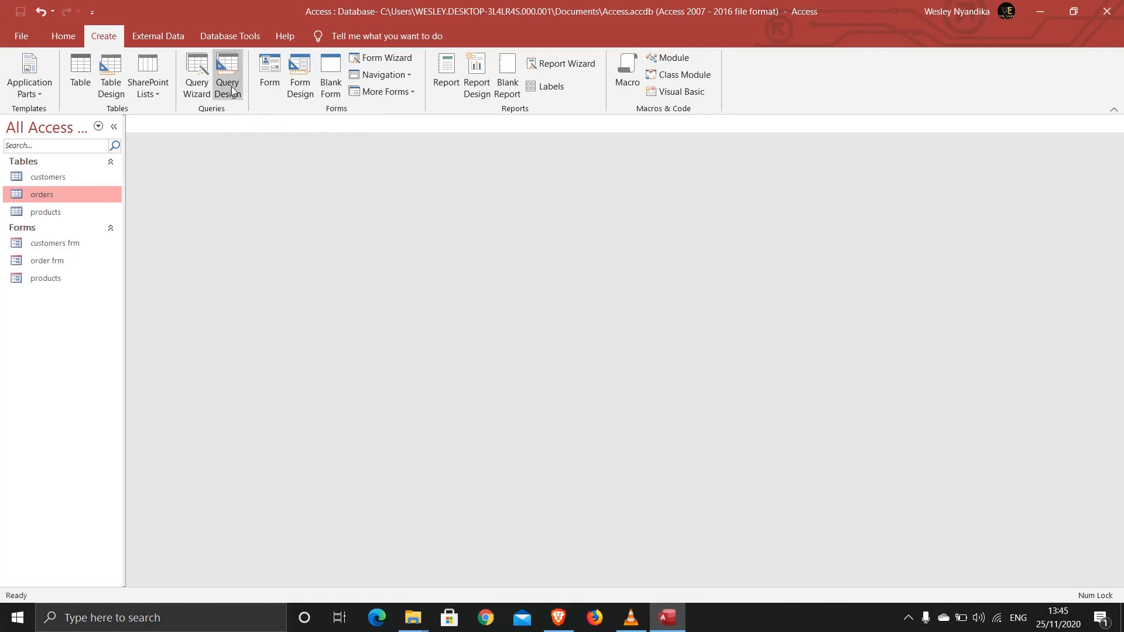
# - Start a new query design containing the related orders and products tables
pyautogui.click(227, 75)
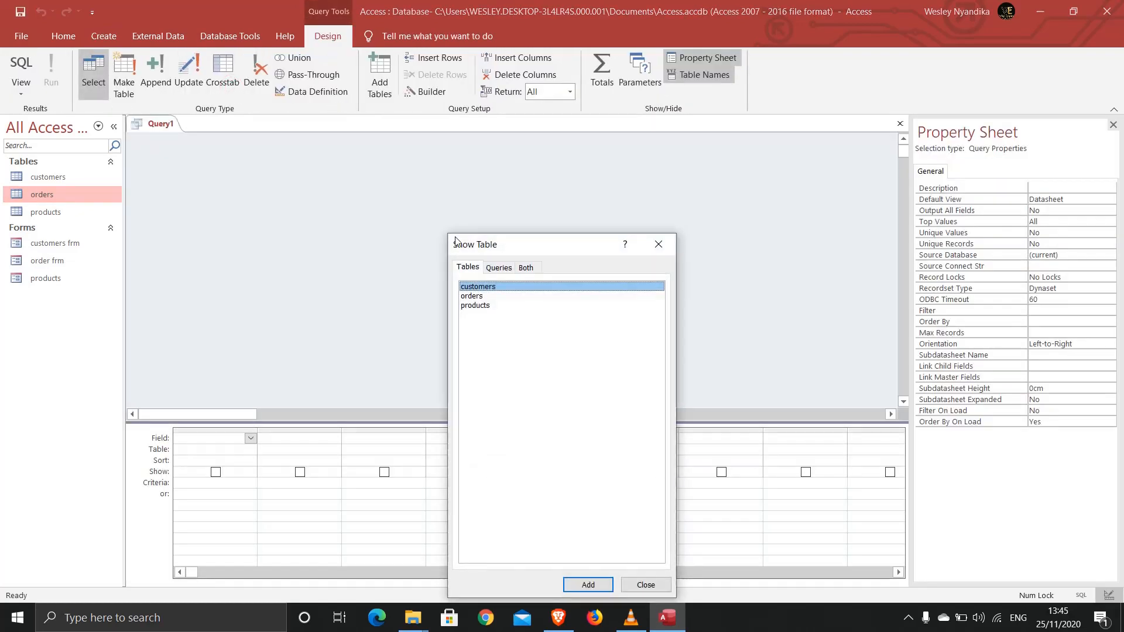
pyautogui.moveTo(474, 244); pyautogui.dragTo(439, 153)
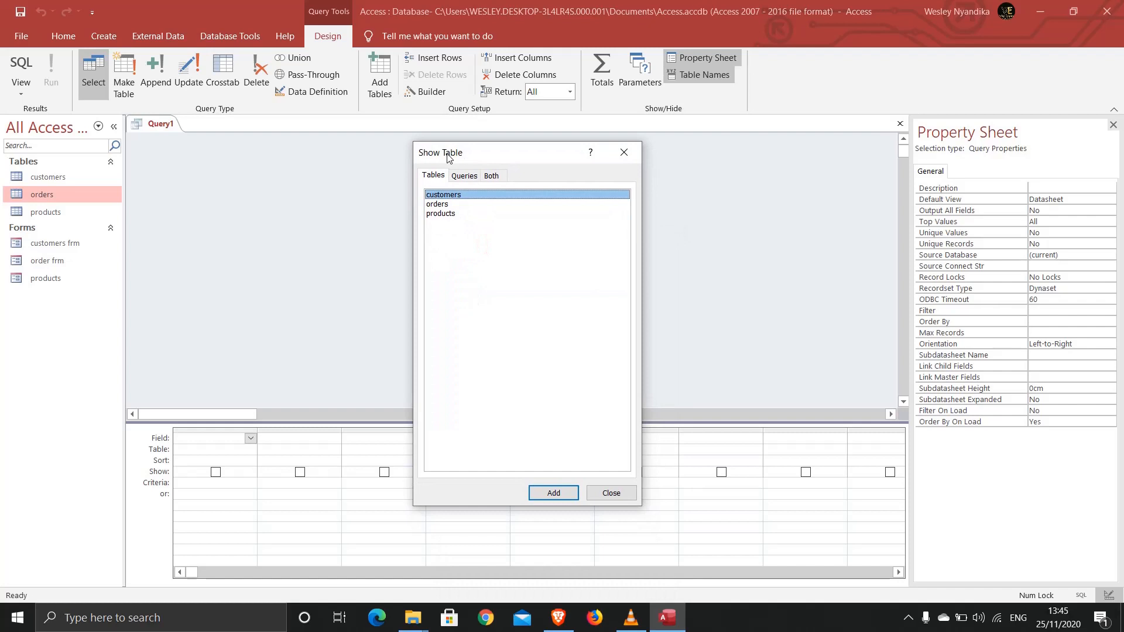
pyautogui.moveTo(452, 206)
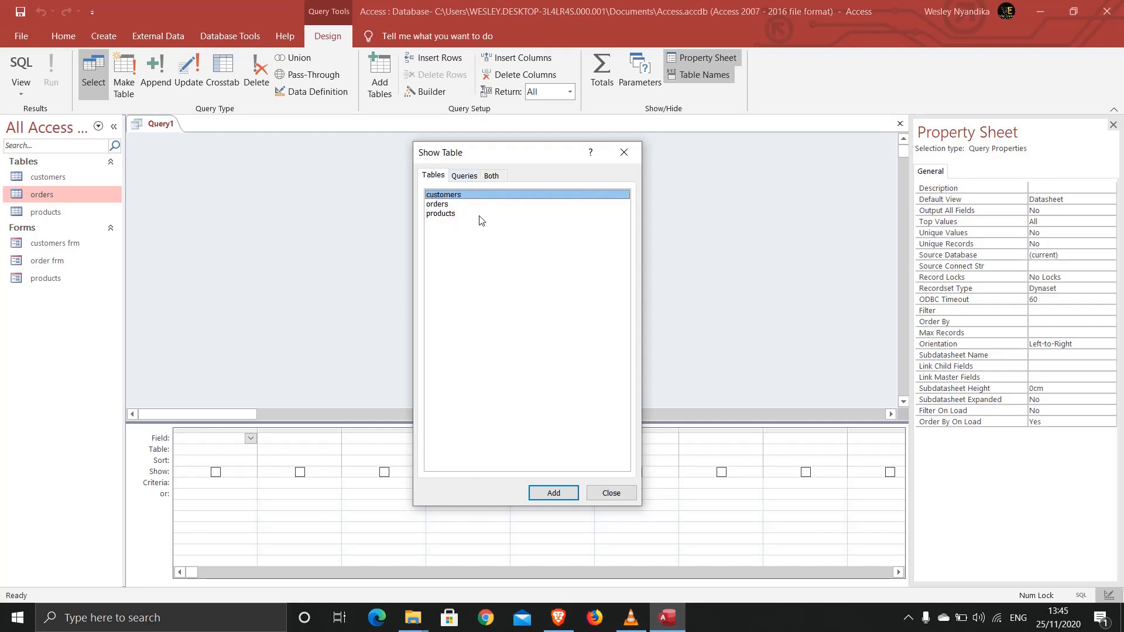
pyautogui.moveTo(453, 232)
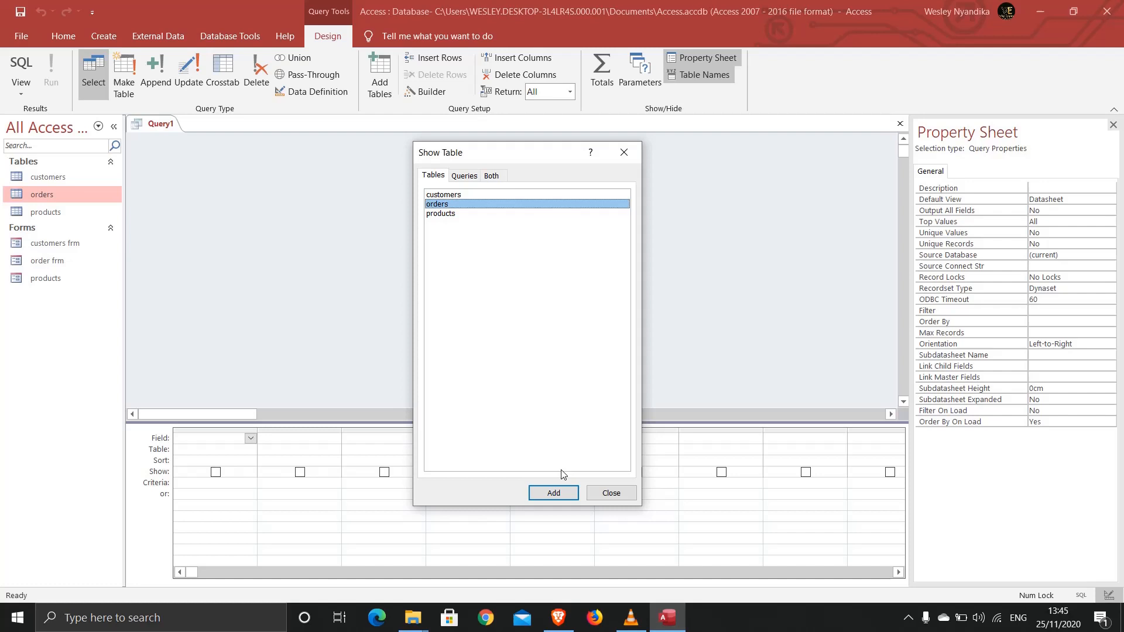
pyautogui.click(553, 493)
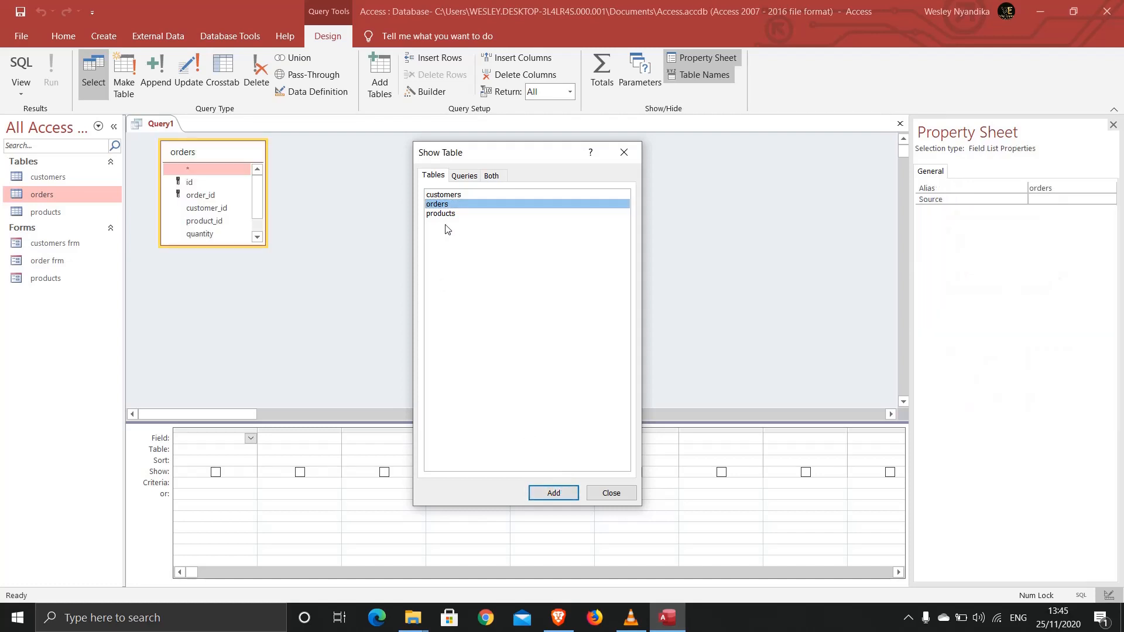
pyautogui.click(441, 214)
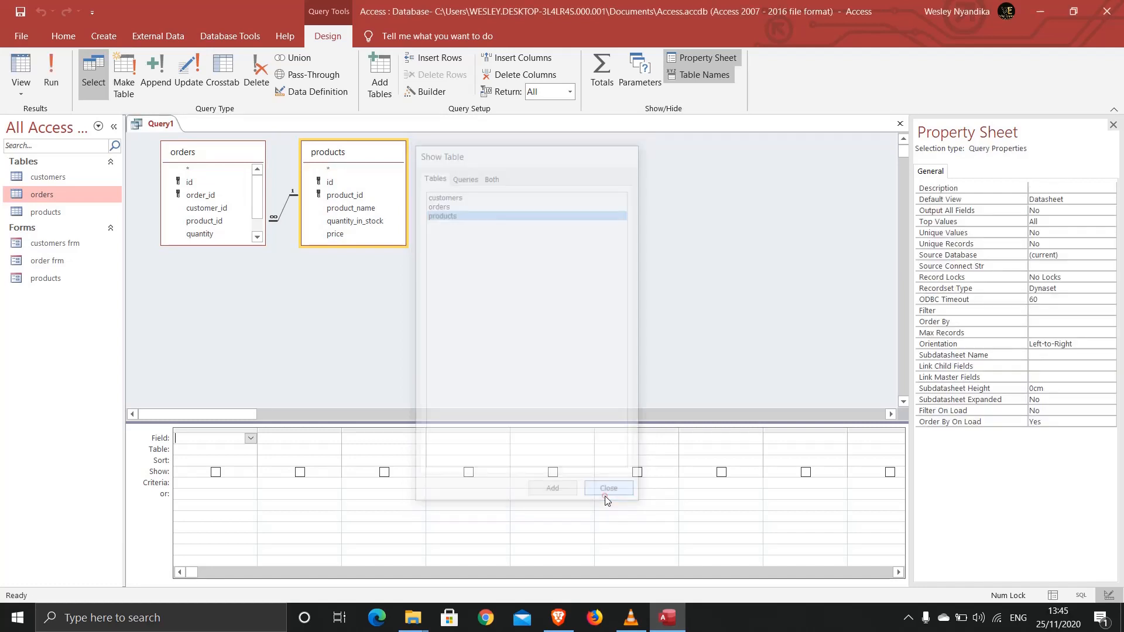
pyautogui.click(609, 488)
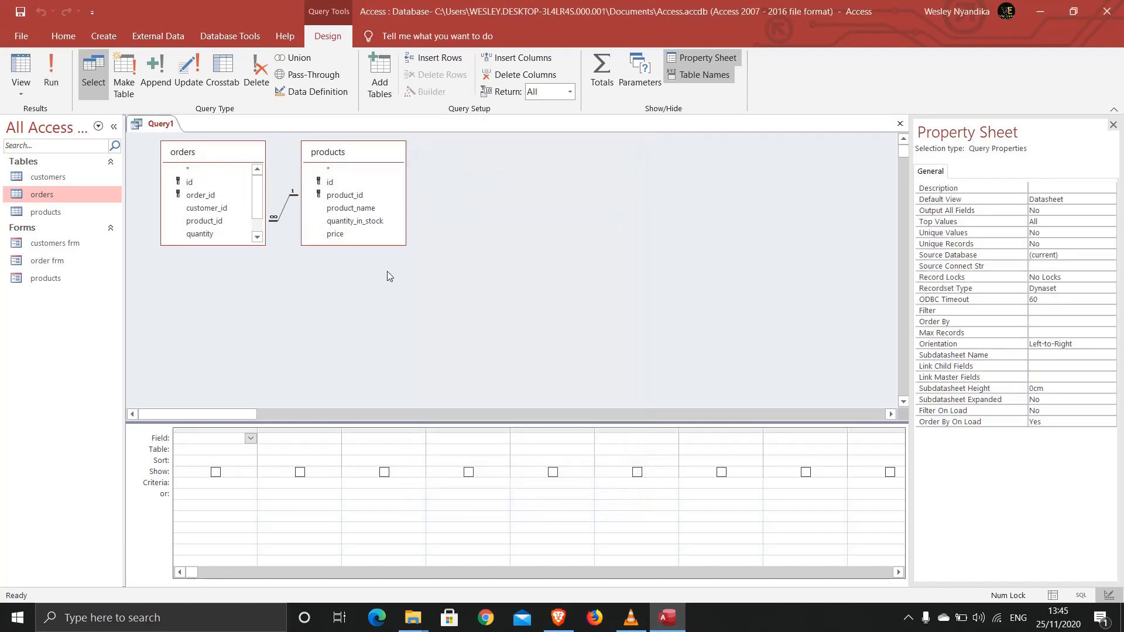
# - Add product_id, product_name, quantity_in_stock and orders quantity to the query grid
pyautogui.click(353, 151)
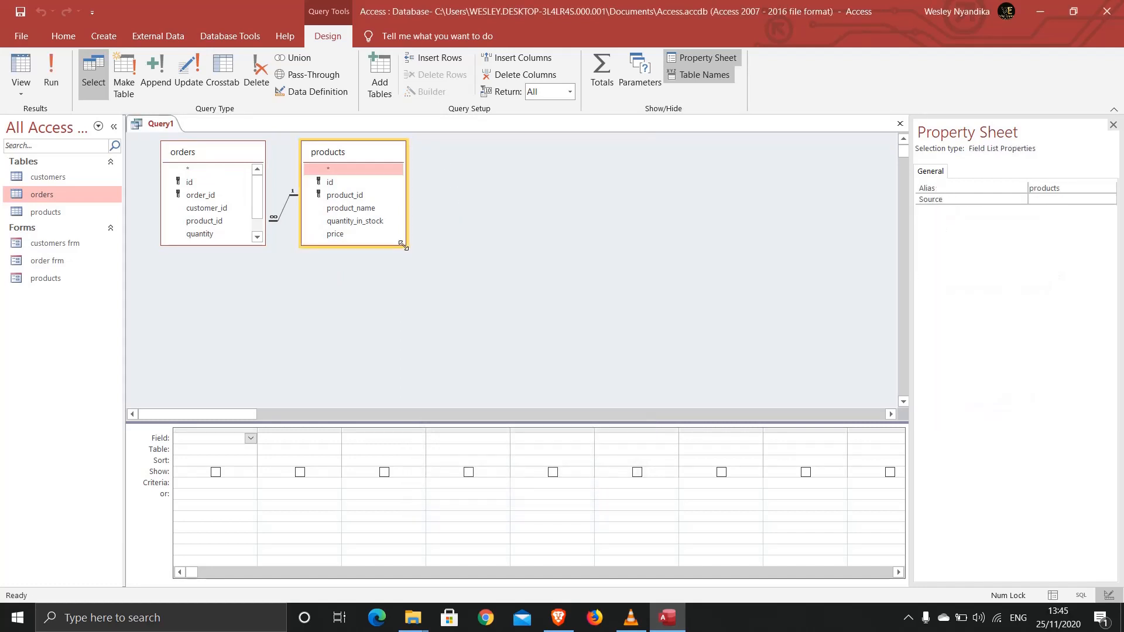
pyautogui.moveTo(404, 244); pyautogui.dragTo(430, 287)
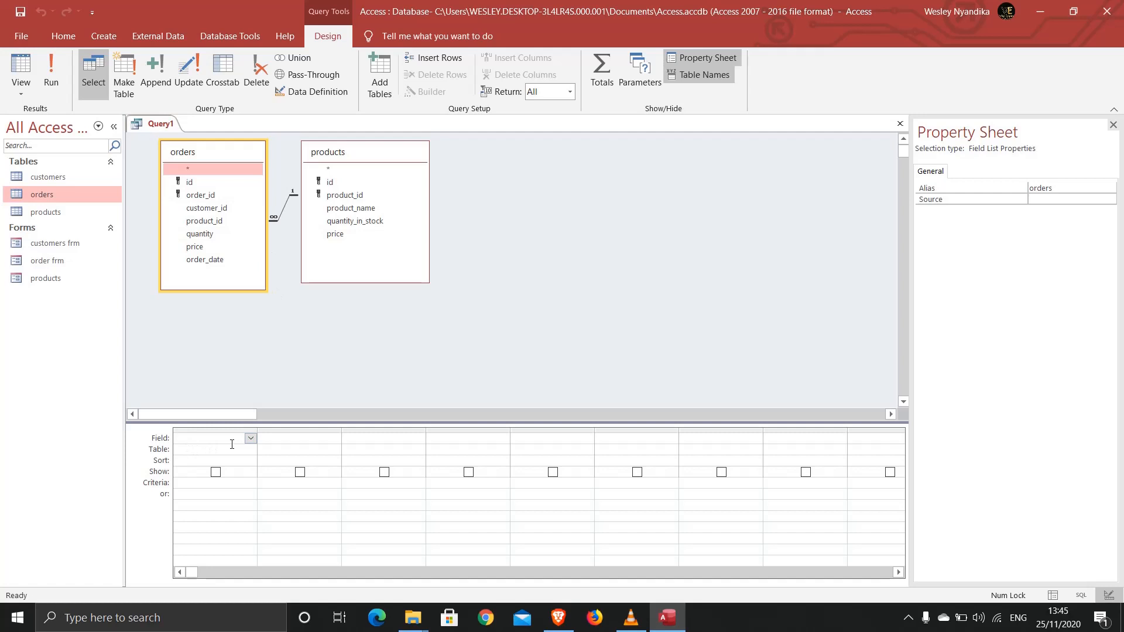
pyautogui.click(208, 438)
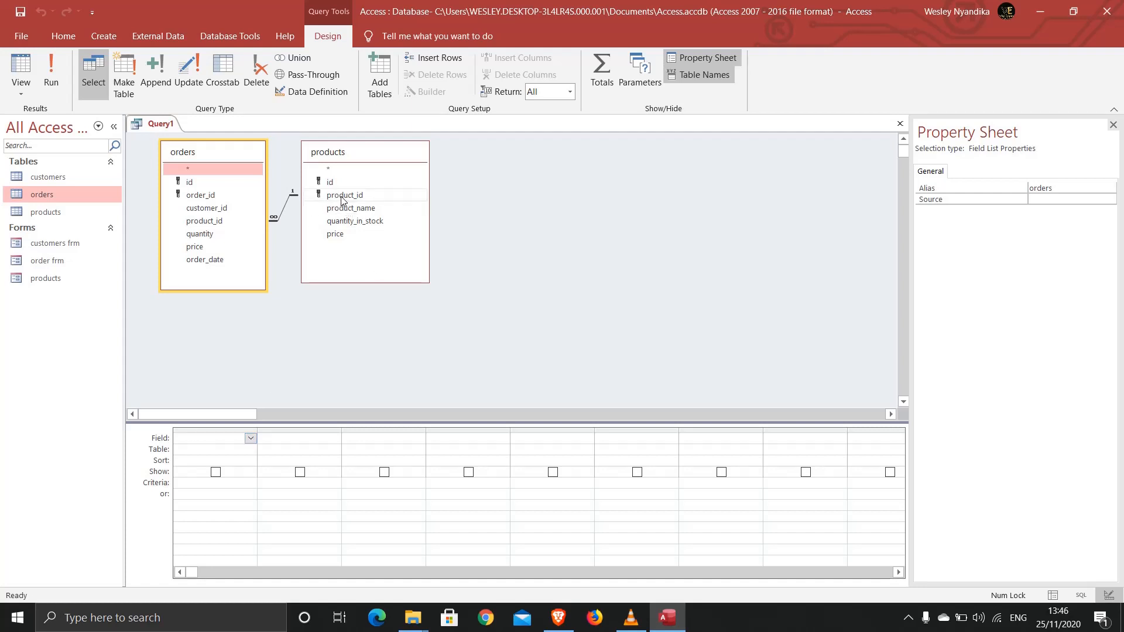
pyautogui.click(344, 195)
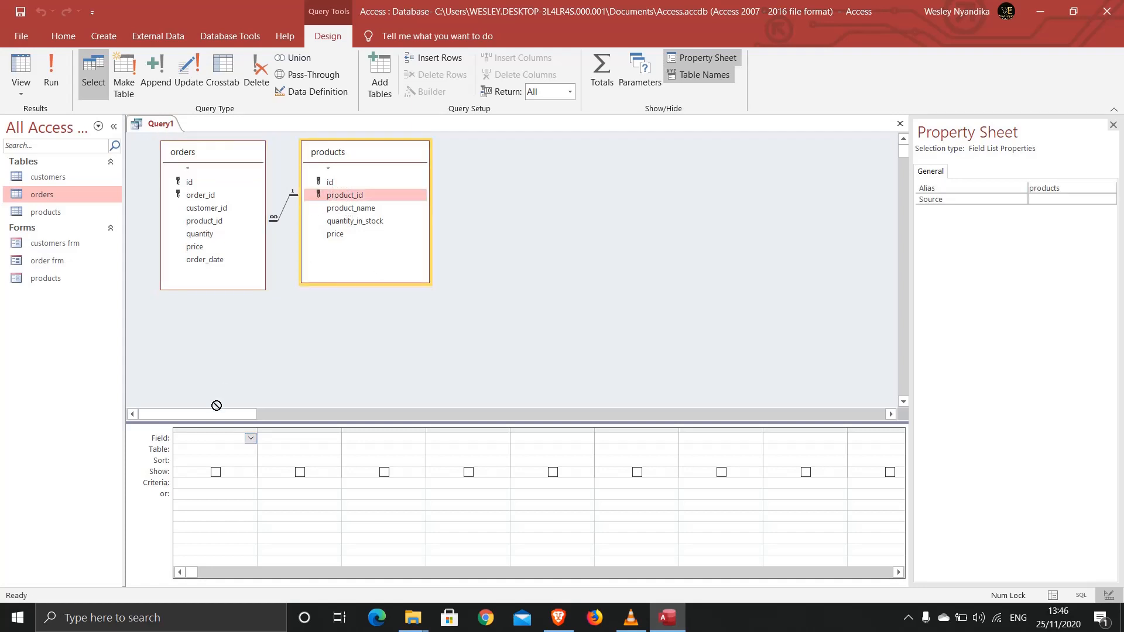
pyautogui.doubleClick(344, 195)
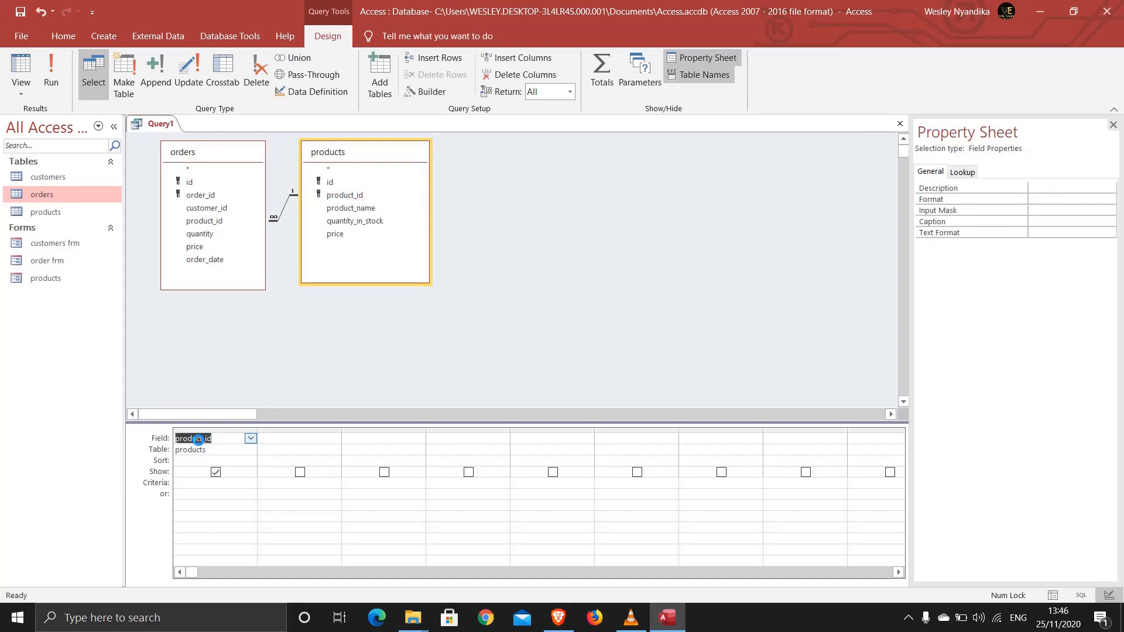
pyautogui.click(351, 209)
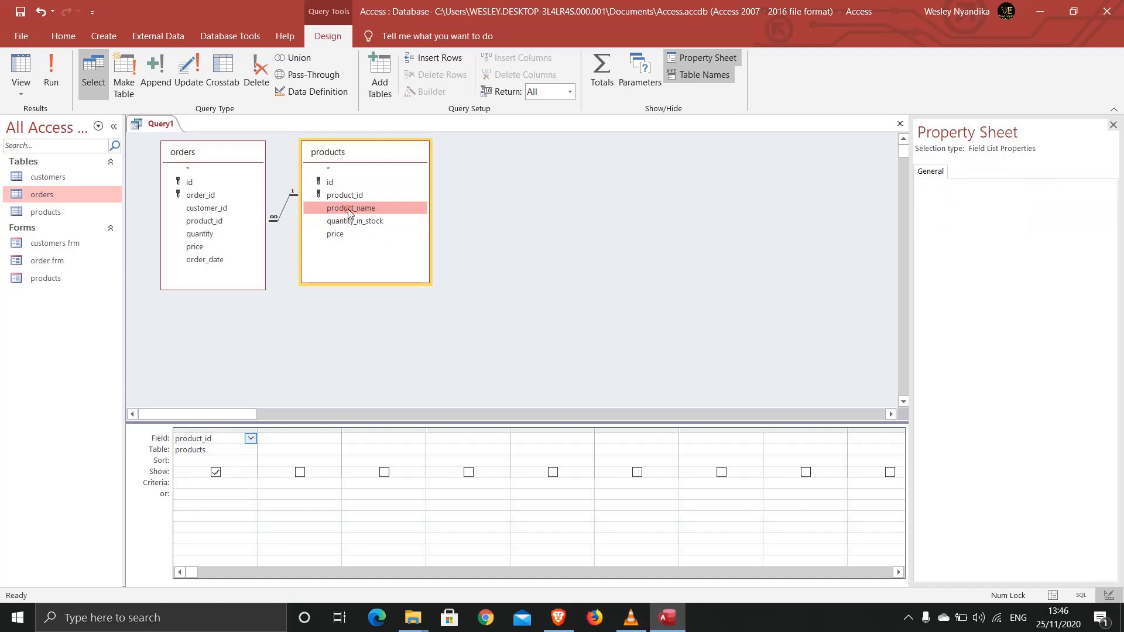
pyautogui.doubleClick(350, 209)
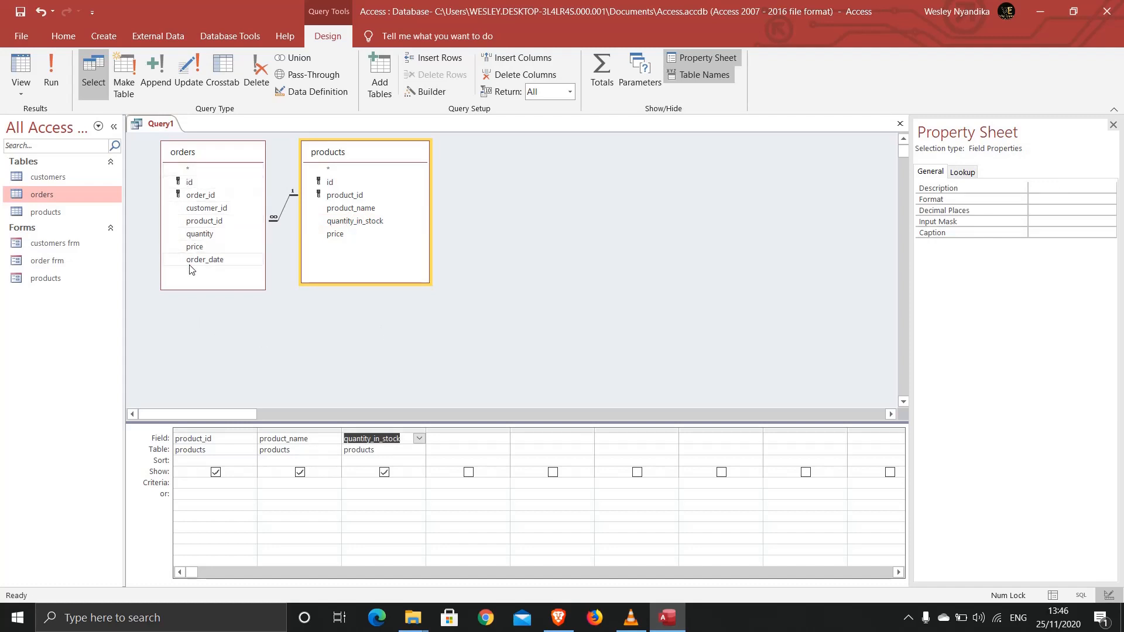
pyautogui.click(199, 233)
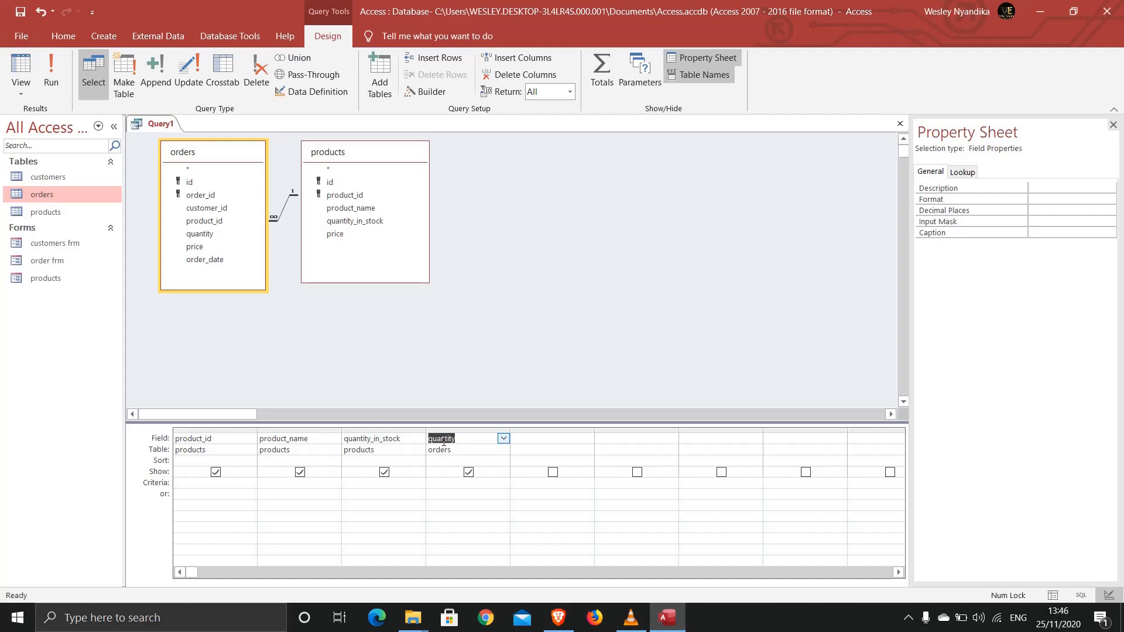
pyautogui.moveTo(542, 435)
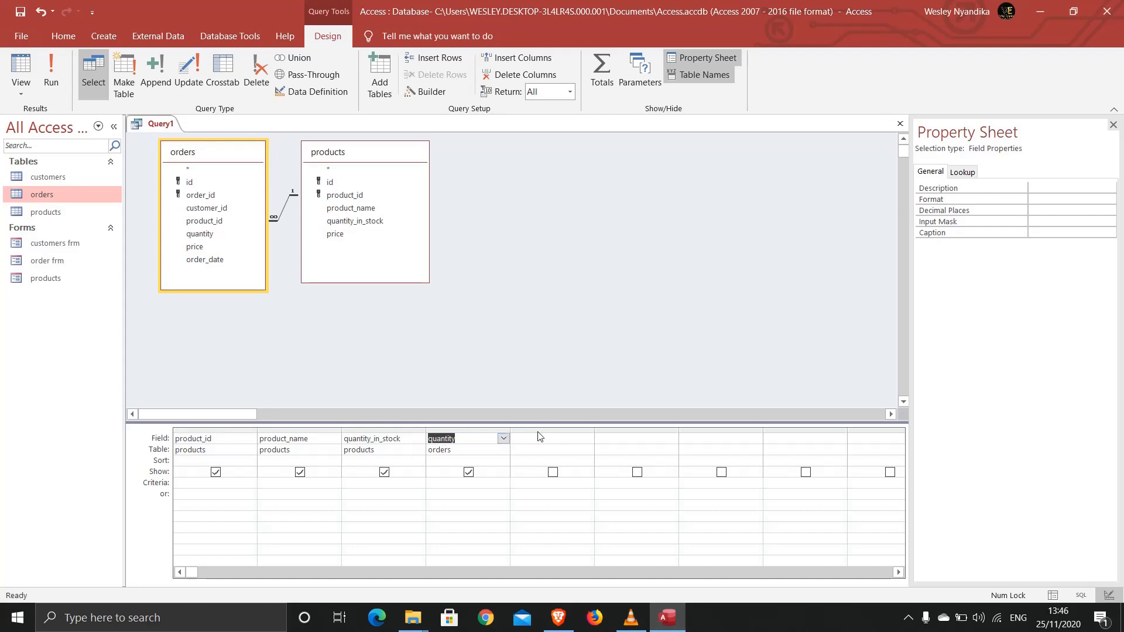
# - Show the shortcut actions for the empty fifth field column
pyautogui.click(551, 438)
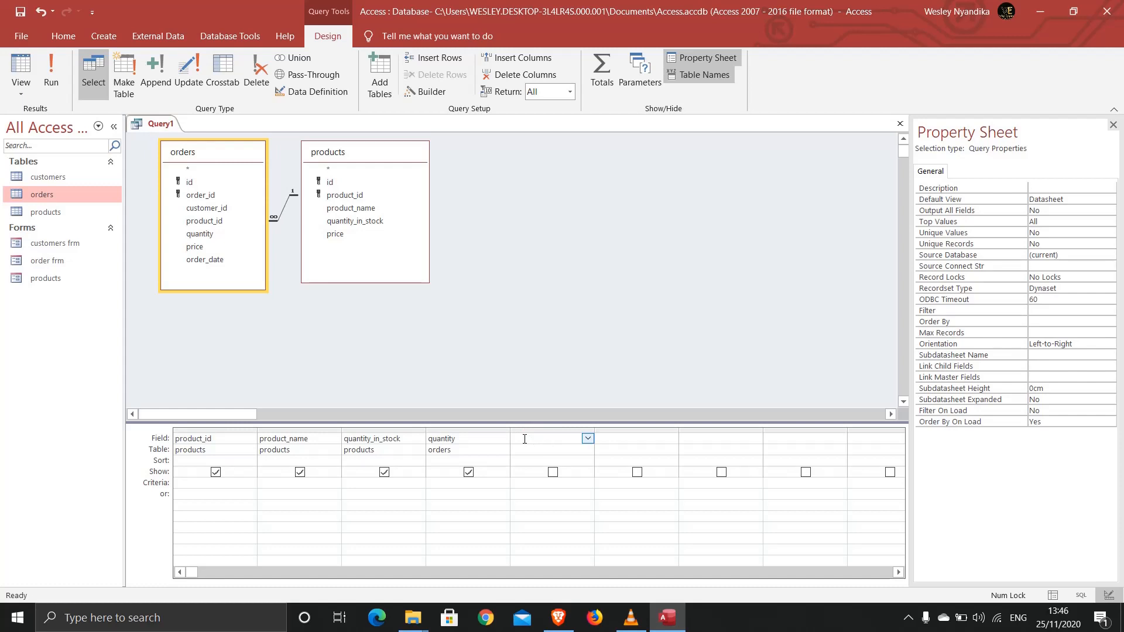
pyautogui.moveTo(518, 438)
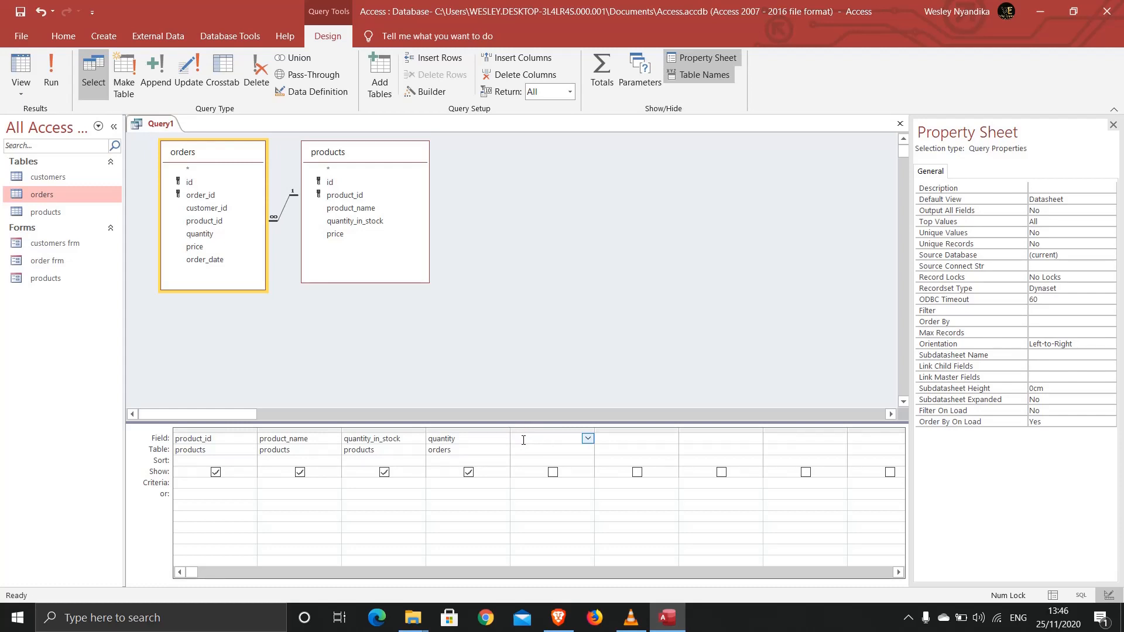
pyautogui.rightClick(540, 438)
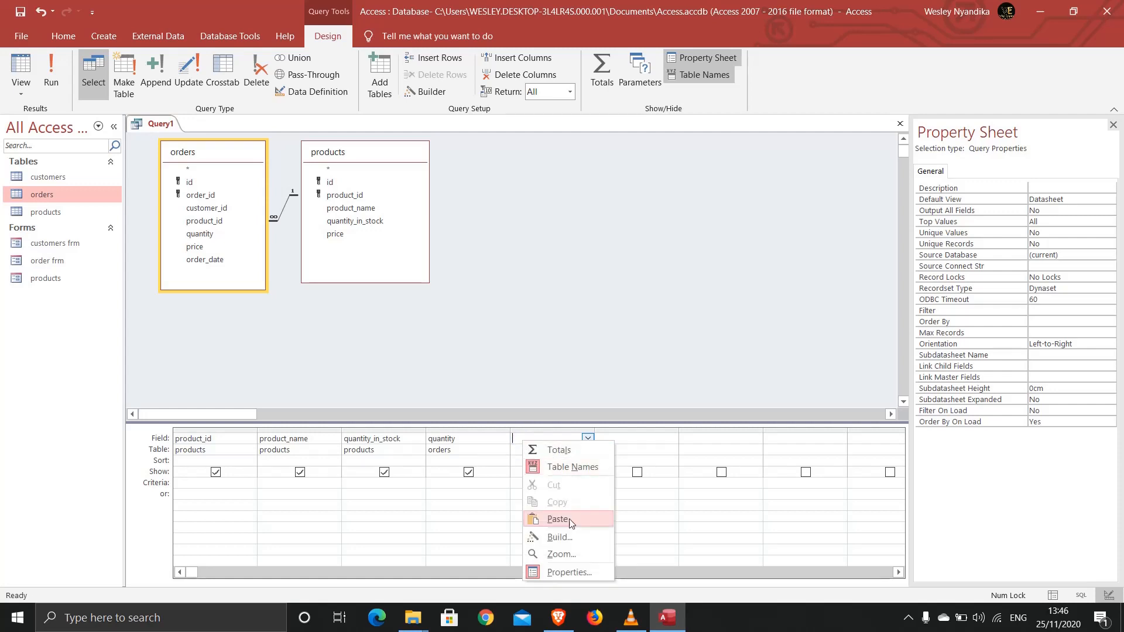
# - Build the calculated field balance:[quantity_in_stock]-[quantity] in the Expression Builder
pyautogui.click(560, 536)
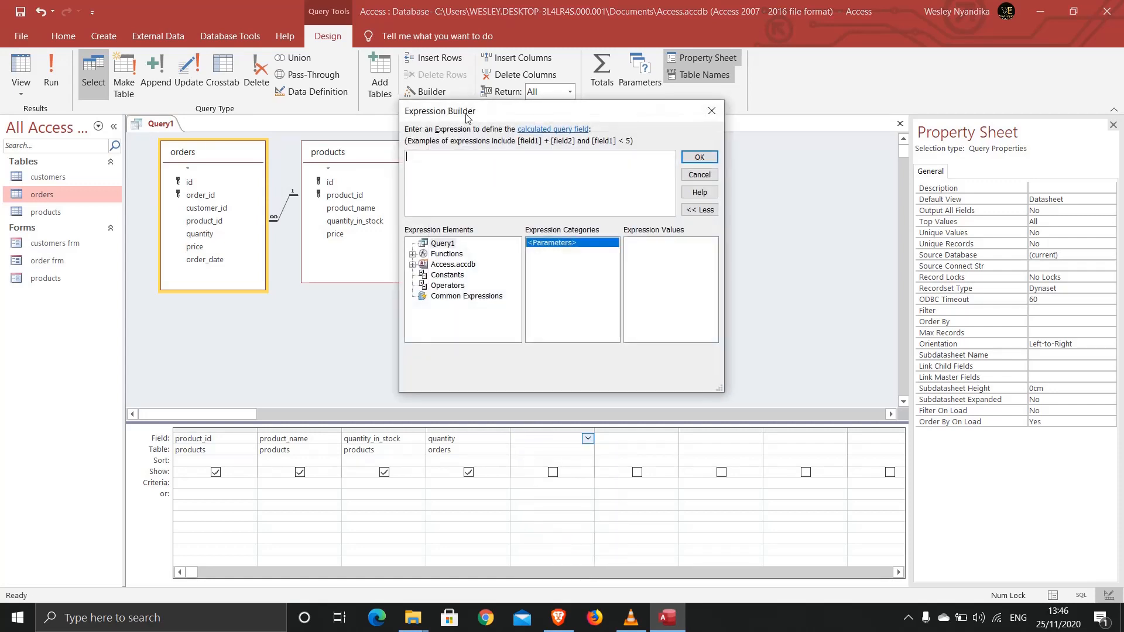
pyautogui.moveTo(440, 110); pyautogui.dragTo(550, 130)
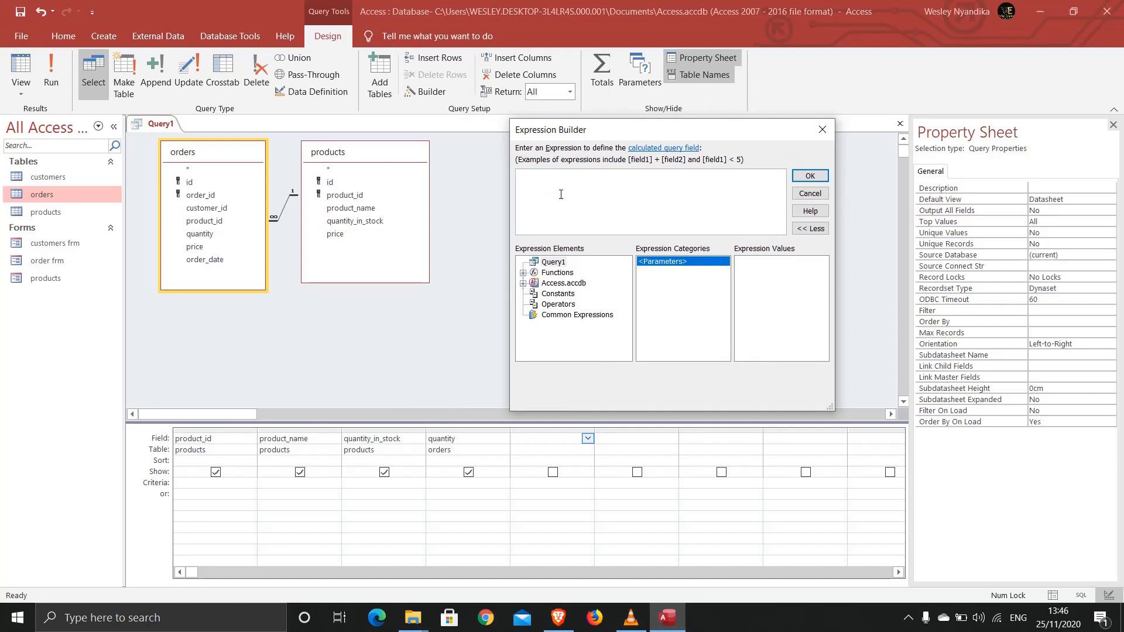
pyautogui.write('balance')
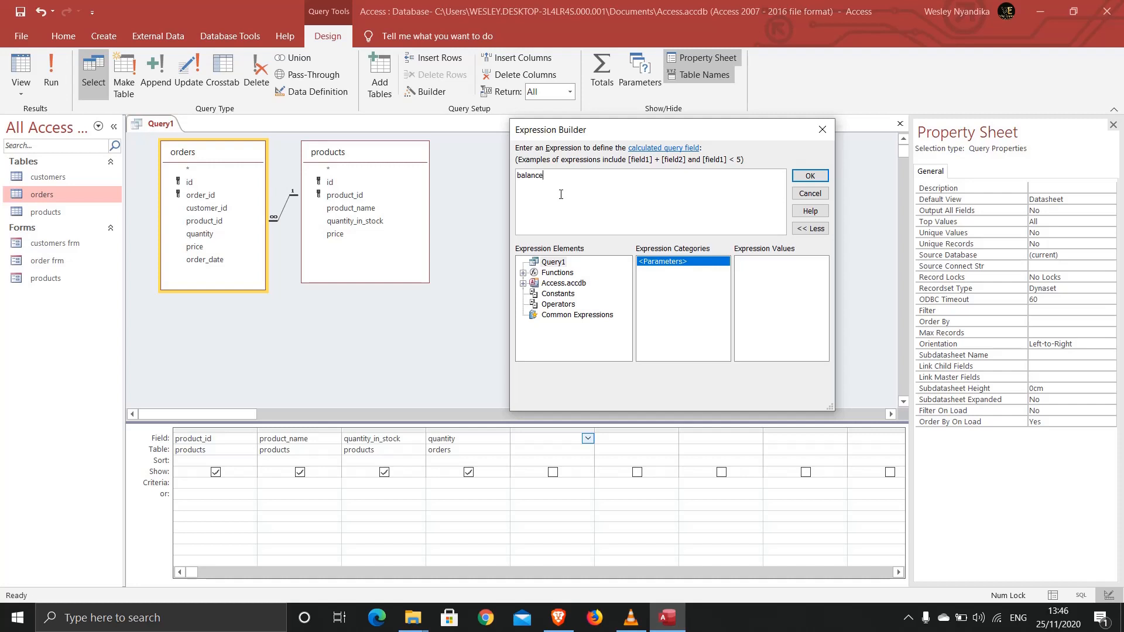
pyautogui.write(':')
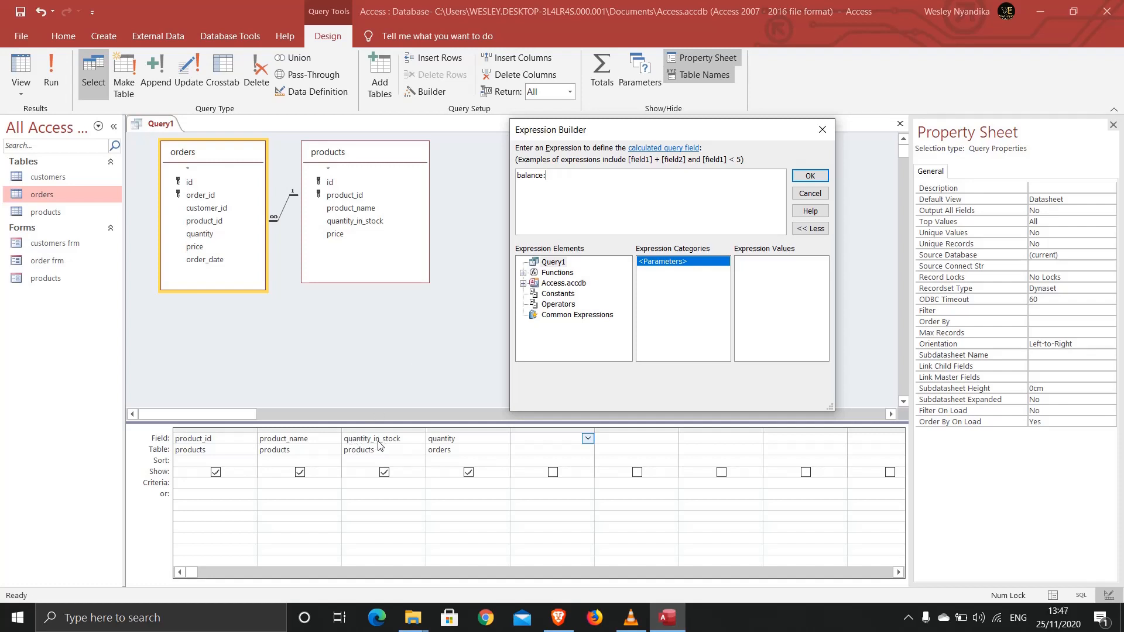
pyautogui.moveTo(464, 433)
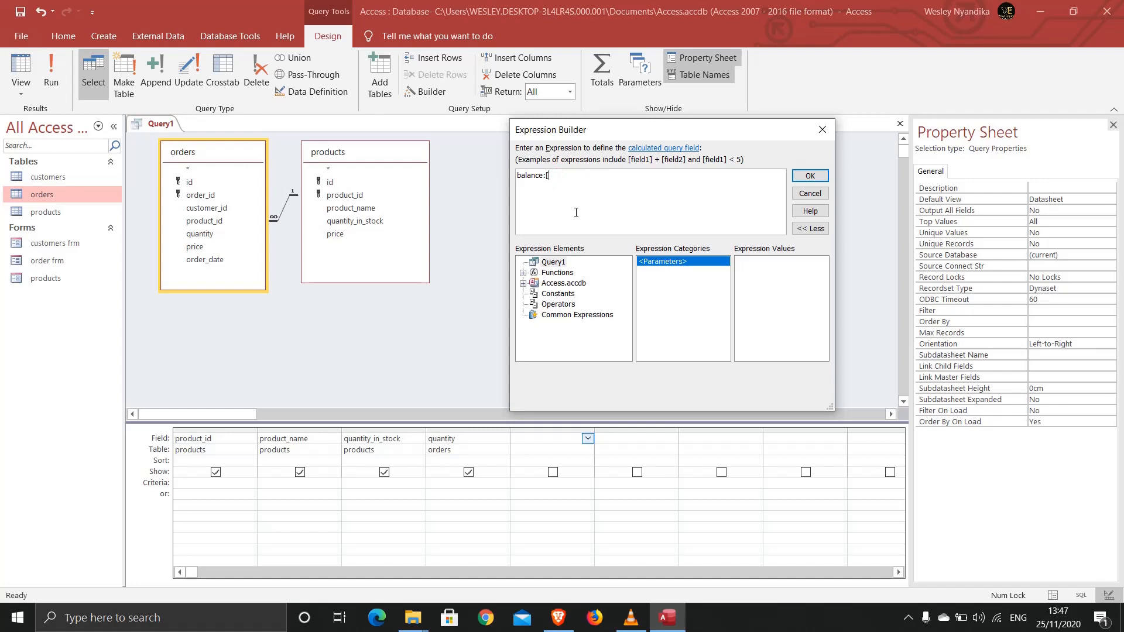
pyautogui.write('q')
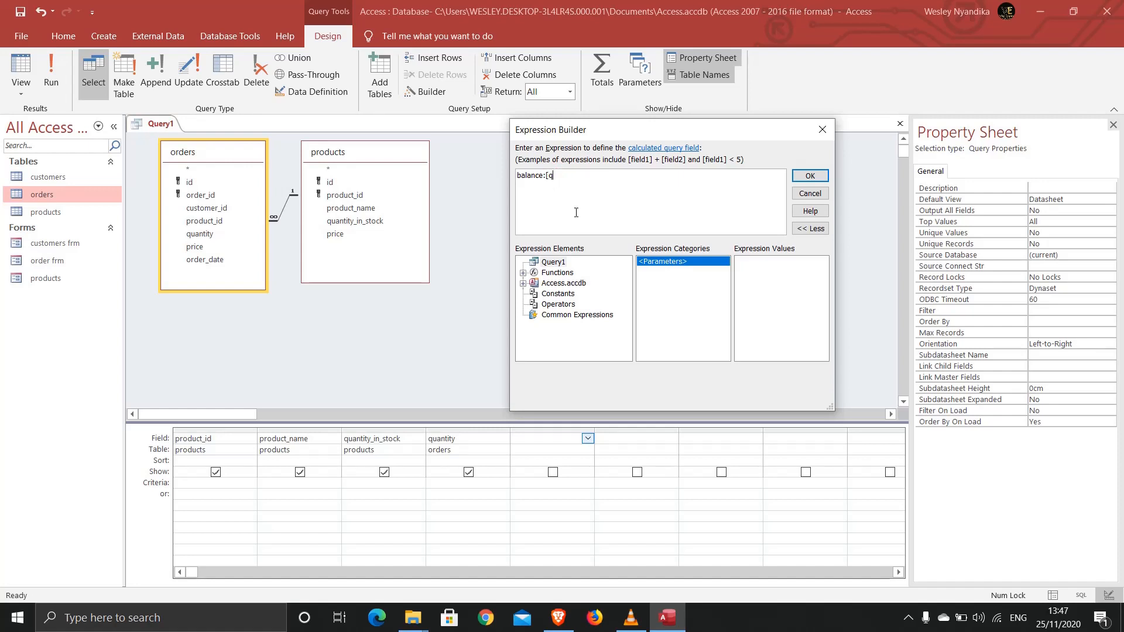
pyautogui.write('uantity_')
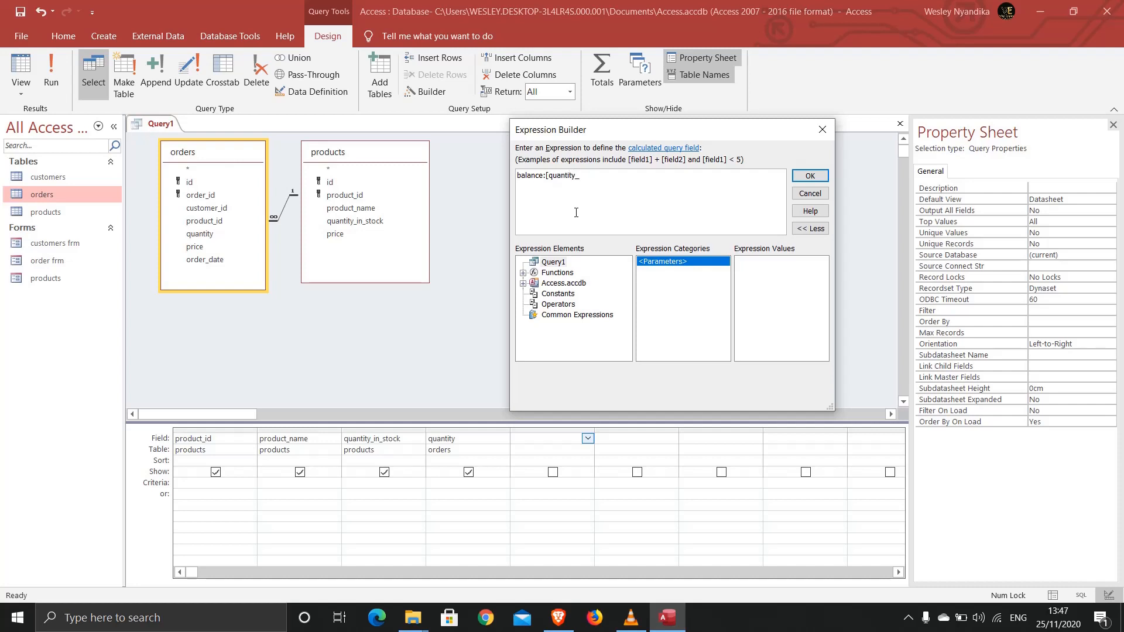
pyautogui.write('in_')
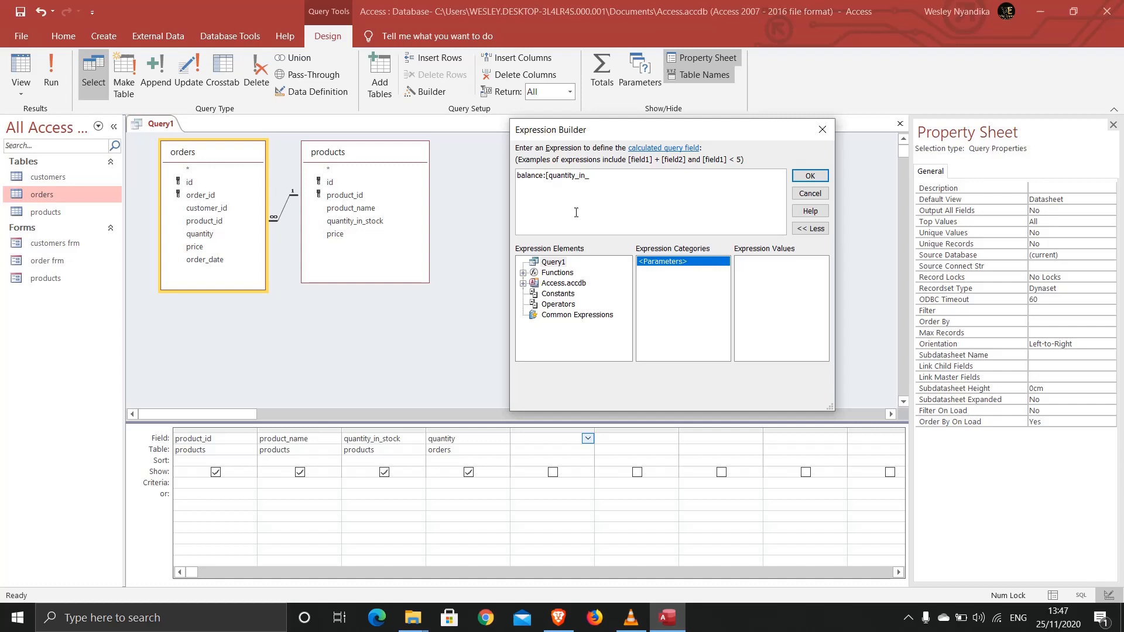
pyautogui.write('stock]')
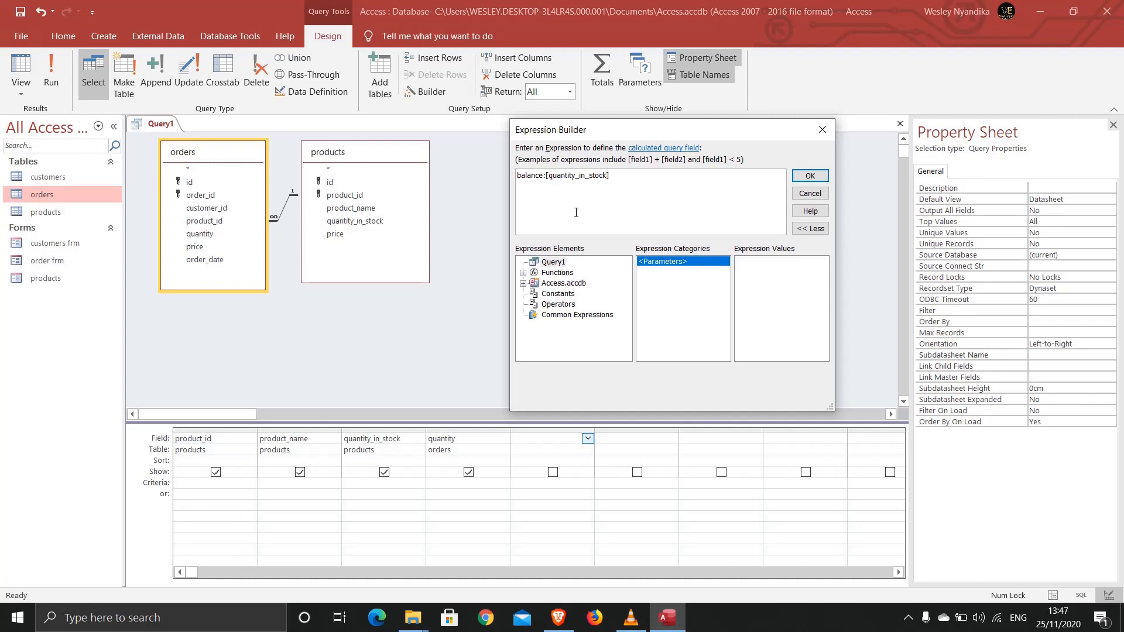
pyautogui.write('-[')
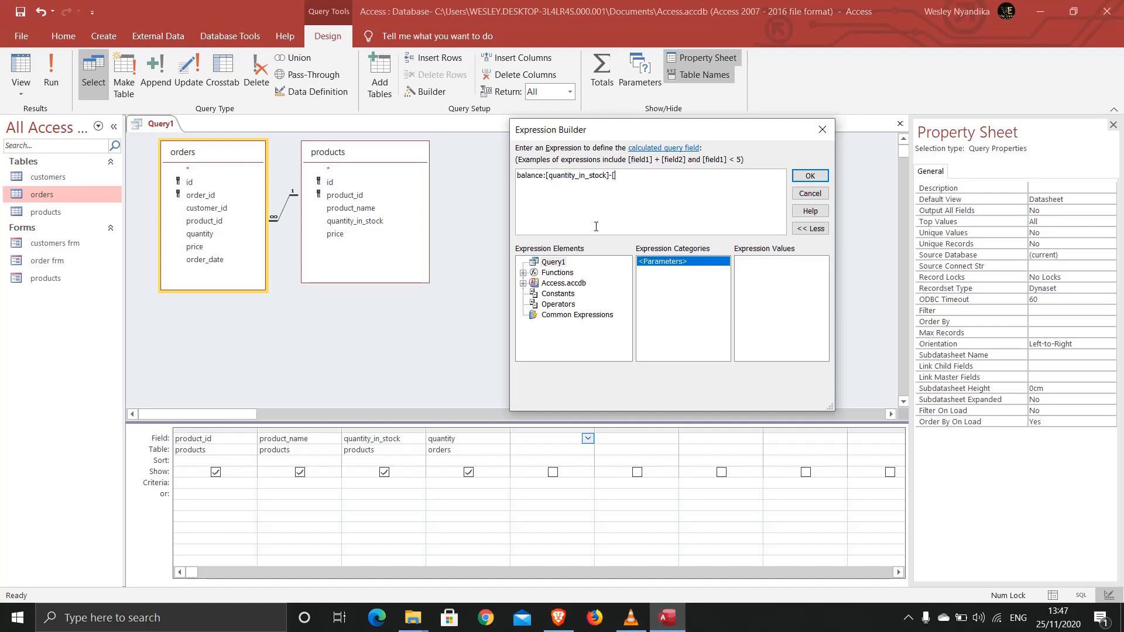
pyautogui.write('quant')
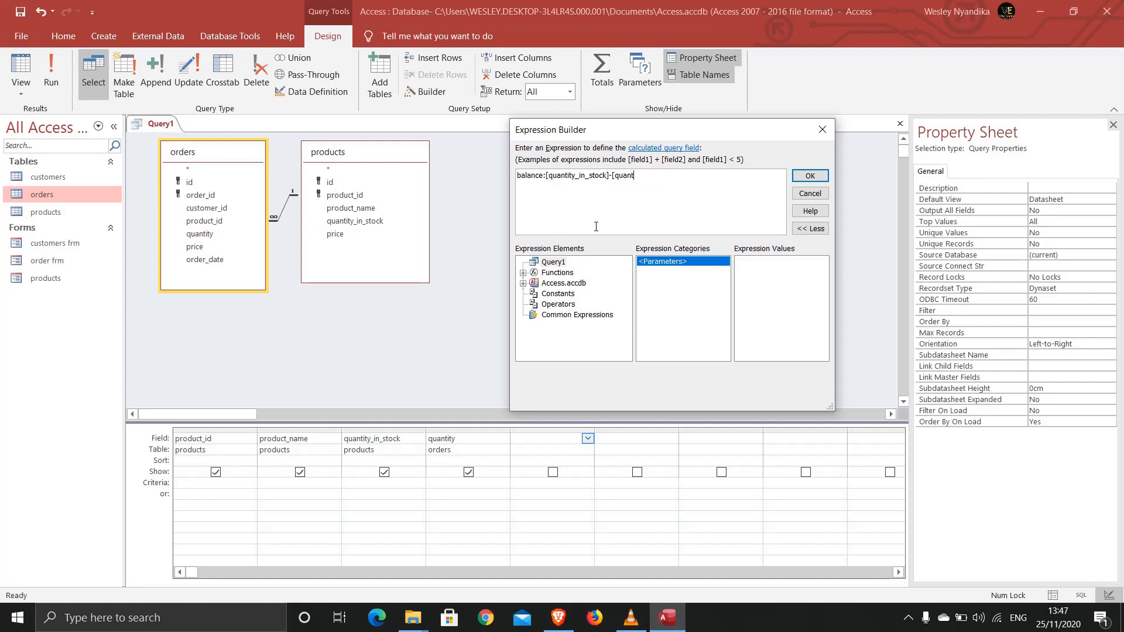
pyautogui.write('ity')
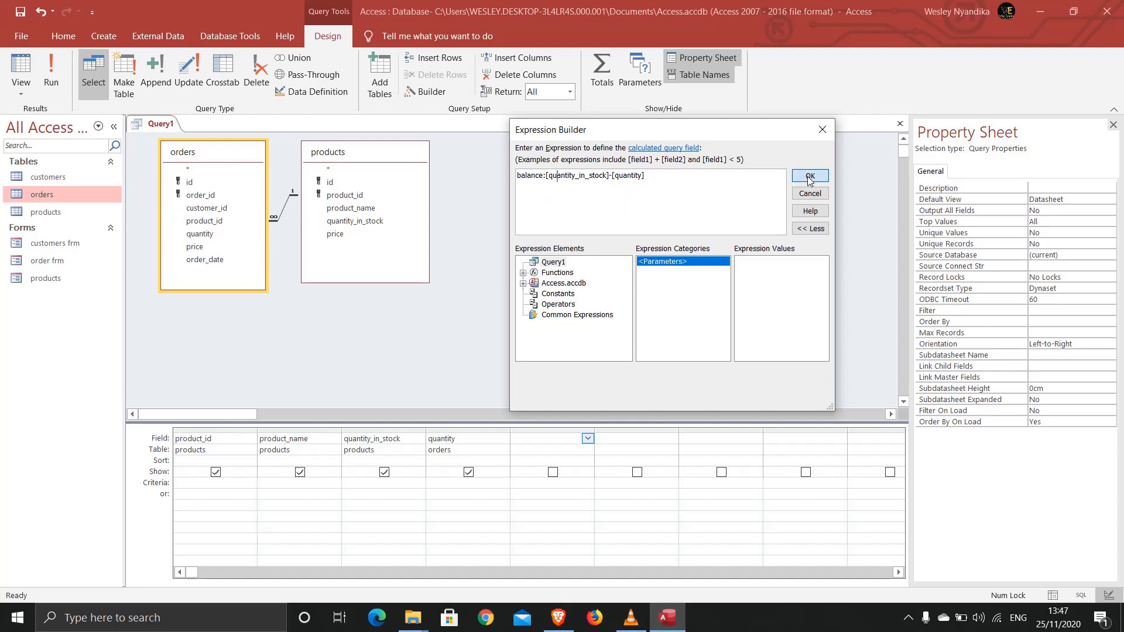
pyautogui.click(811, 176)
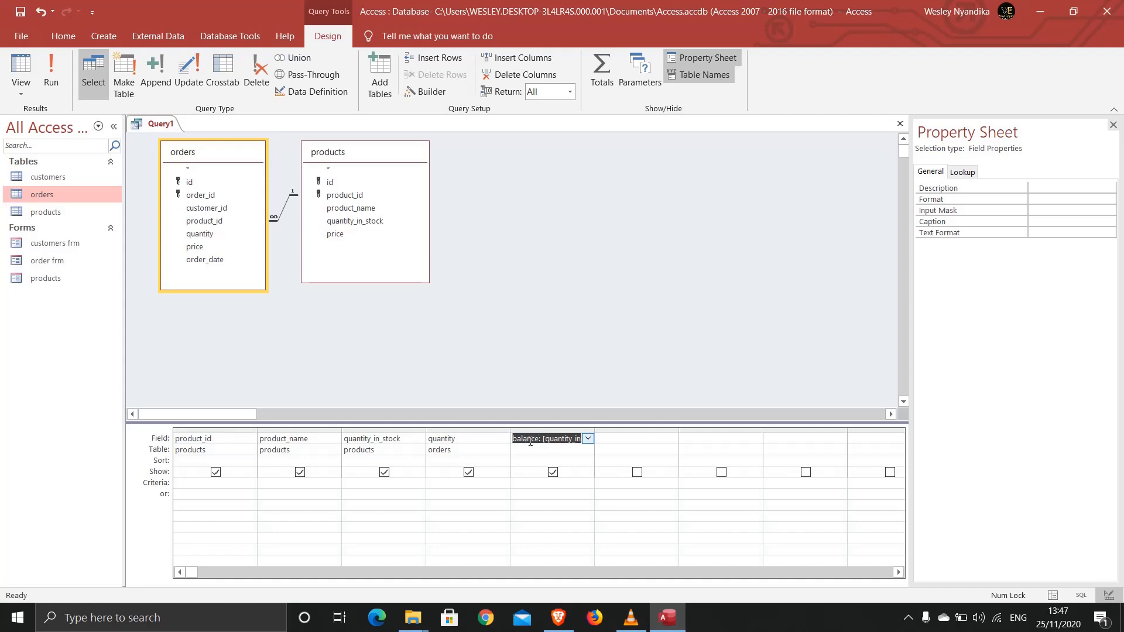
pyautogui.moveTo(163, 142)
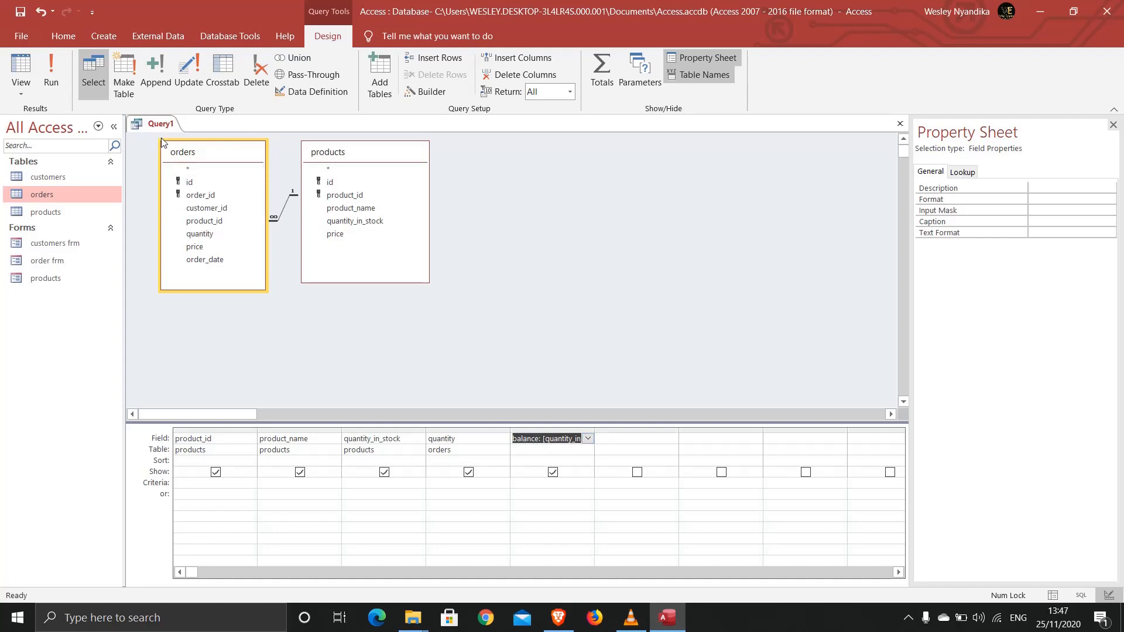
# - Save the new query under the name 'bal qry'
pyautogui.rightClick(157, 124)
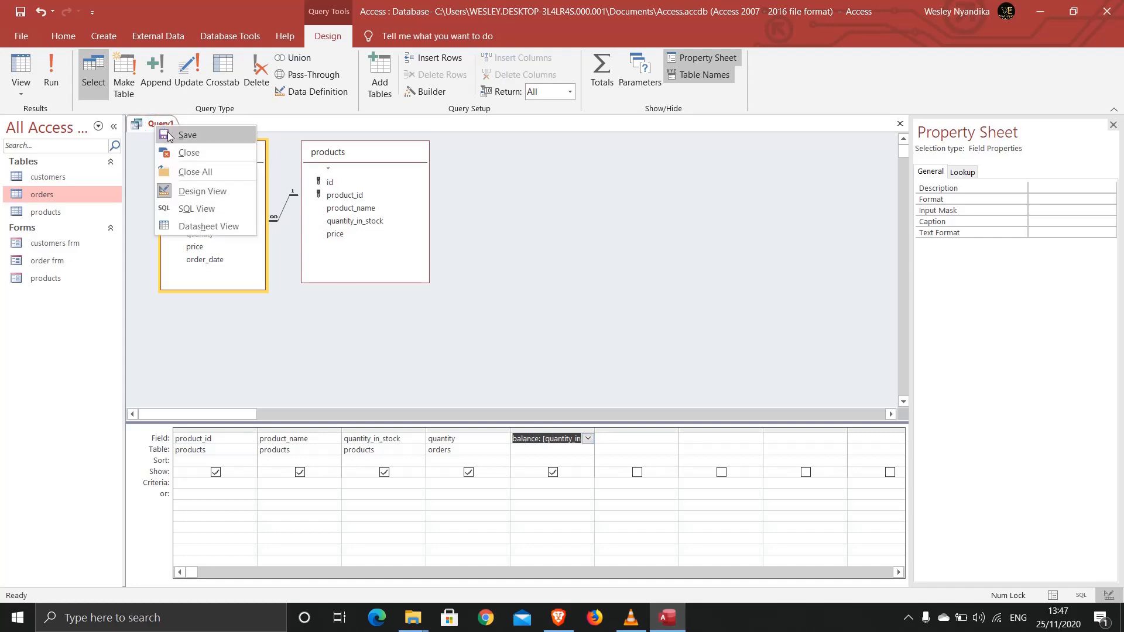
pyautogui.click(187, 135)
pyautogui.write('bal q')
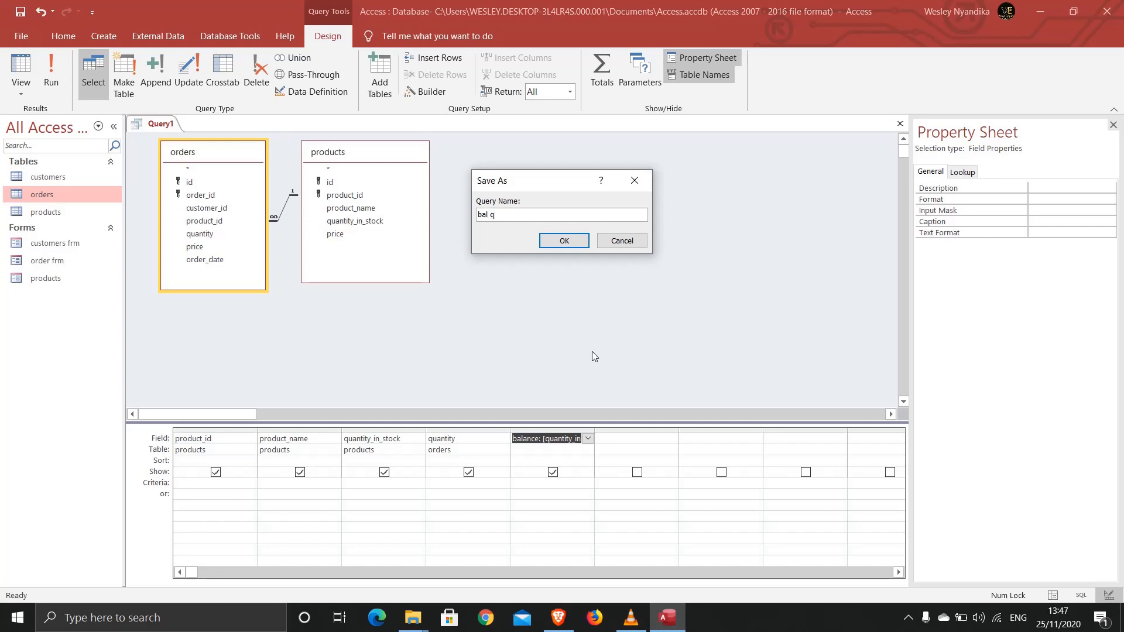
pyautogui.write('ry')
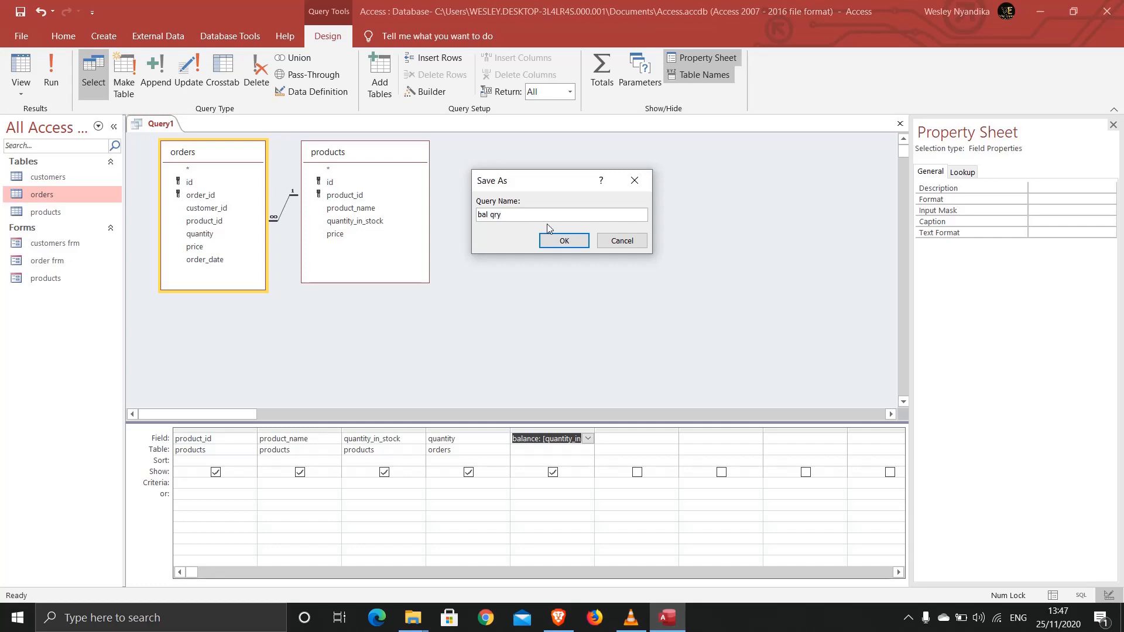
pyautogui.click(563, 241)
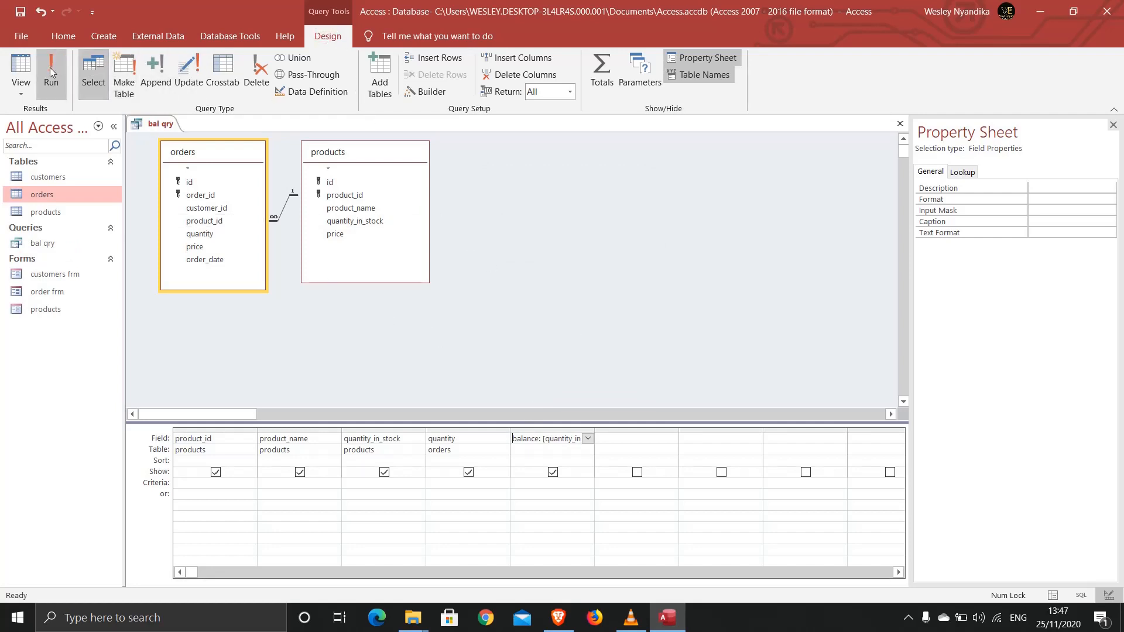
# - Run bal qry to list each product's stock, ordered quantity and balance
pyautogui.click(56, 70)
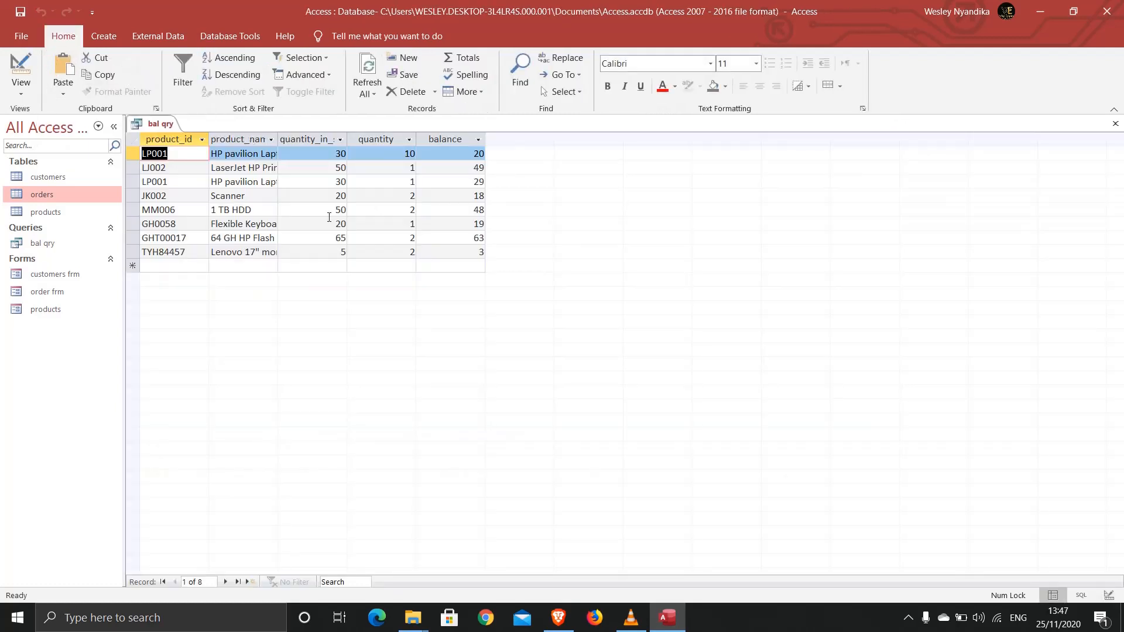
pyautogui.moveTo(458, 169)
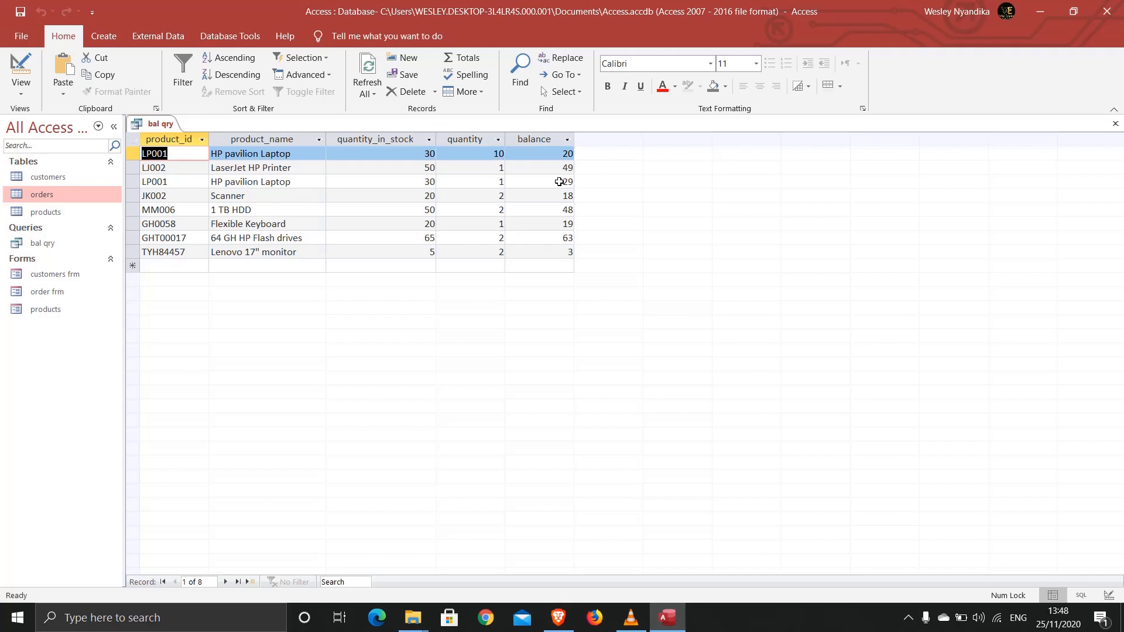
pyautogui.moveTo(553, 251)
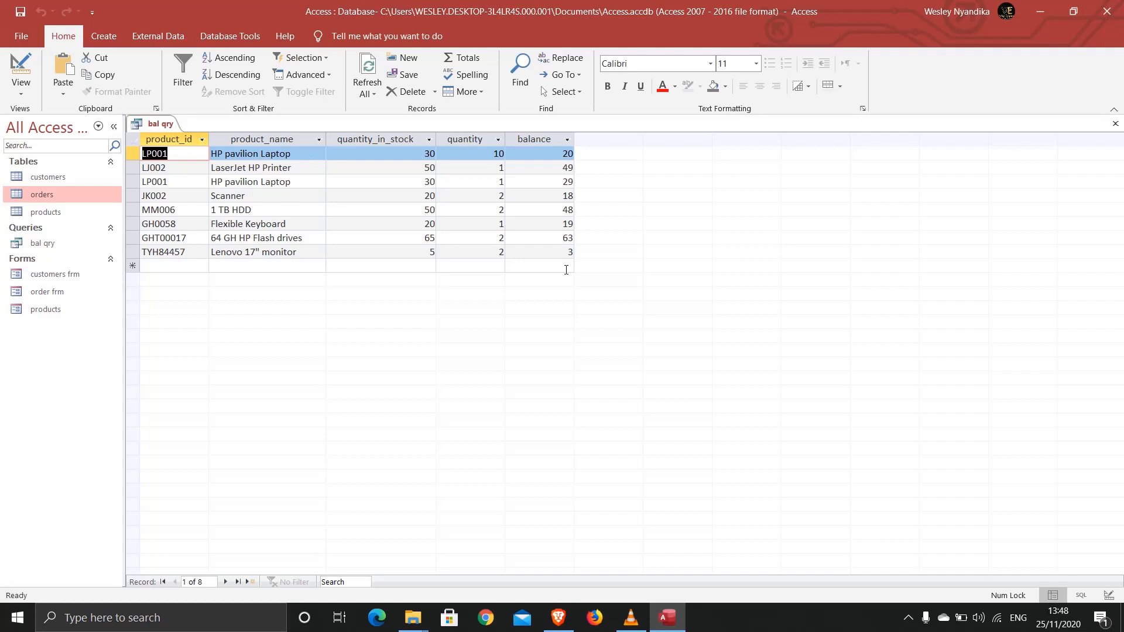
pyautogui.moveTo(215, 185)
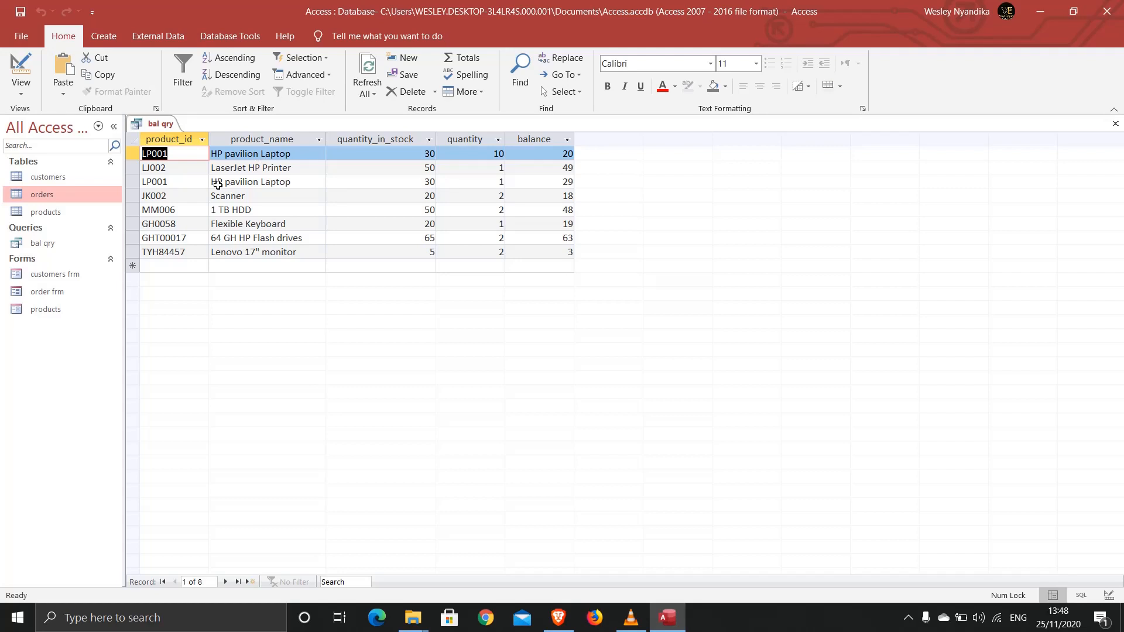
pyautogui.rightClick(158, 124)
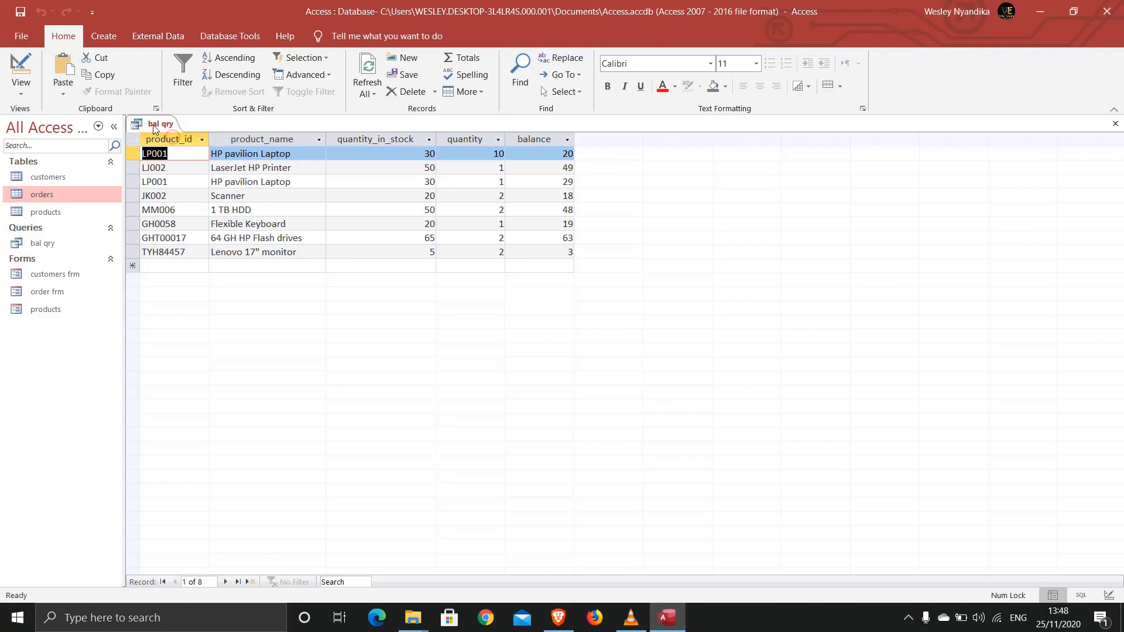
# - Close the bal qry results, check the orders table's quantities and prices, then close it
pyautogui.rightClick(158, 124)
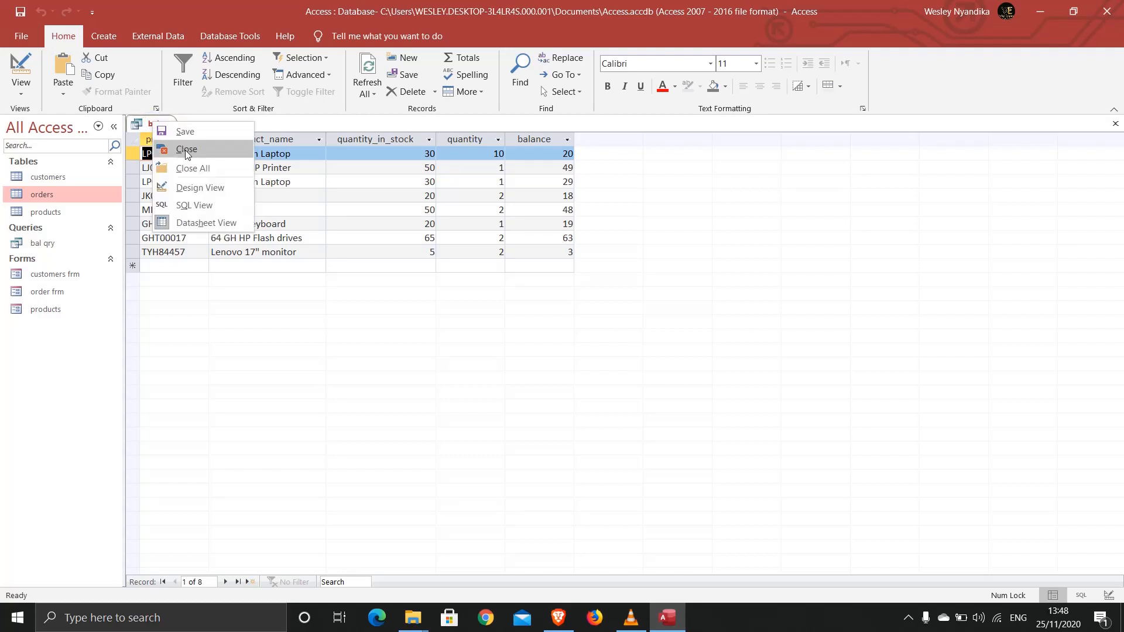
pyautogui.click(186, 150)
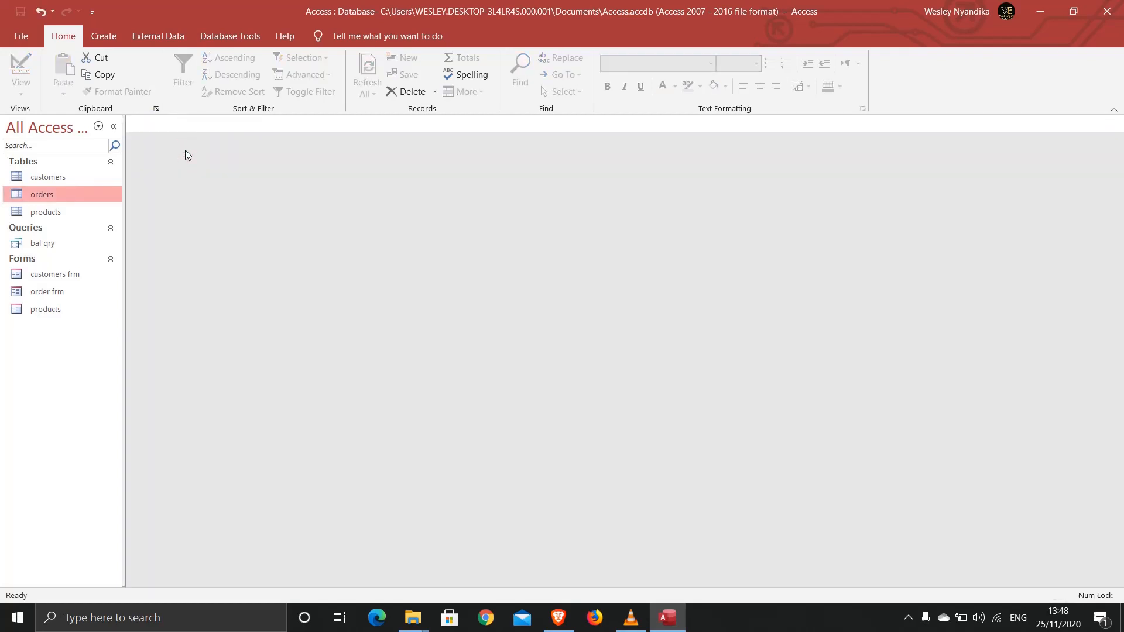
pyautogui.moveTo(52, 216)
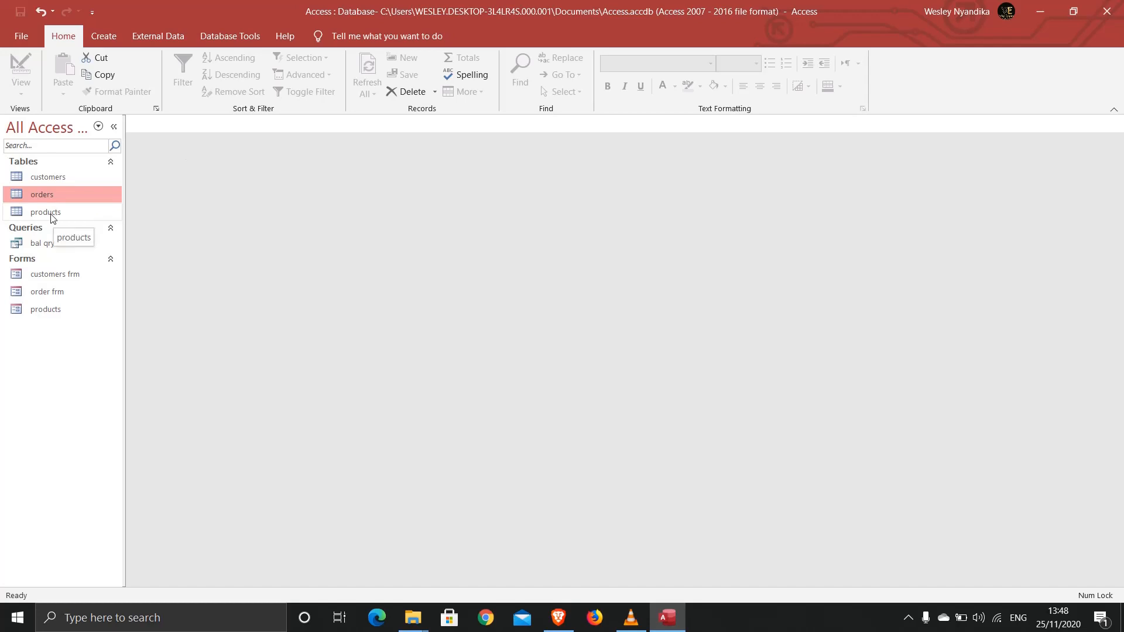
pyautogui.doubleClick(42, 194)
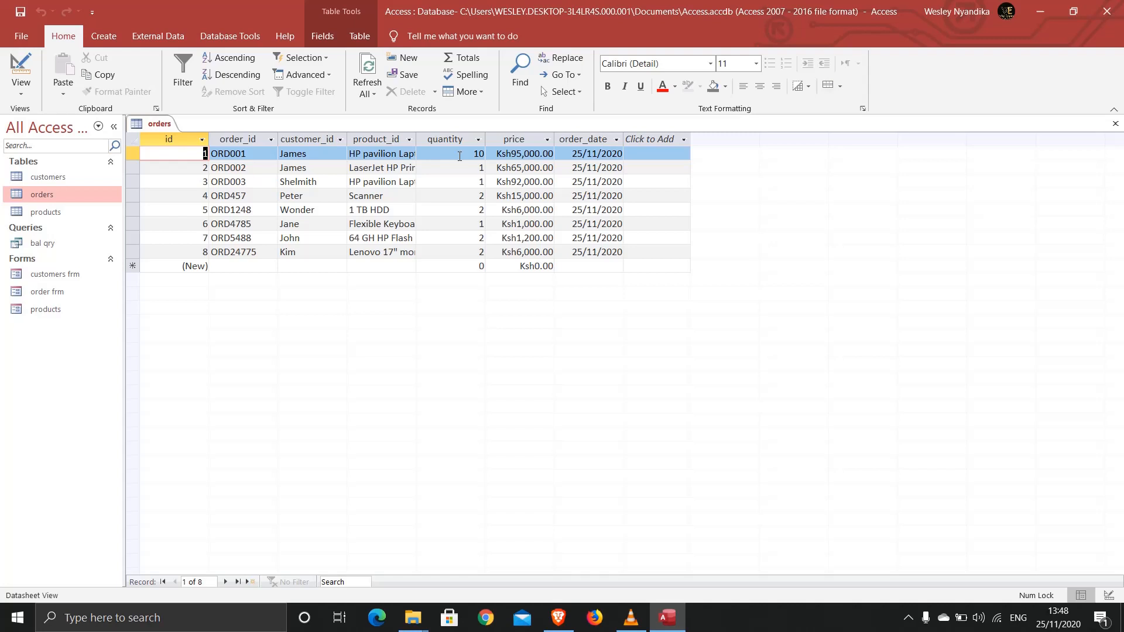
pyautogui.moveTo(457, 152)
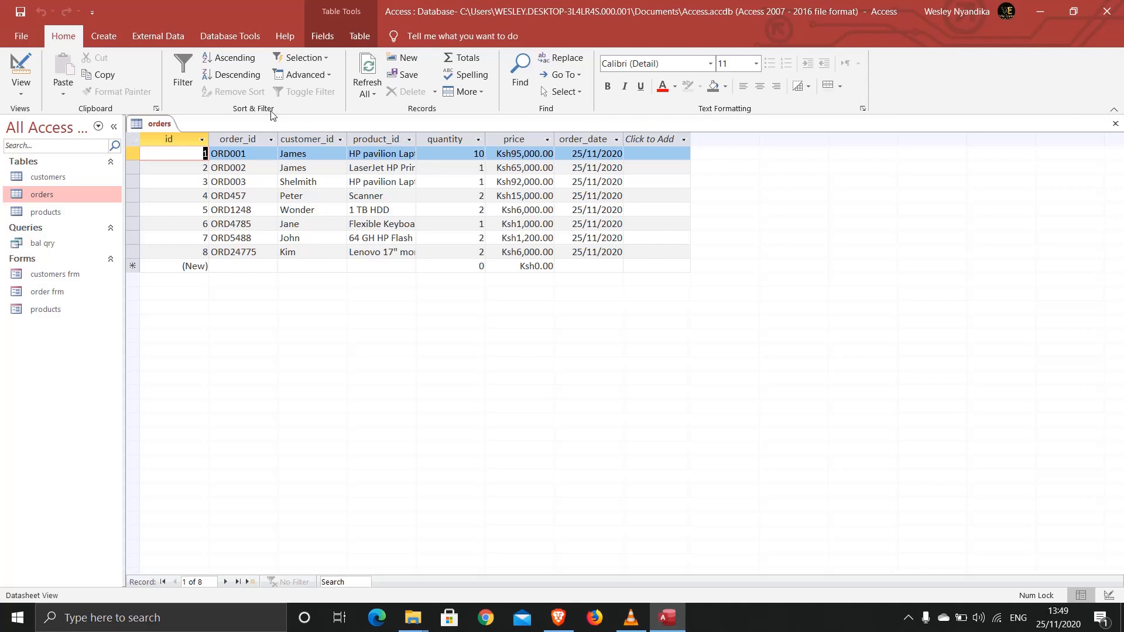
pyautogui.rightClick(162, 124)
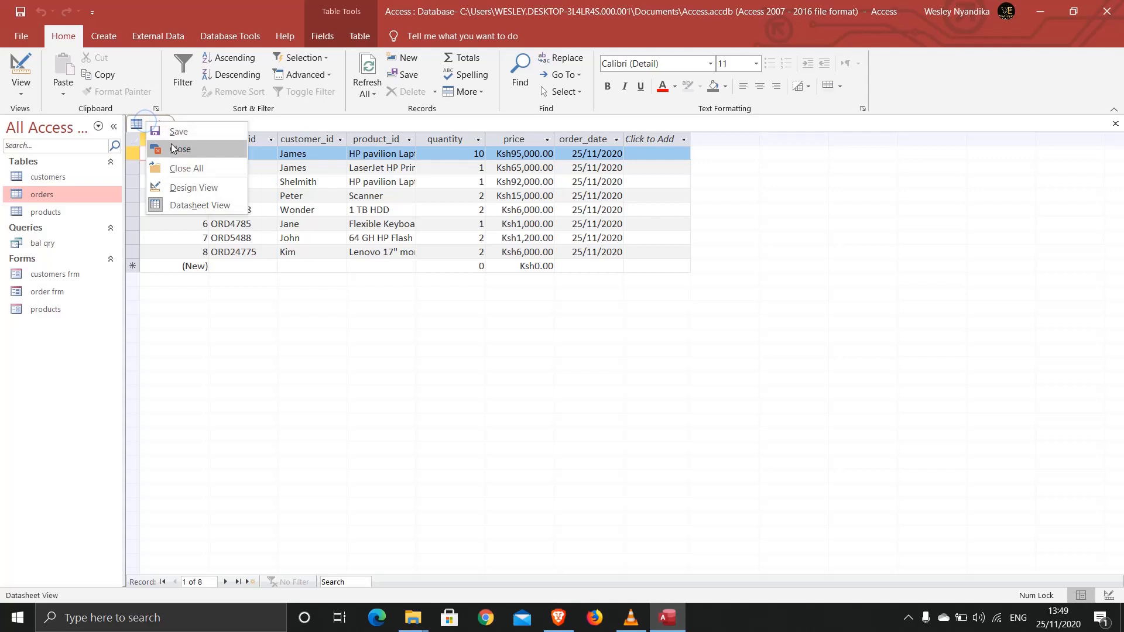
pyautogui.click(183, 150)
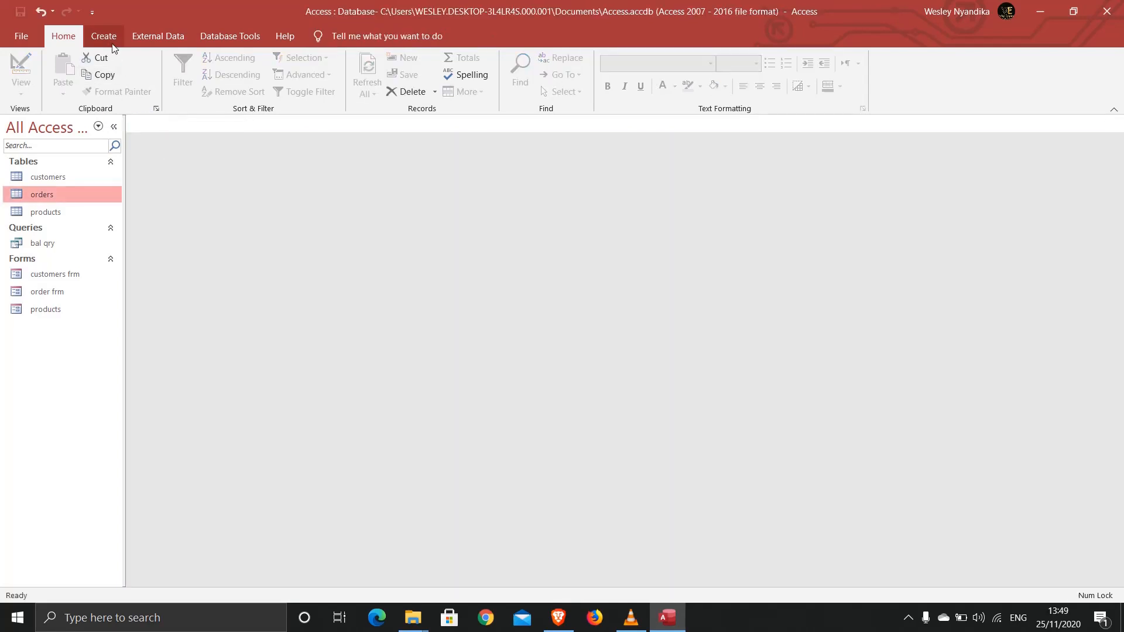
# - Start a second query design holding the customers and orders tables
pyautogui.click(103, 35)
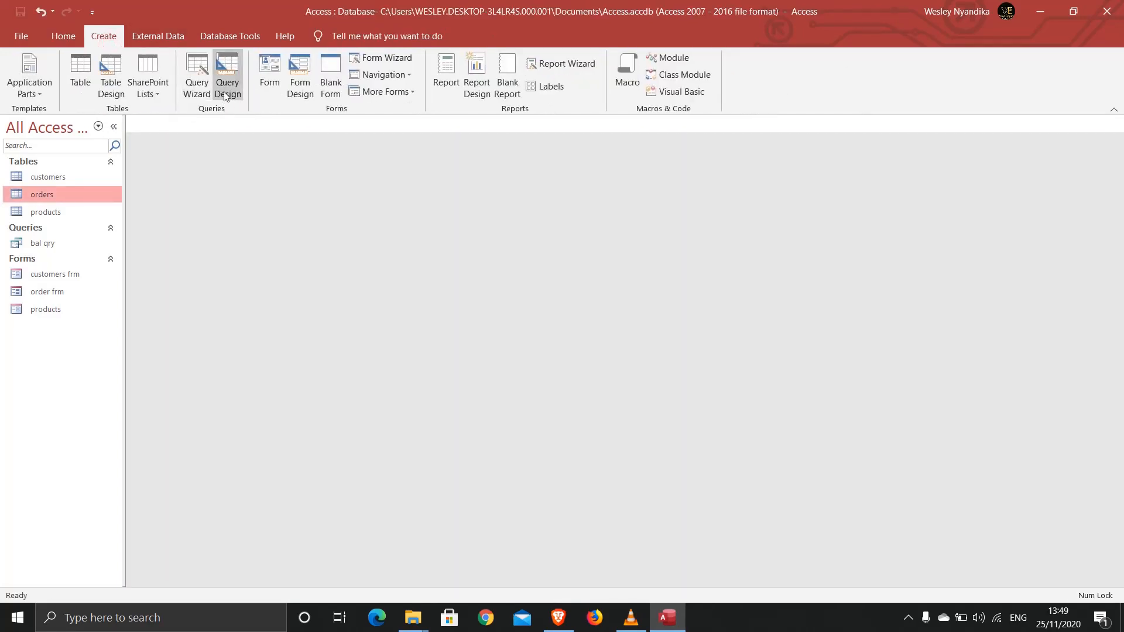
pyautogui.click(227, 69)
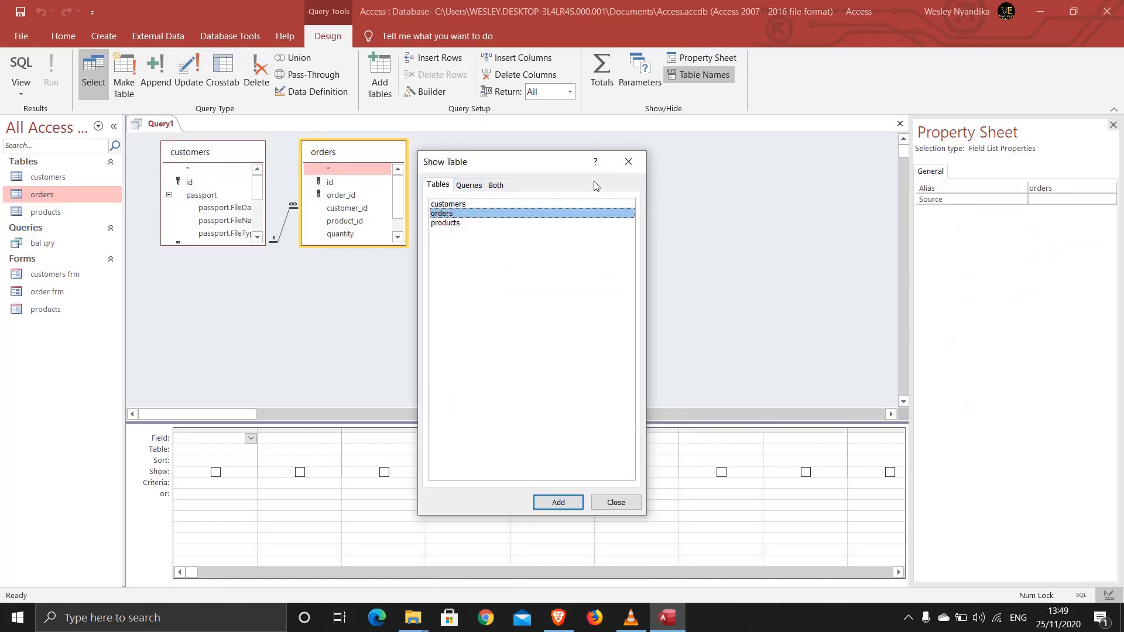
pyautogui.click(616, 503)
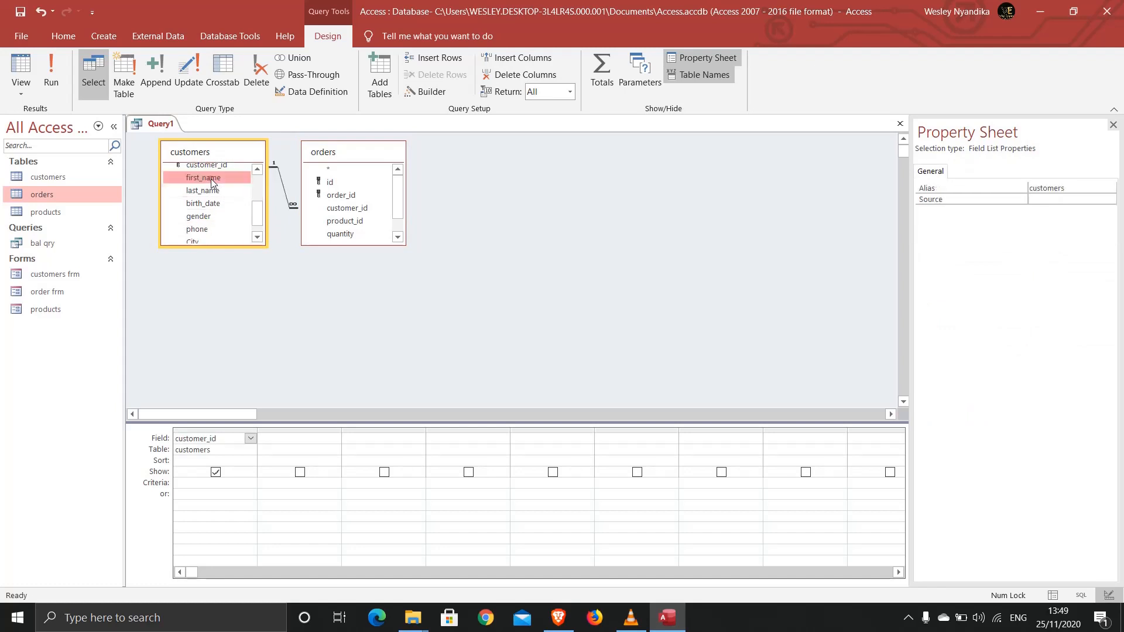
# - Add customer_id, first_name, last_name, product_id, quantity and price to the grid
pyautogui.doubleClick(201, 178)
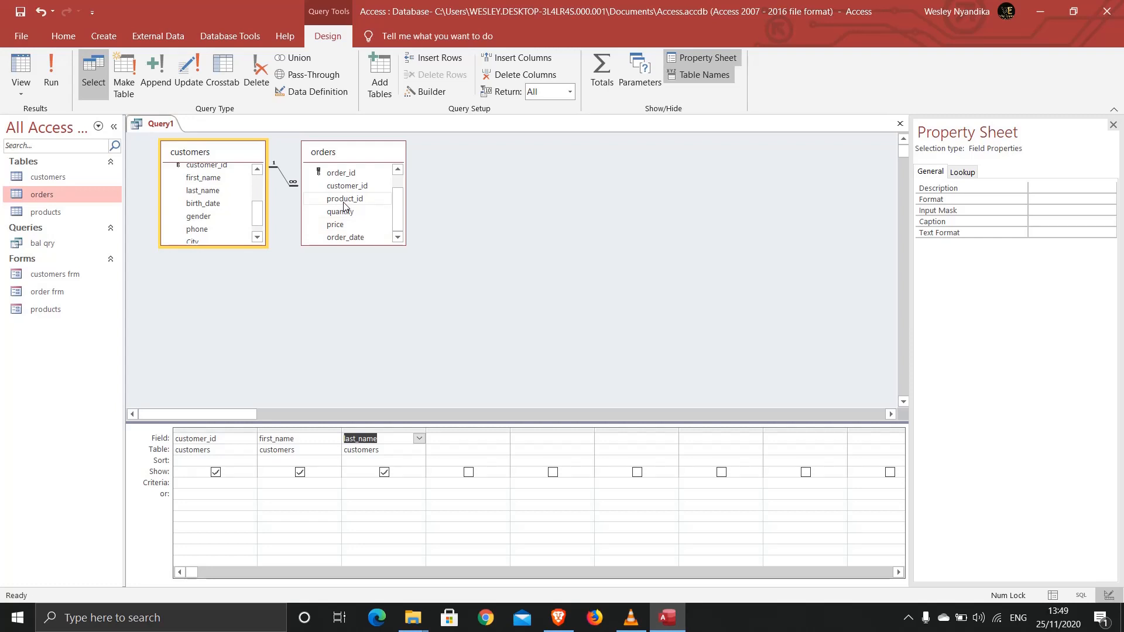
pyautogui.moveTo(335, 201)
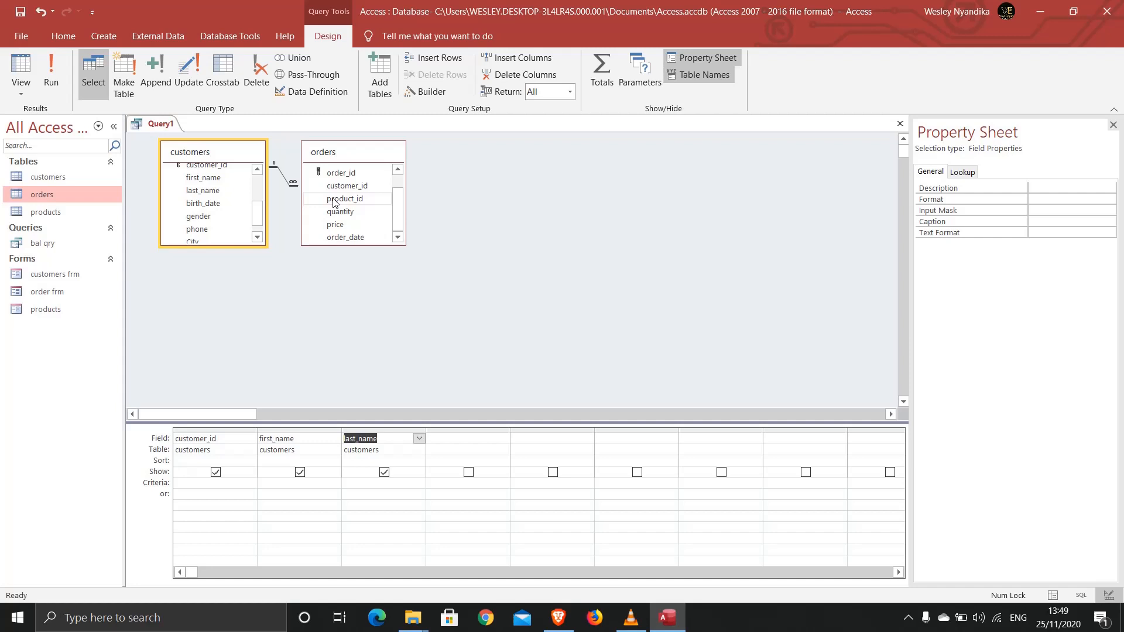
pyautogui.doubleClick(344, 198)
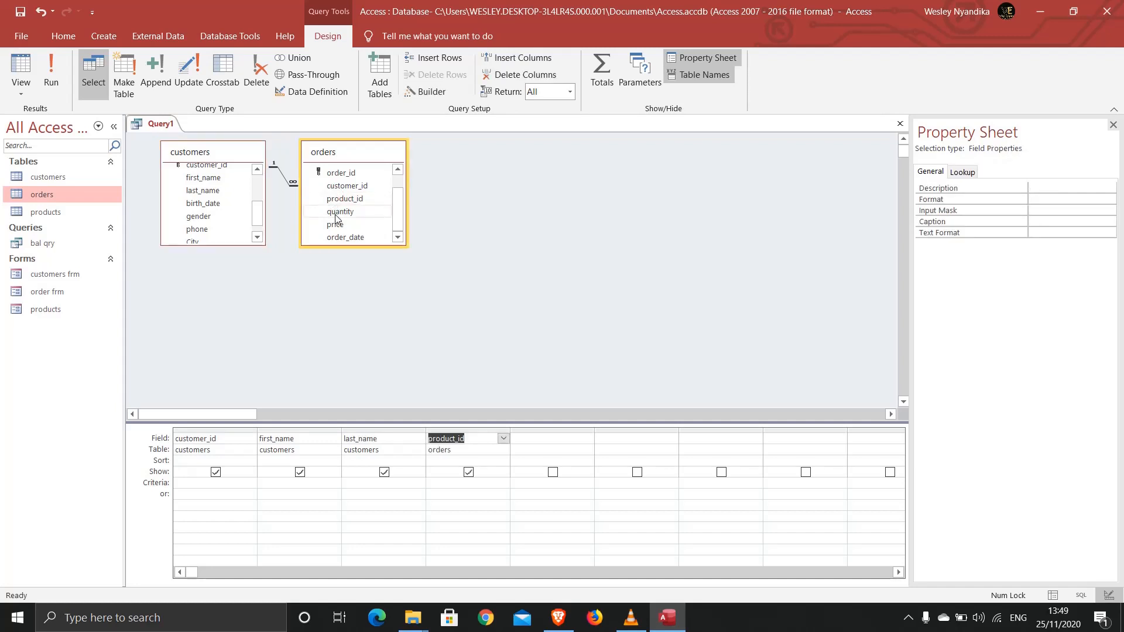
pyautogui.doubleClick(339, 211)
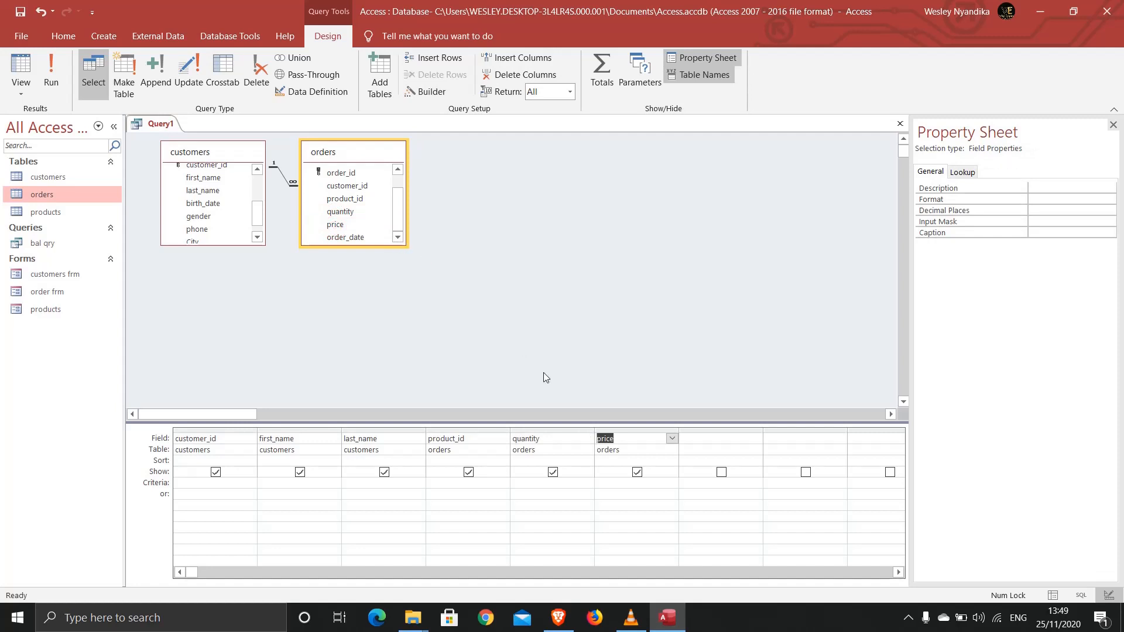
pyautogui.click(721, 438)
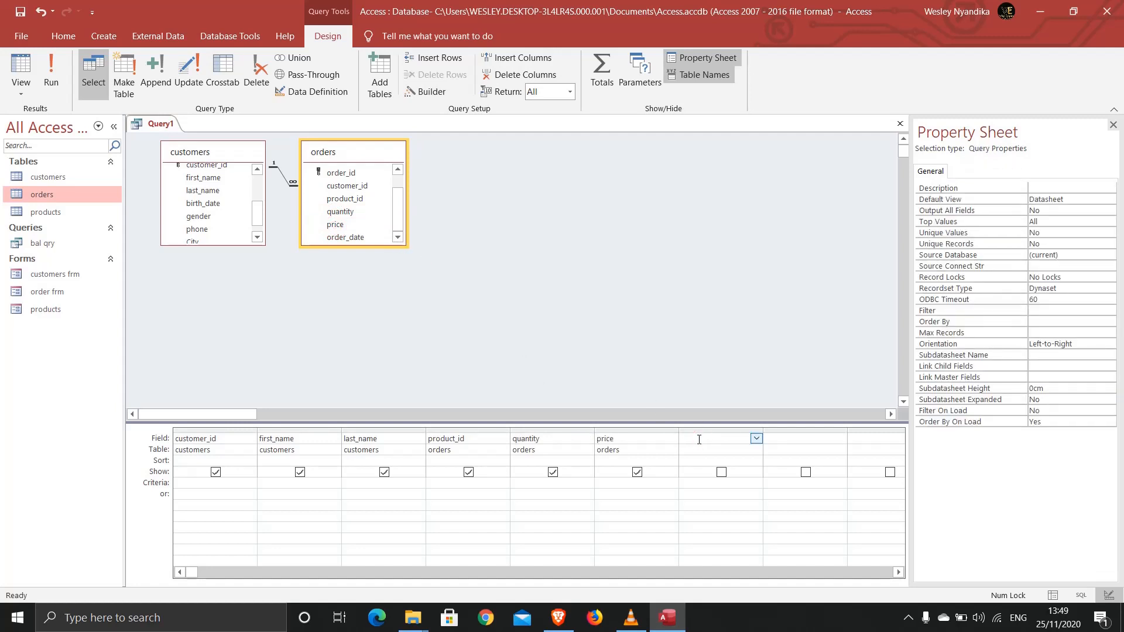
# - In the Expression Builder, define the calculated field total_amount:[quantity]*[price] and accept it
pyautogui.rightClick(699, 438)
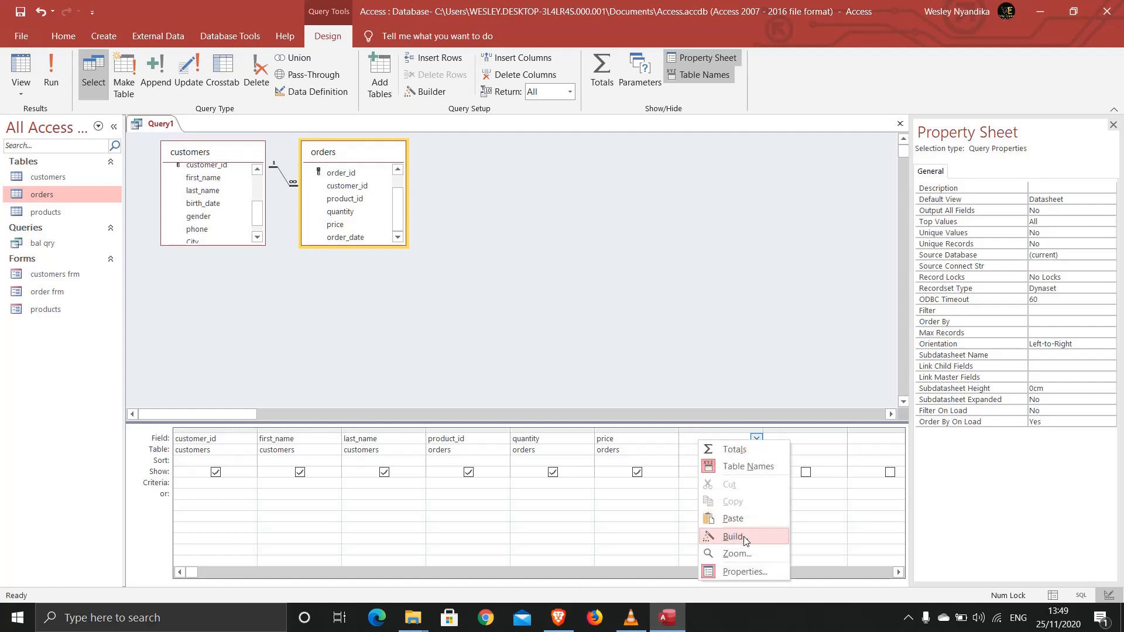
pyautogui.click(734, 537)
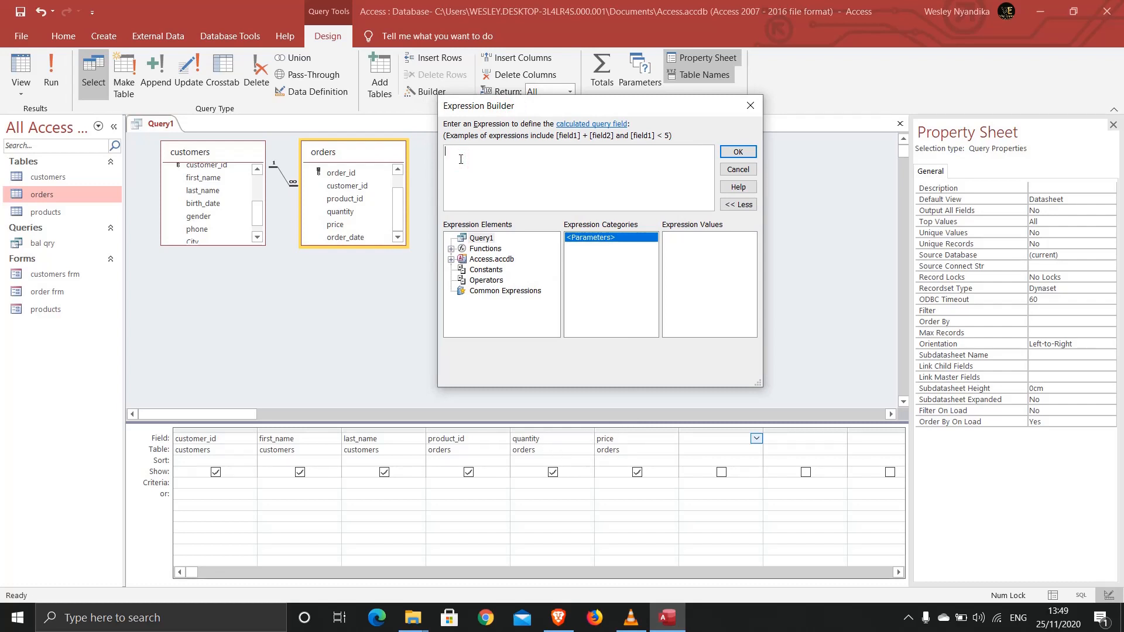
pyautogui.write('T')
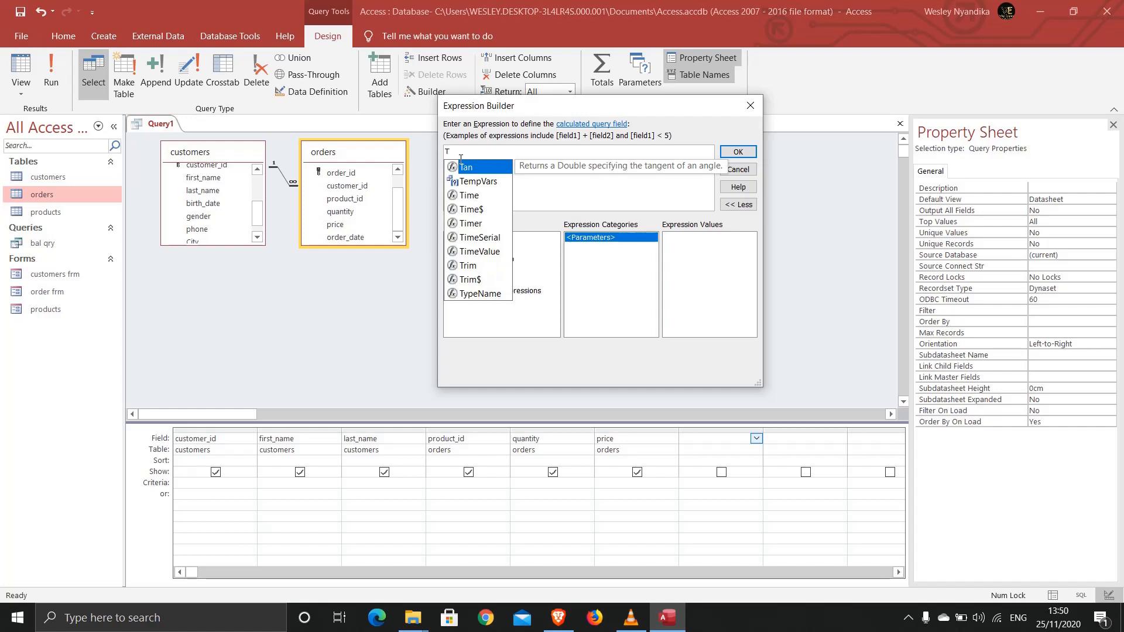
pyautogui.write('otal,')
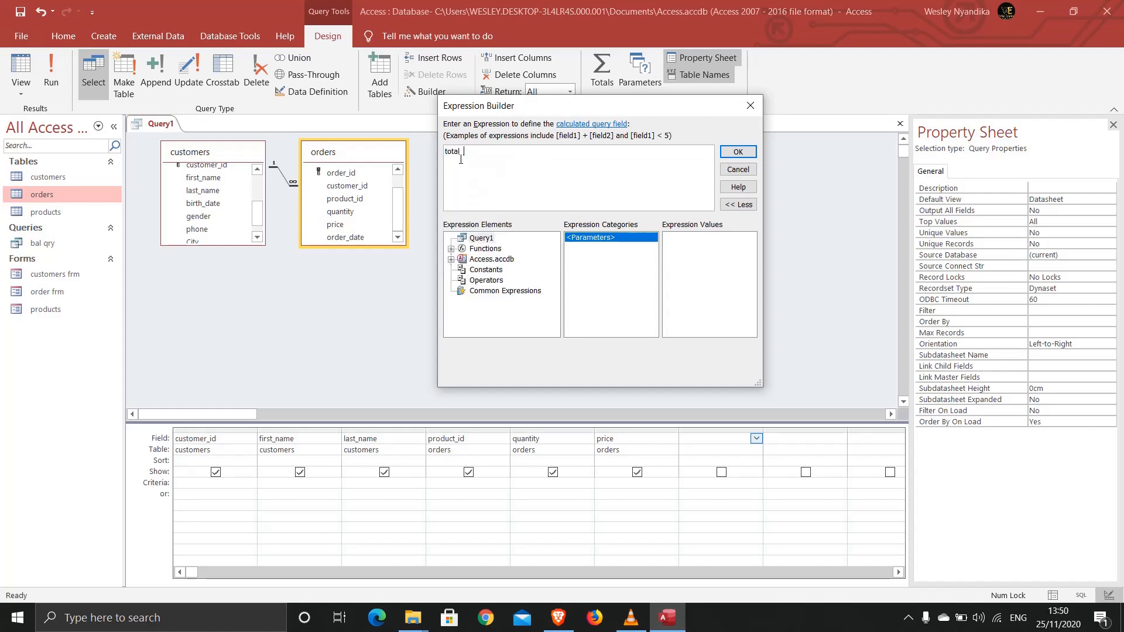
pyautogui.write('amount:')
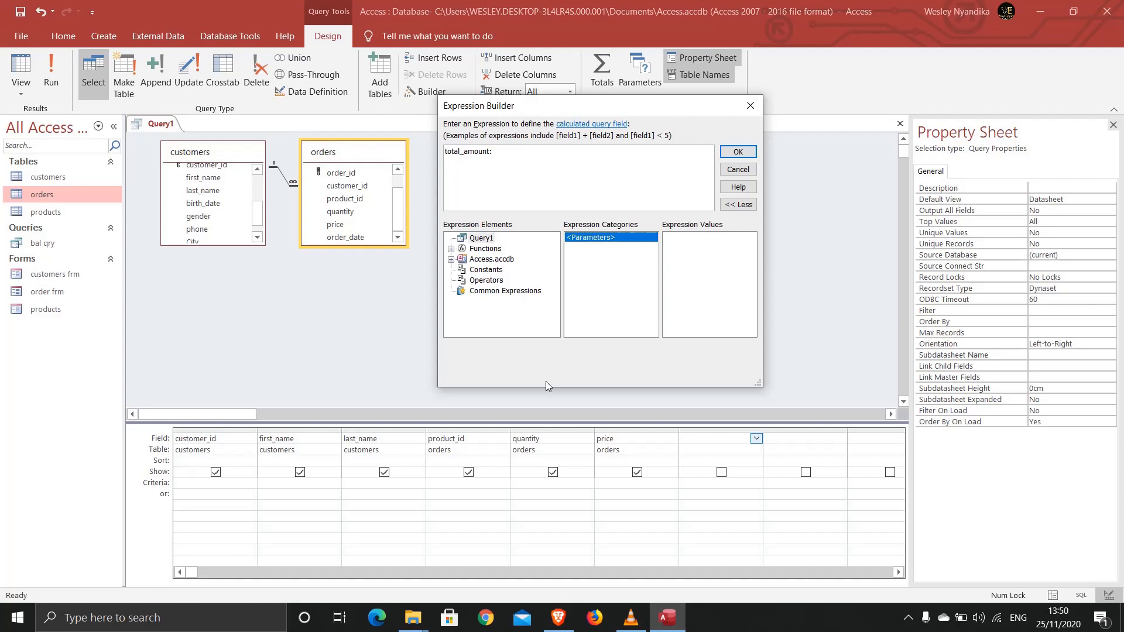
pyautogui.moveTo(590, 446)
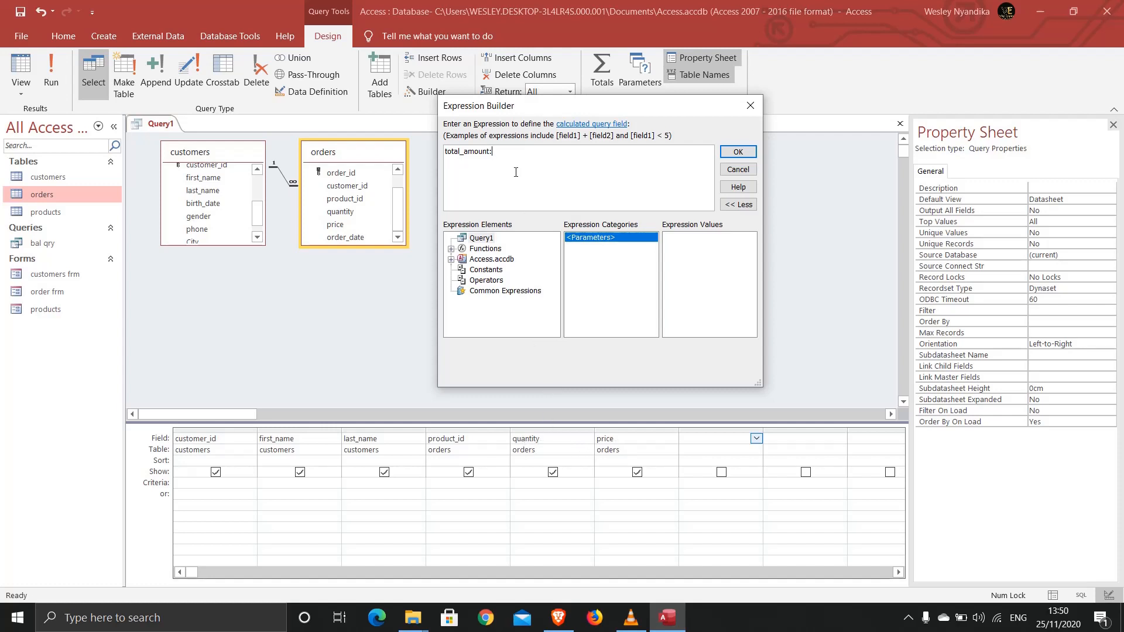
pyautogui.write('[')
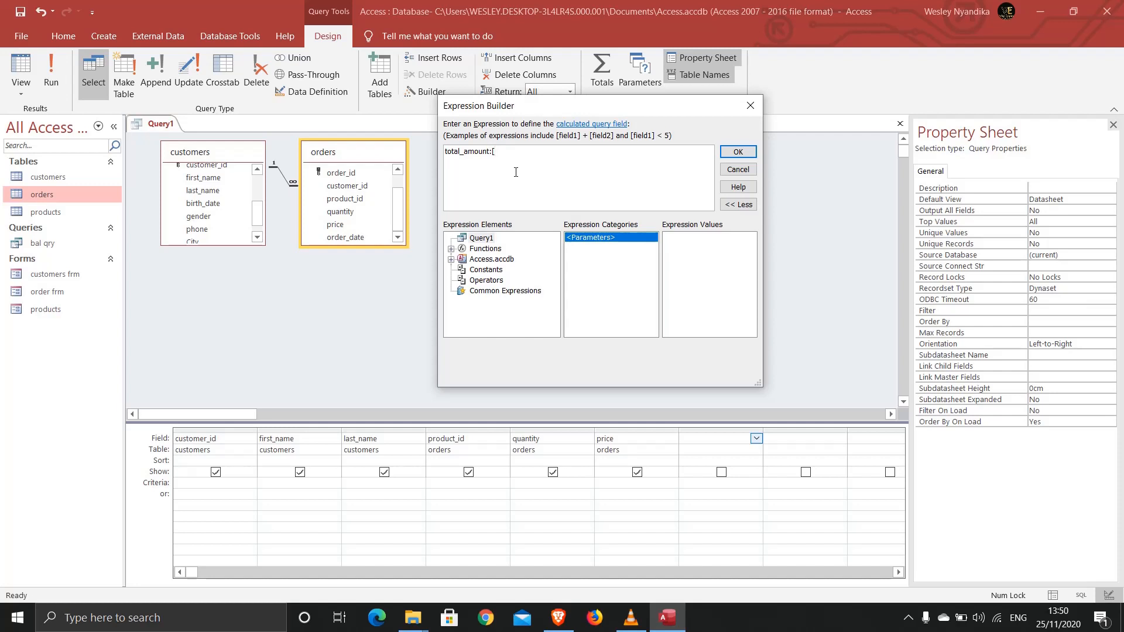
pyautogui.write('quantity')
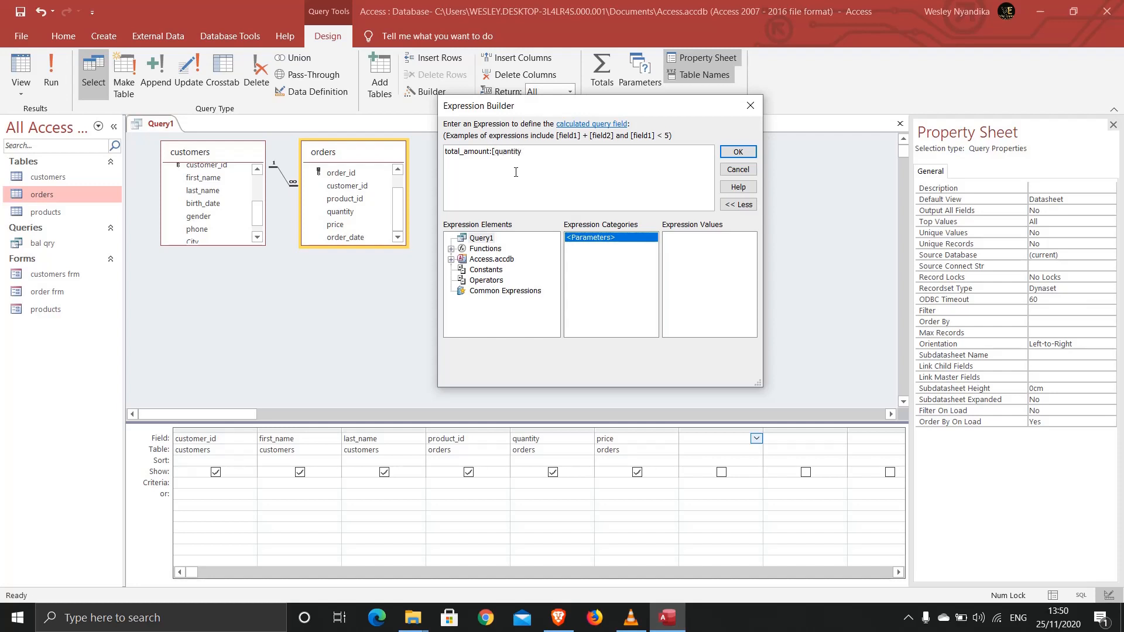
pyautogui.write('*')
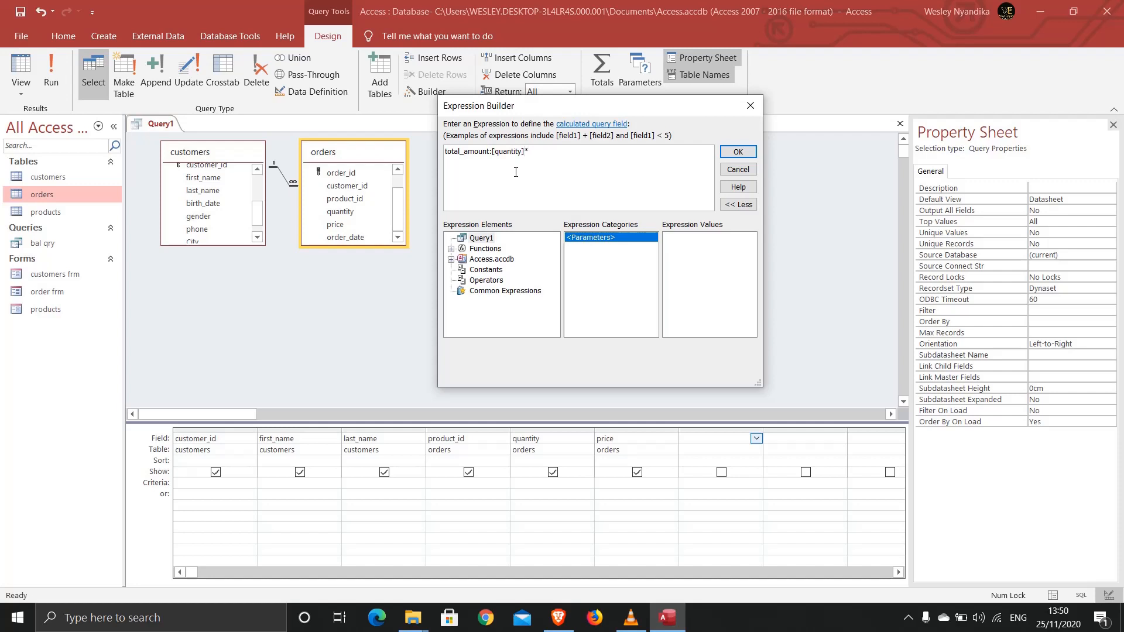
pyautogui.write('[price')
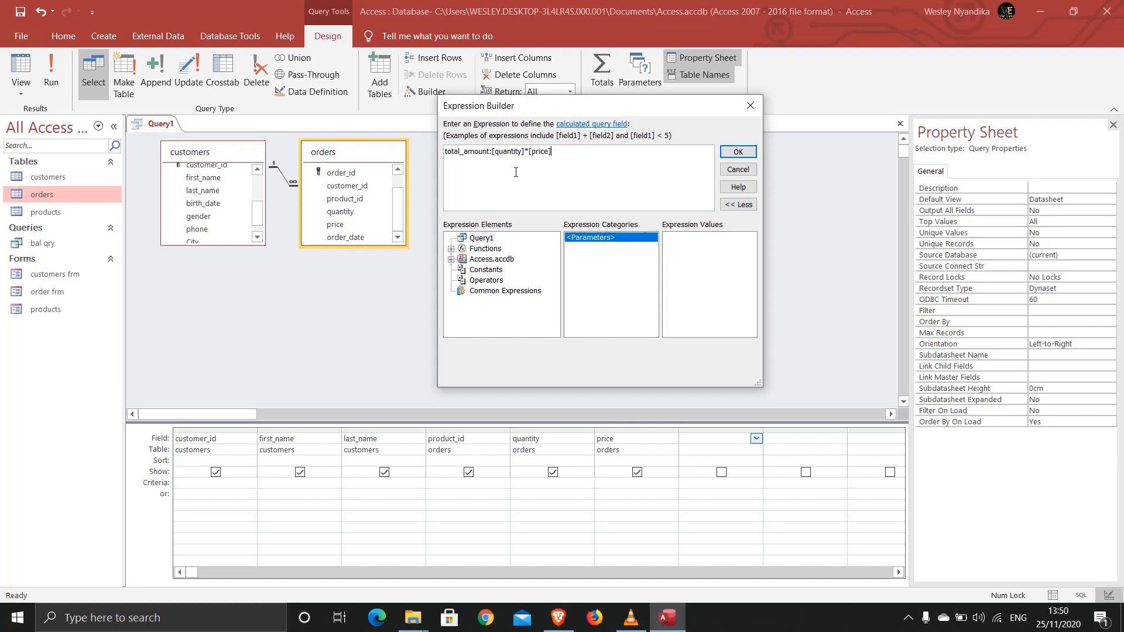
pyautogui.click(737, 151)
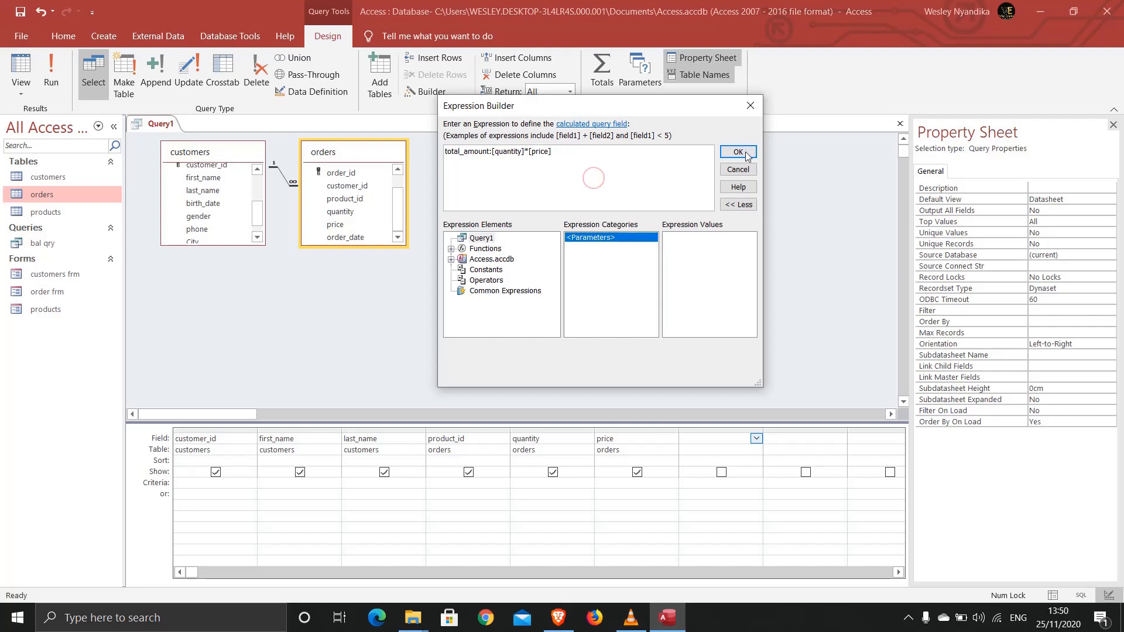
pyautogui.click(738, 151)
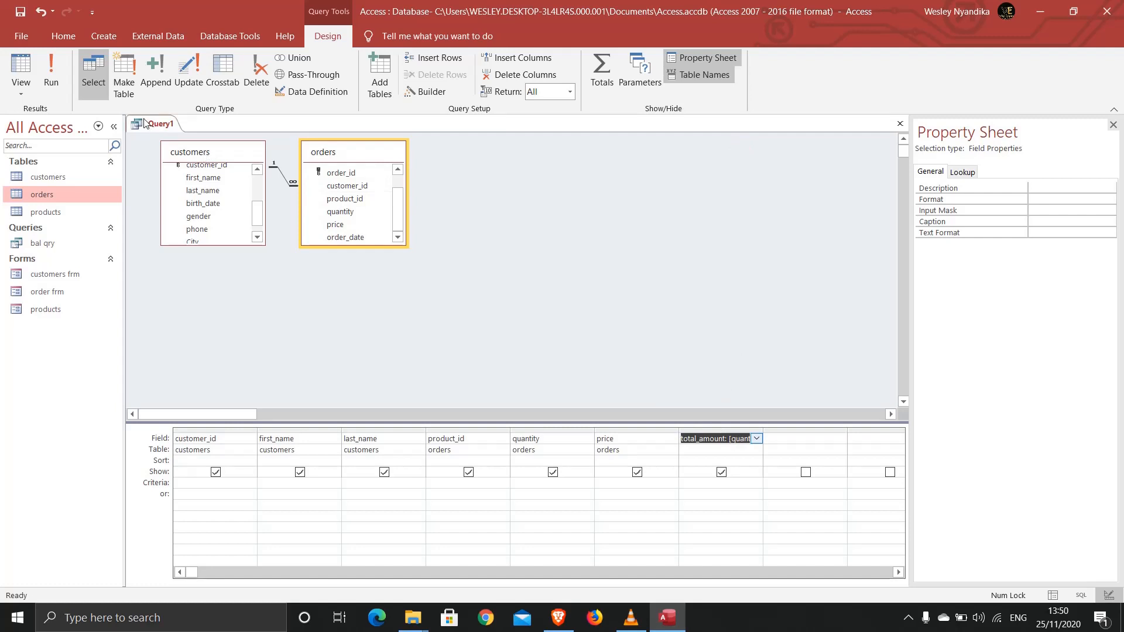
pyautogui.rightClick(158, 124)
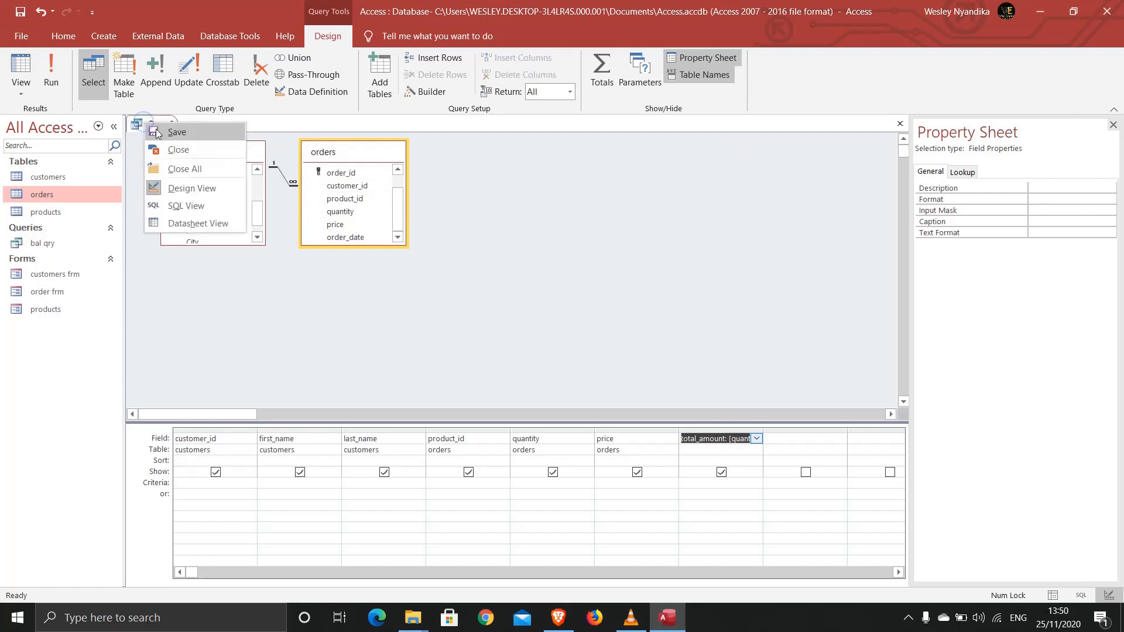
# - Save the query as 'totals qry' and run it to view the results
pyautogui.click(177, 132)
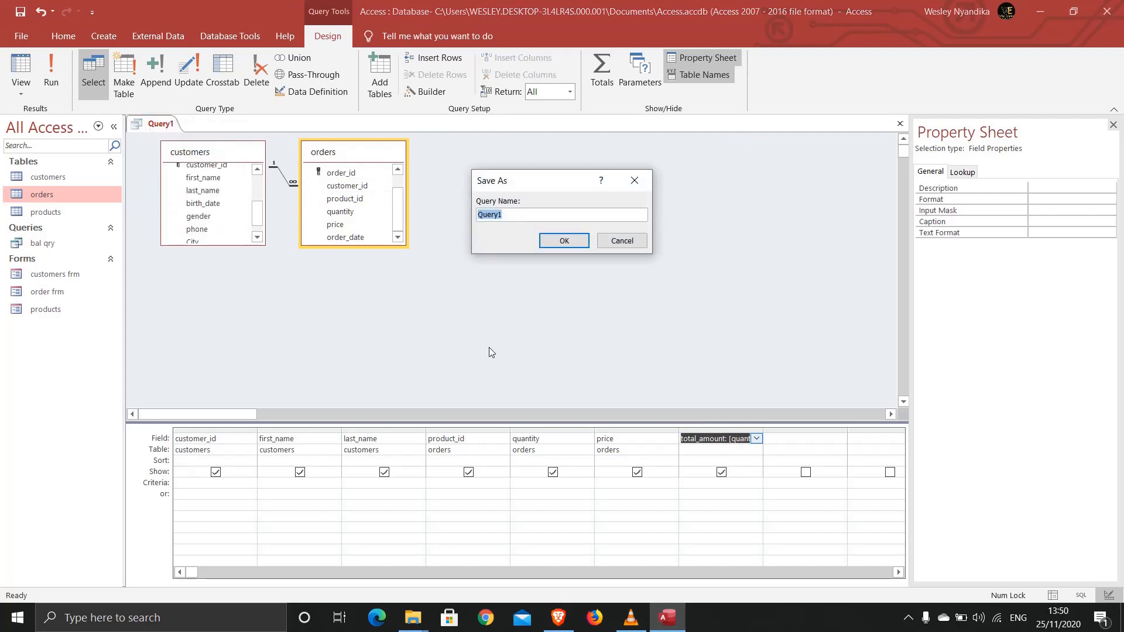
pyautogui.write('totals q')
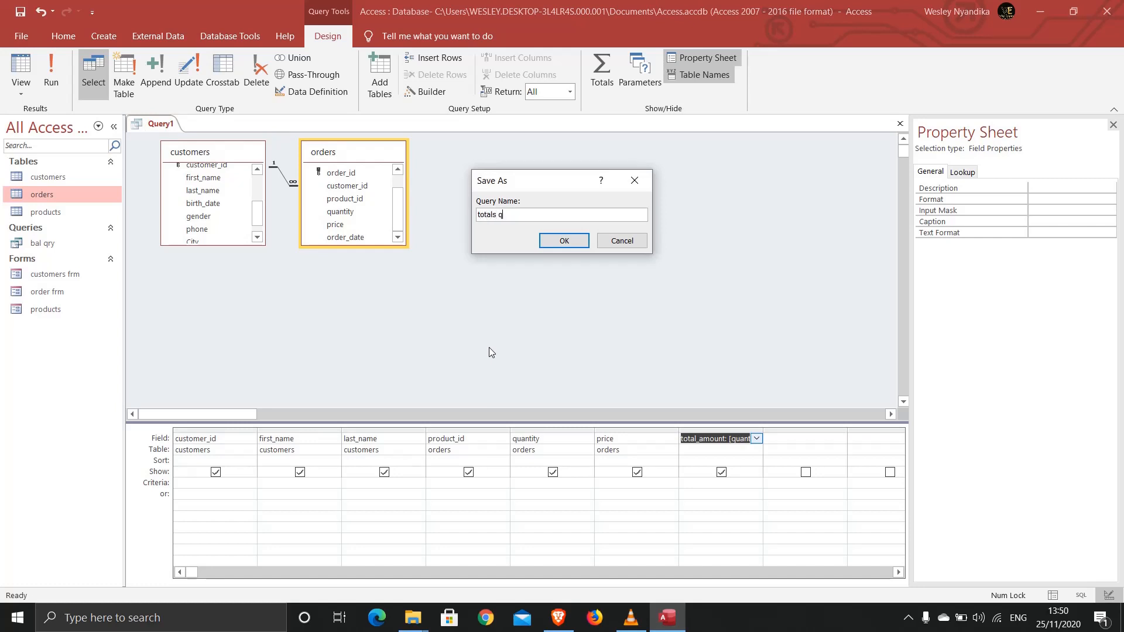
pyautogui.click(563, 241)
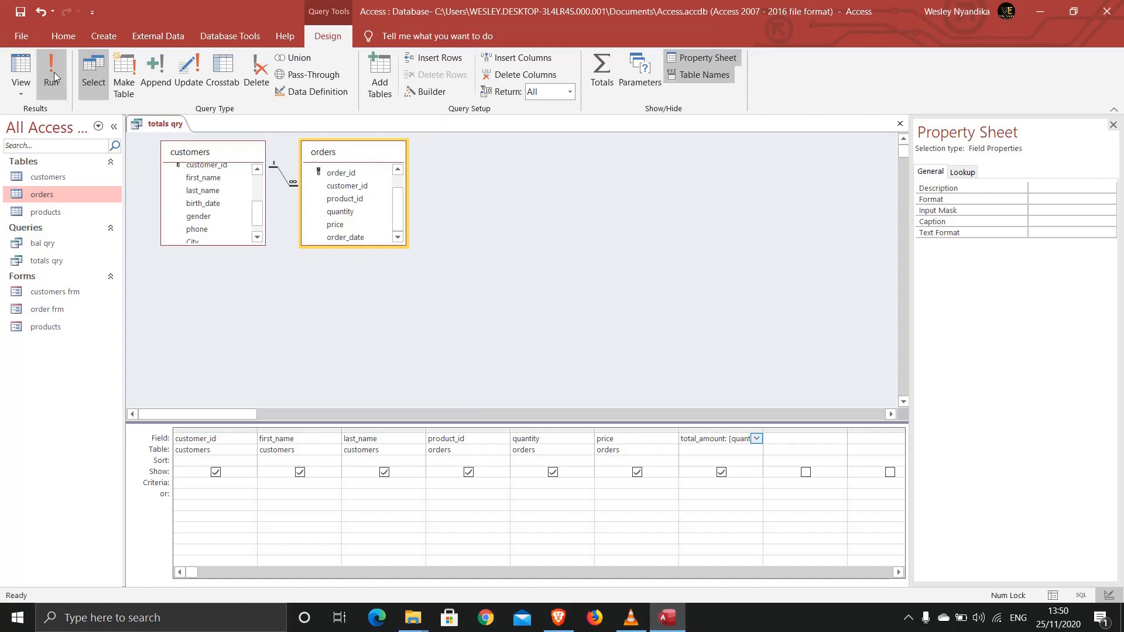
pyautogui.moveTo(64, 75)
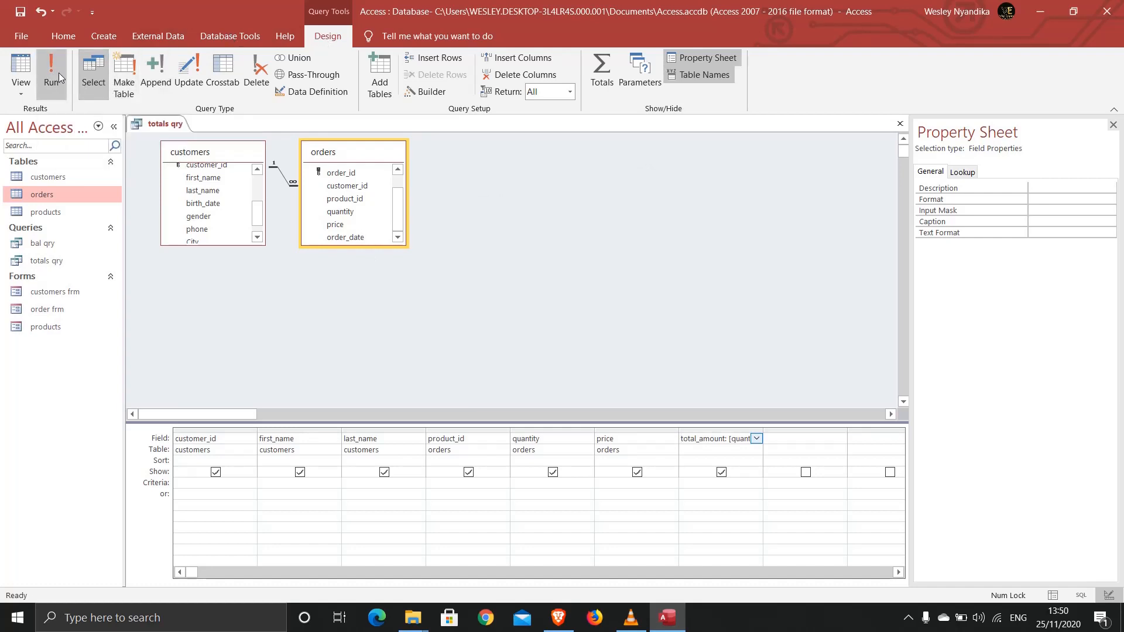
pyautogui.click(52, 65)
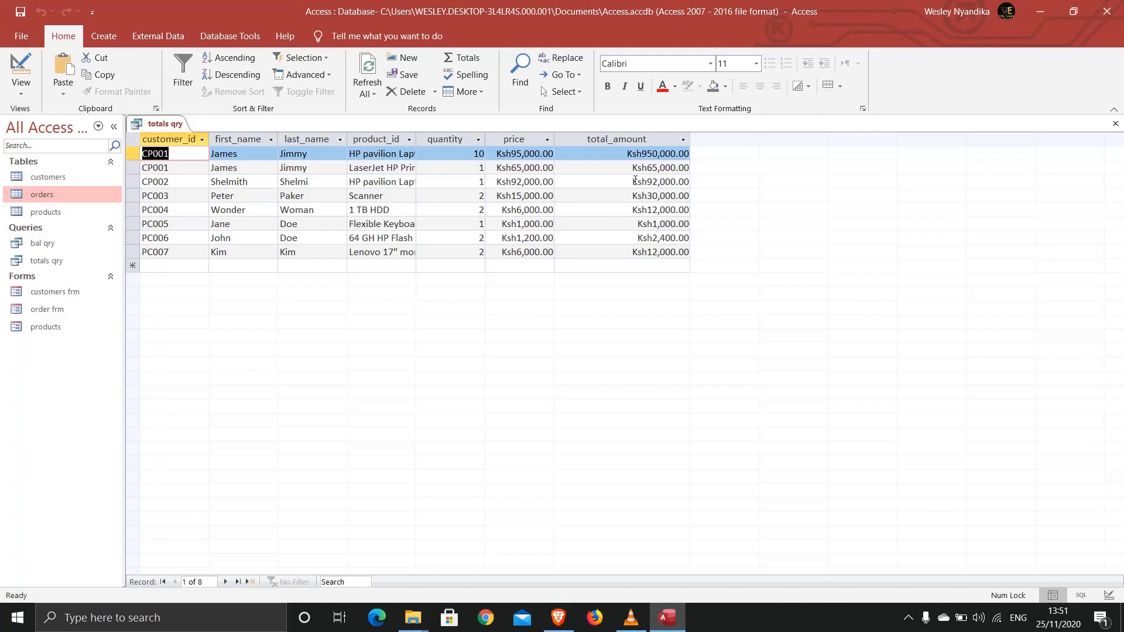
pyautogui.moveTo(596, 207)
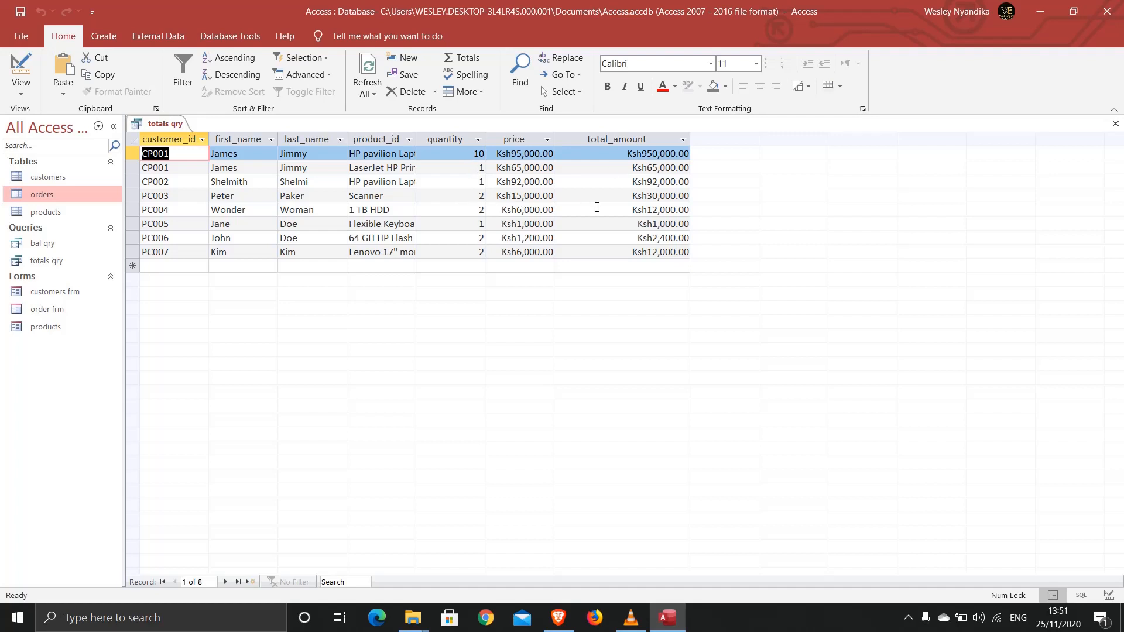
pyautogui.moveTo(647, 224)
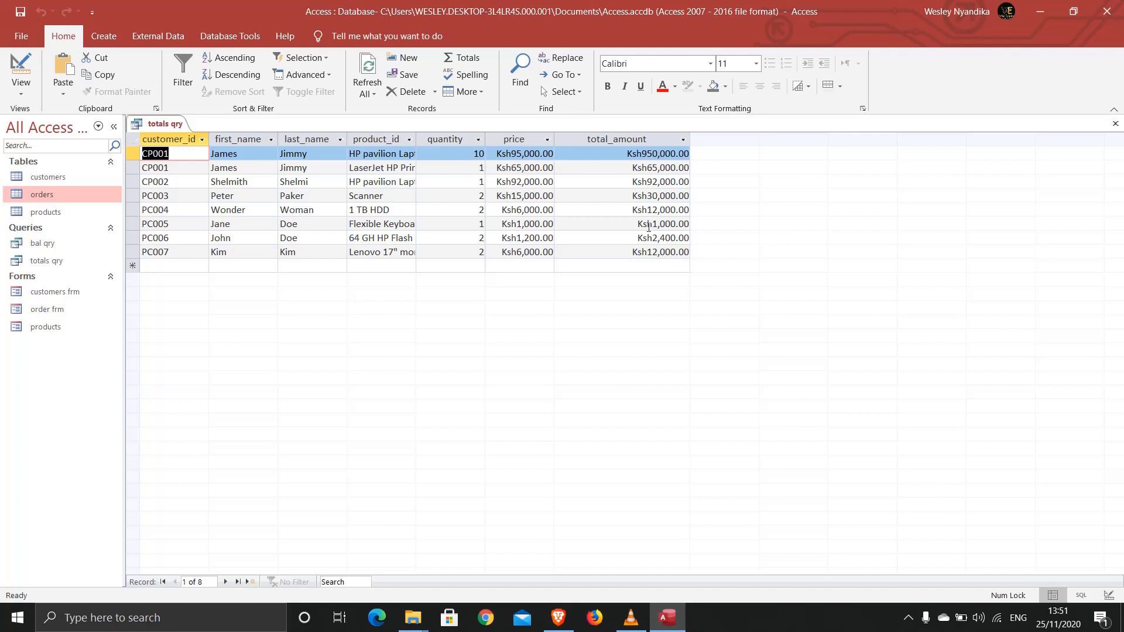
pyautogui.moveTo(288, 220)
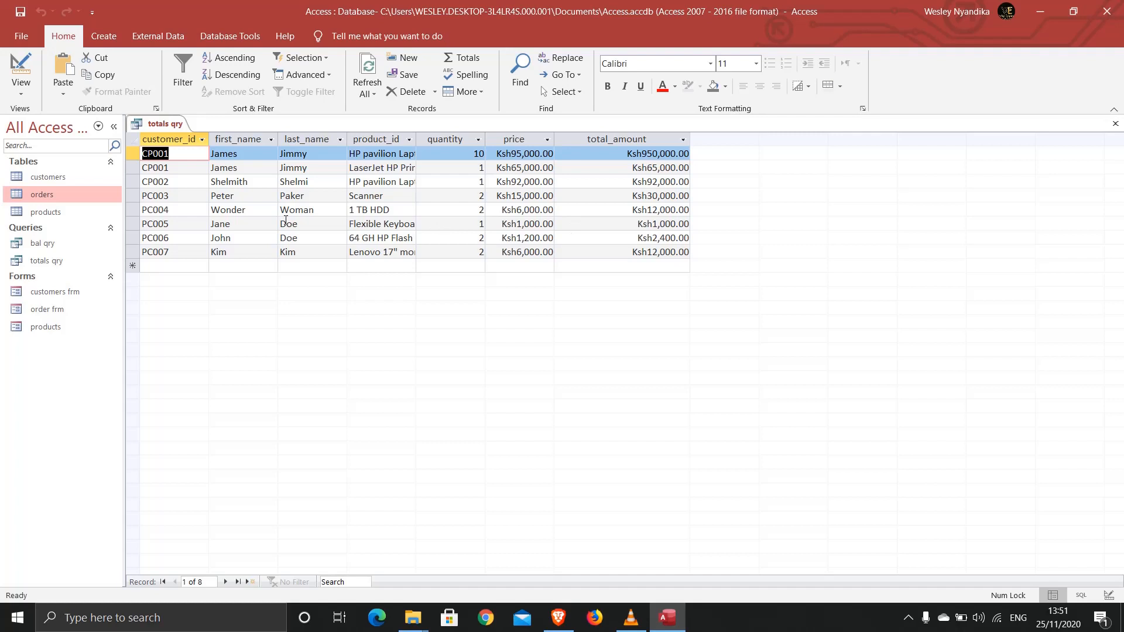
pyautogui.moveTo(241, 223)
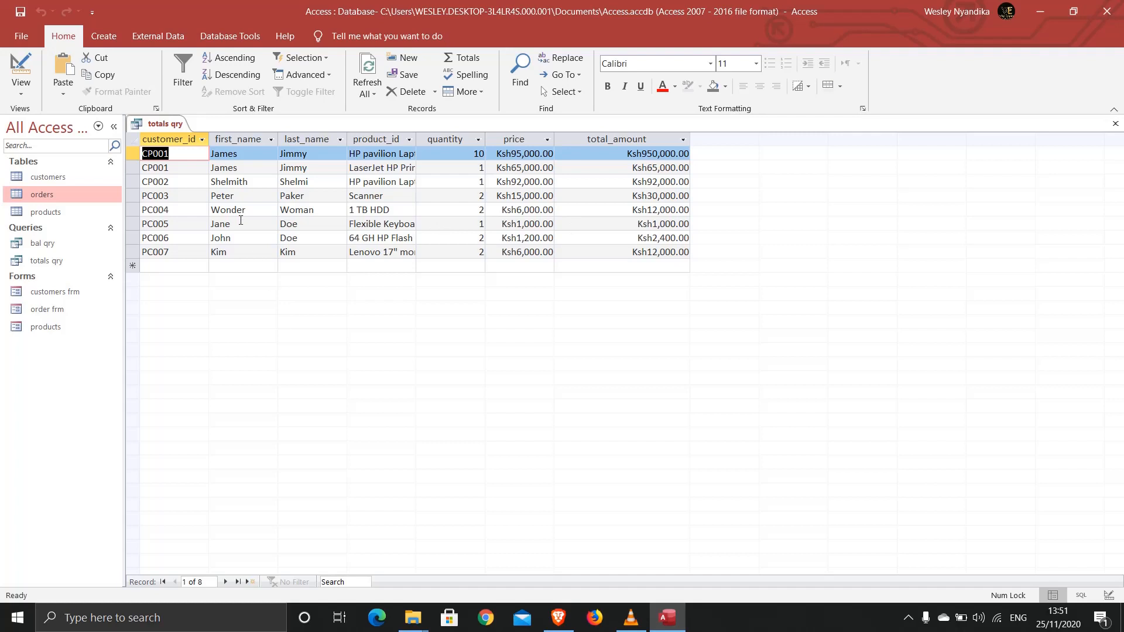
# - Review the eight-order totals qry datasheet, then close it from its tab menu
pyautogui.rightClick(167, 125)
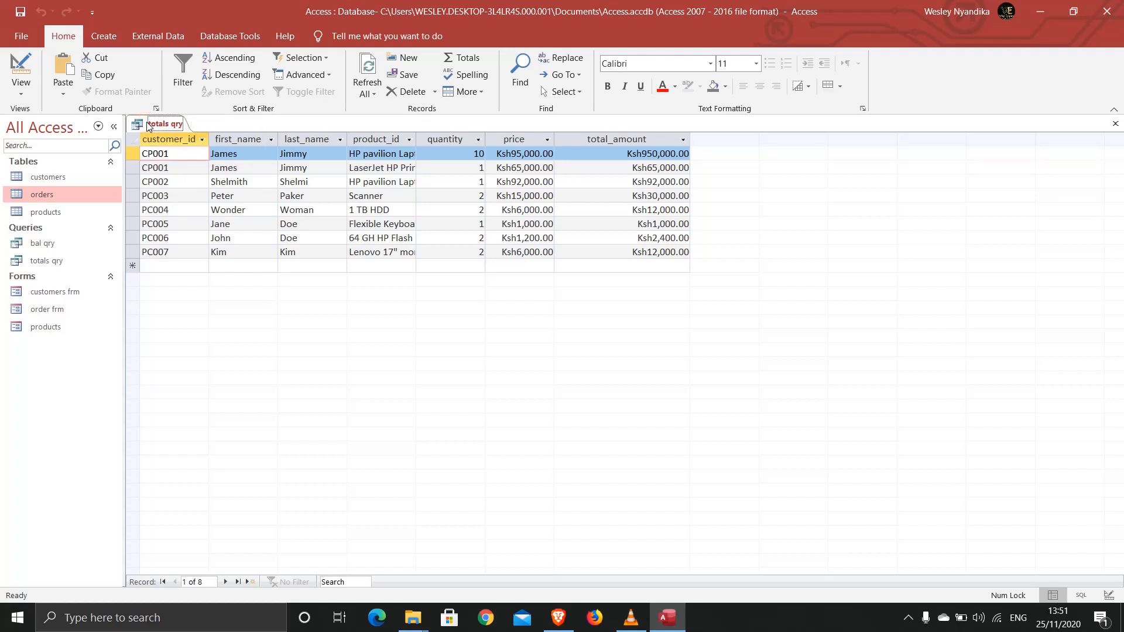
pyautogui.rightClick(164, 124)
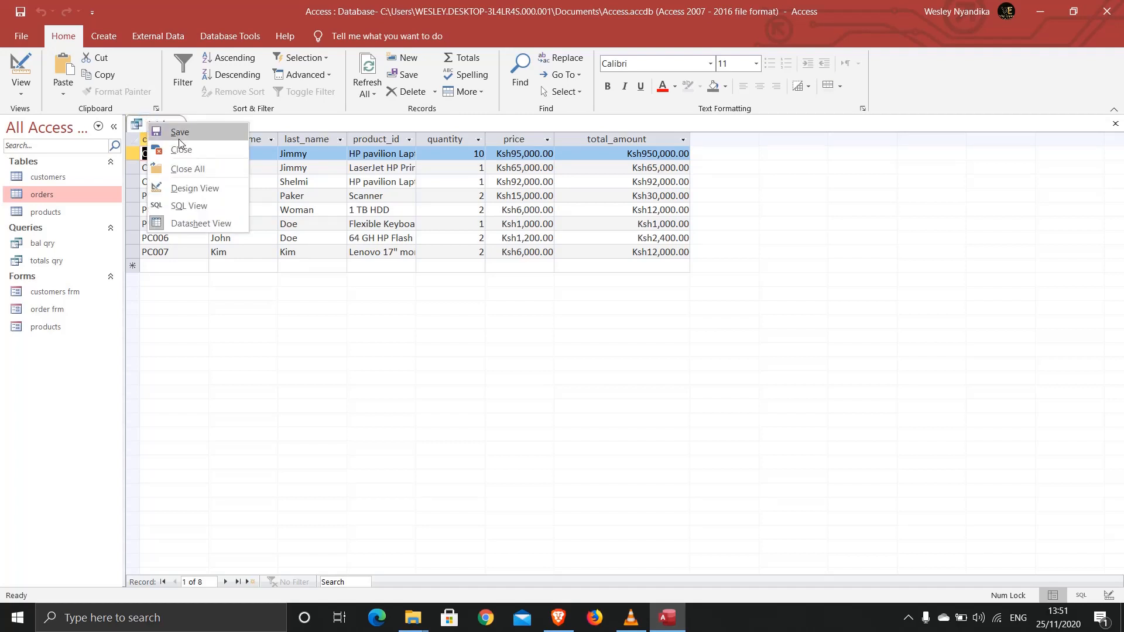
pyautogui.moveTo(185, 151)
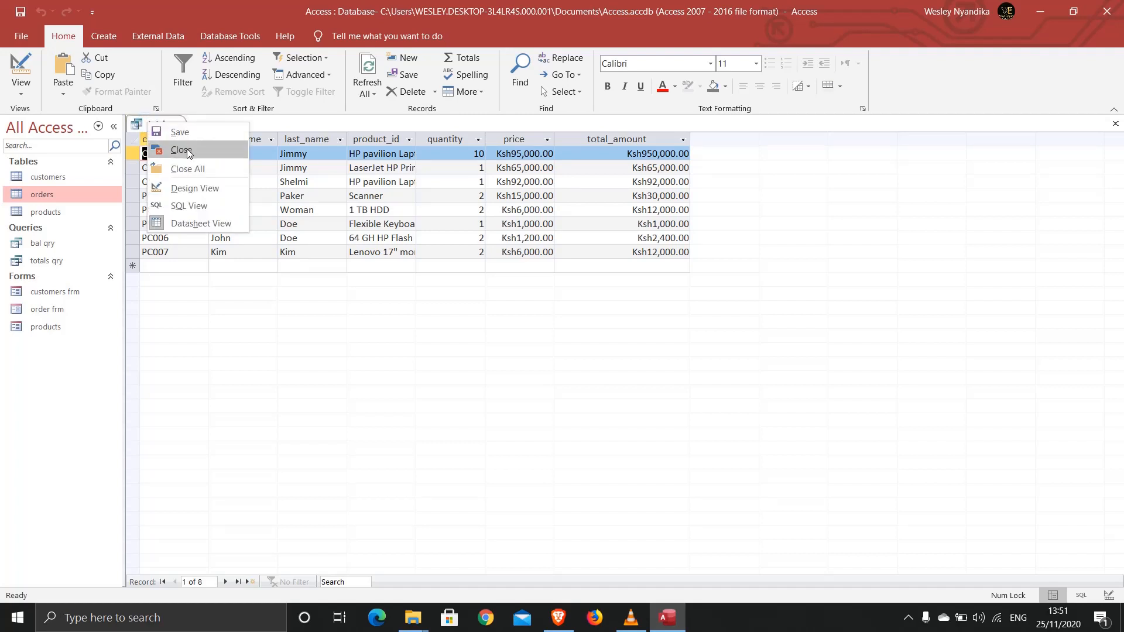
pyautogui.click(180, 150)
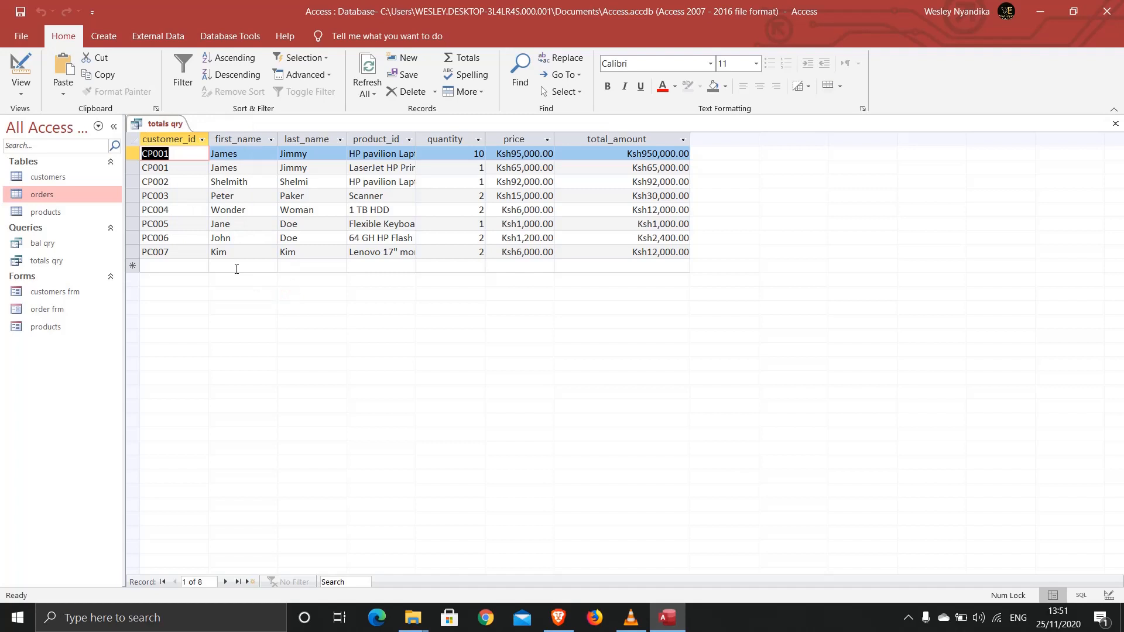